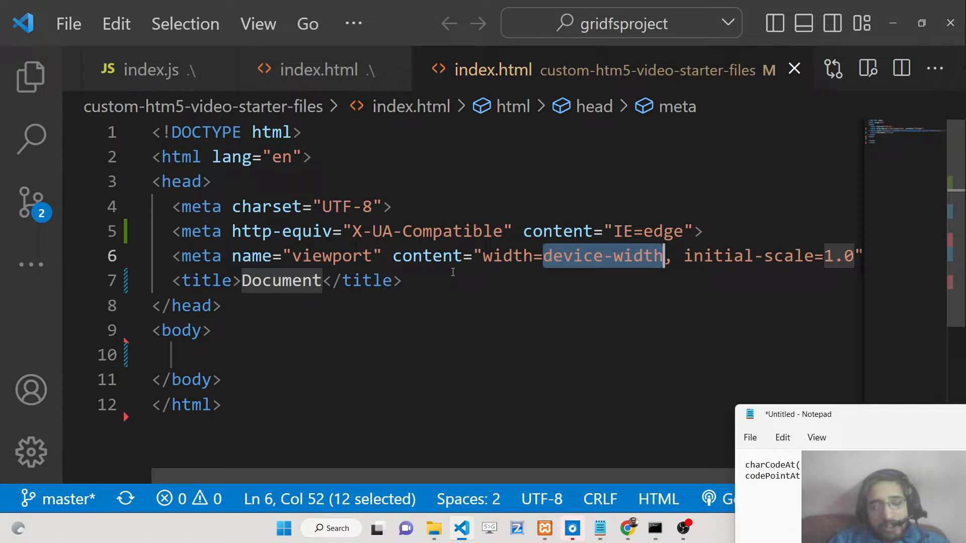
mouse_move(252, 342)
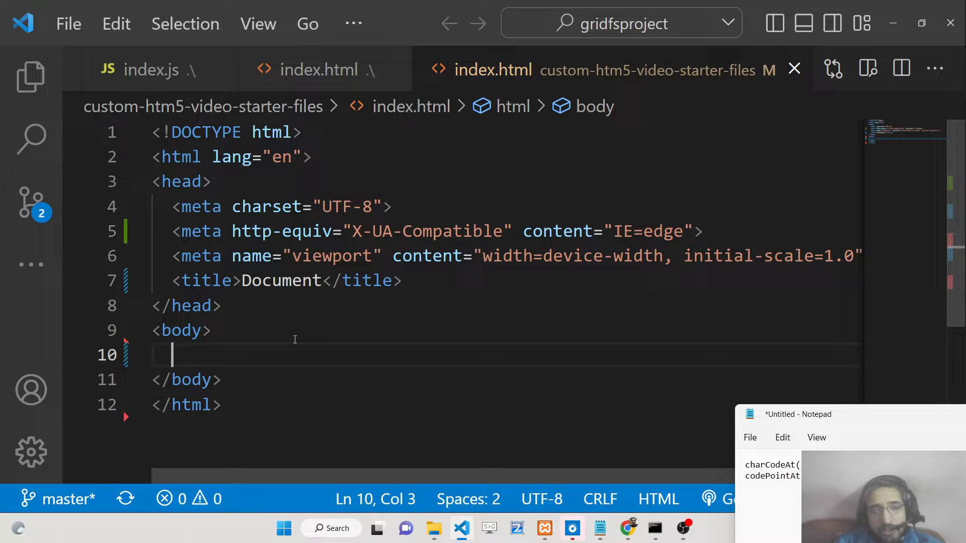
- Put 'ASCII Code' in the index.html body and add a script tag for script.js
text(ASCII Code)
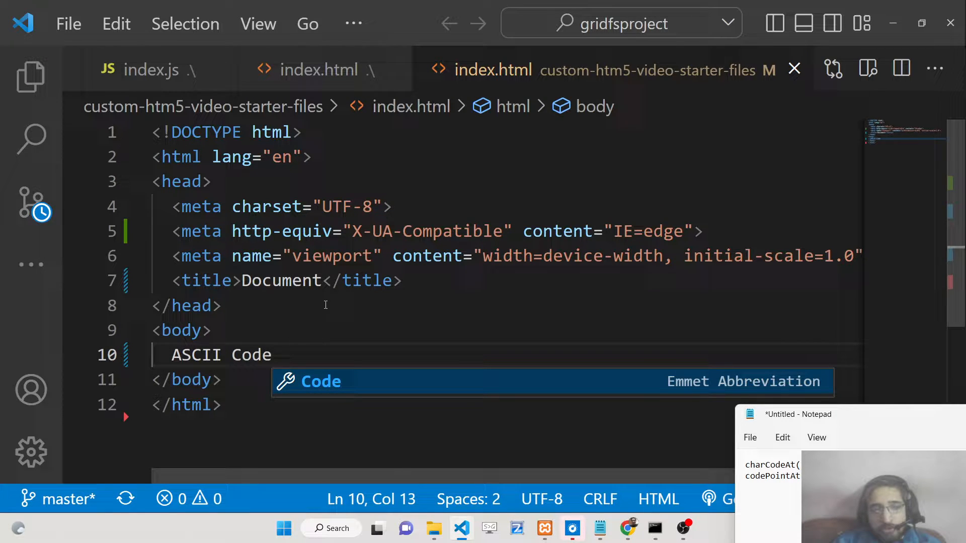
scroll(down, 3)
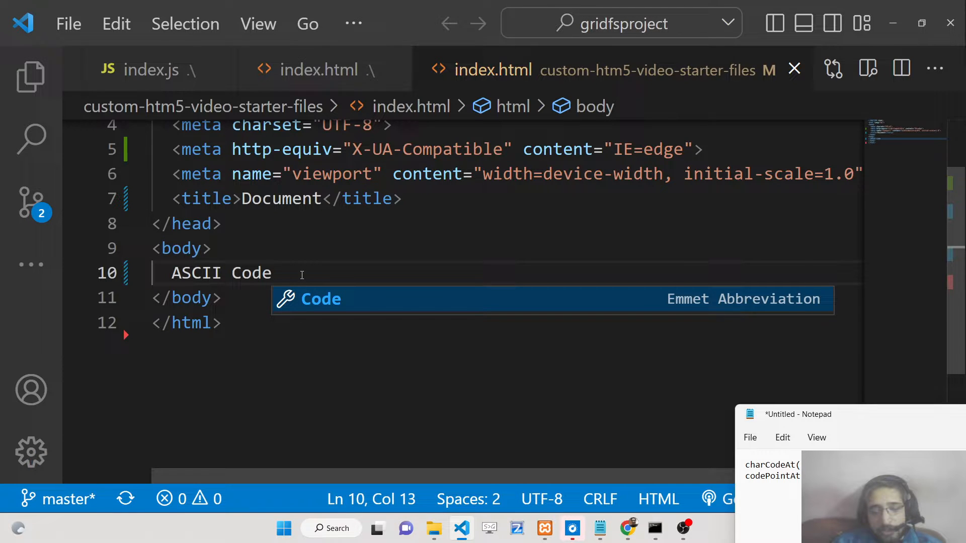
mouse_move(258, 297)
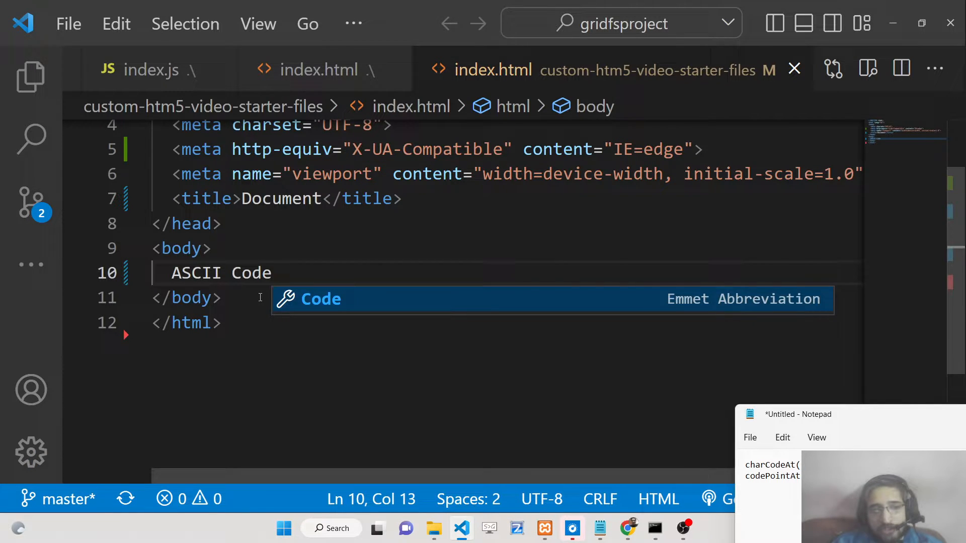
text(script src="script.js"></script>)
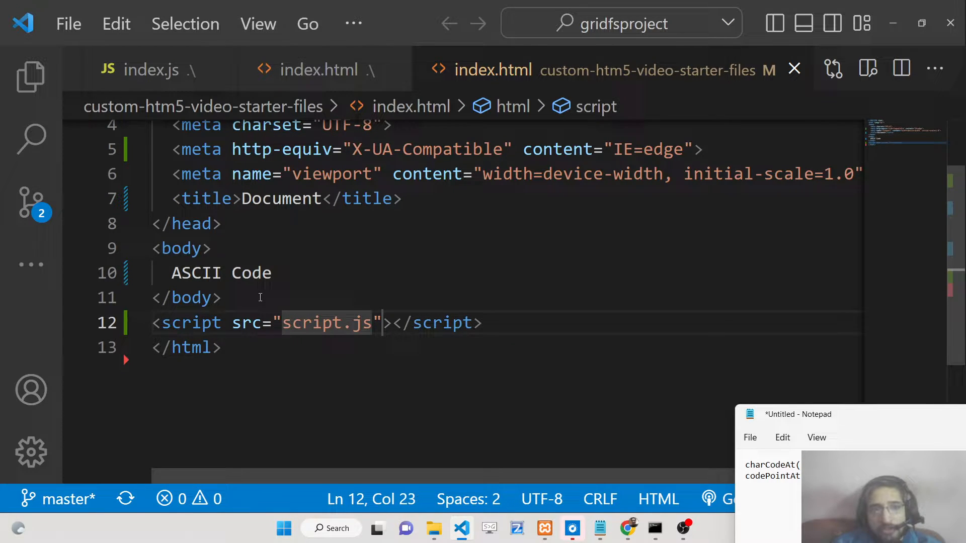
- Create script.js and declare let str = "KANE"
click(30, 77)
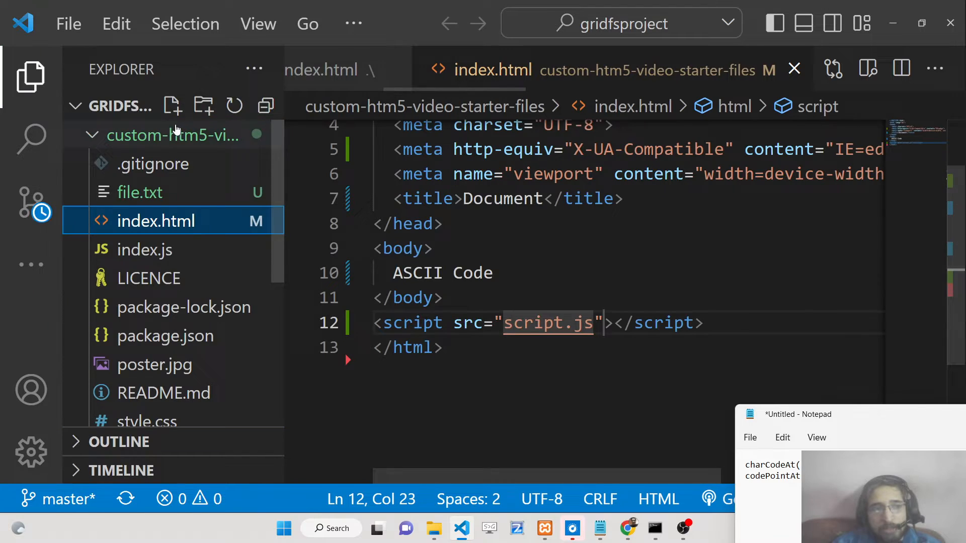
click(172, 105)
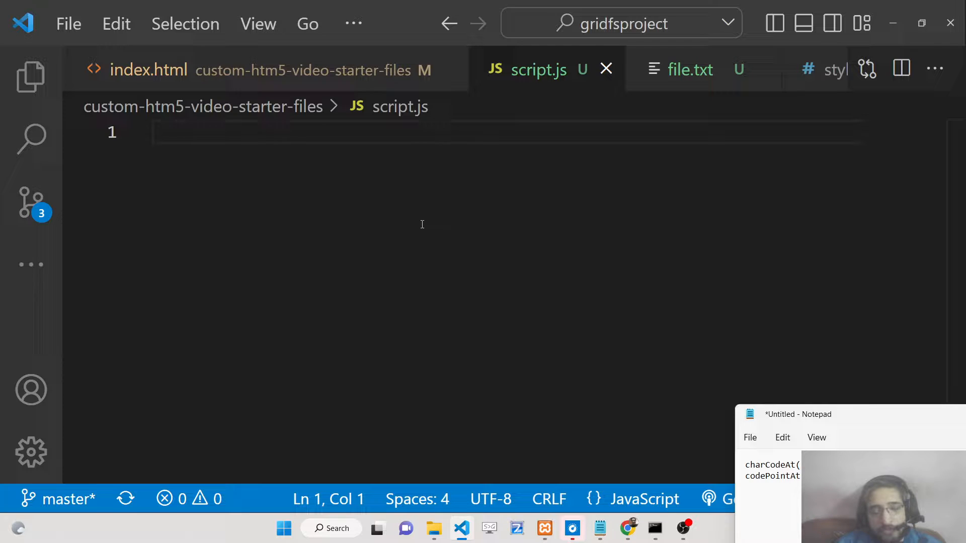
text(let)
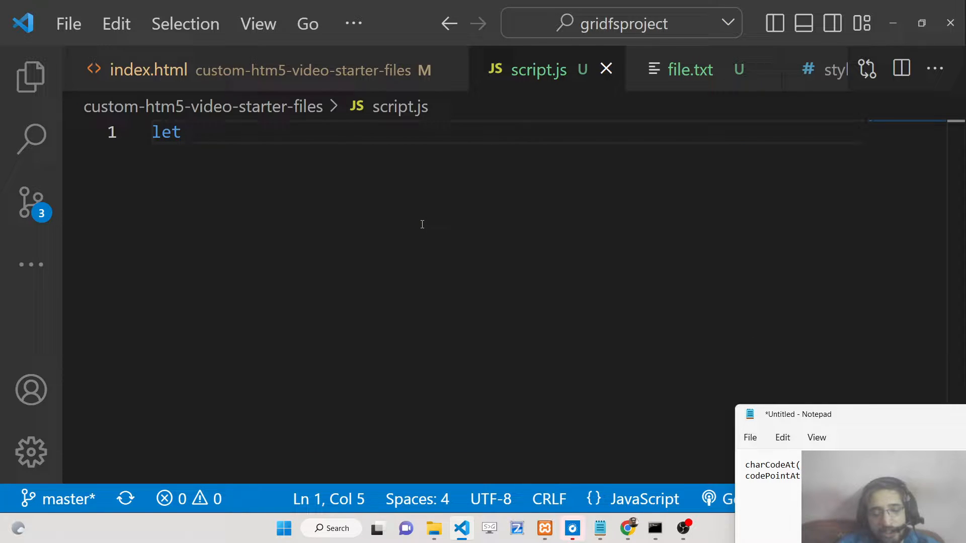
text(str = "KANE)
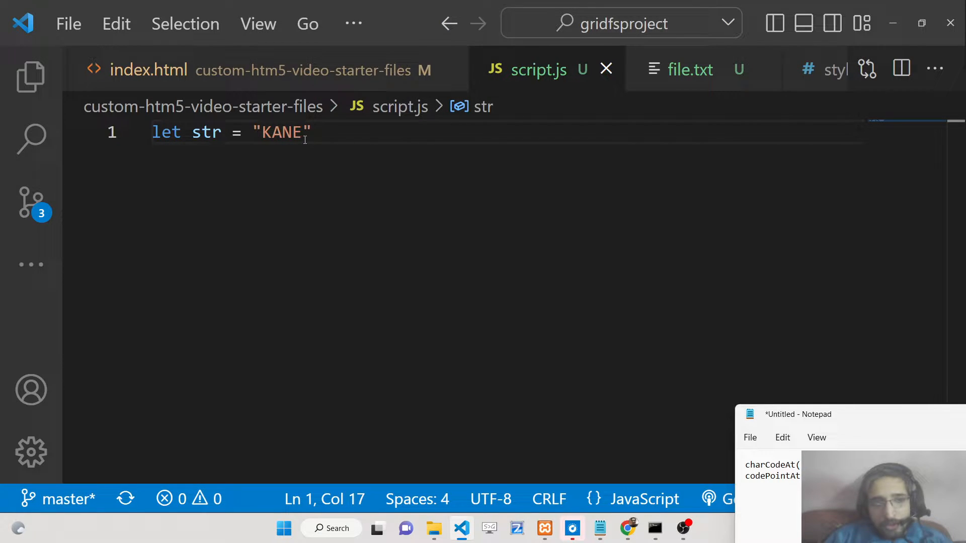
double_click(280, 132)
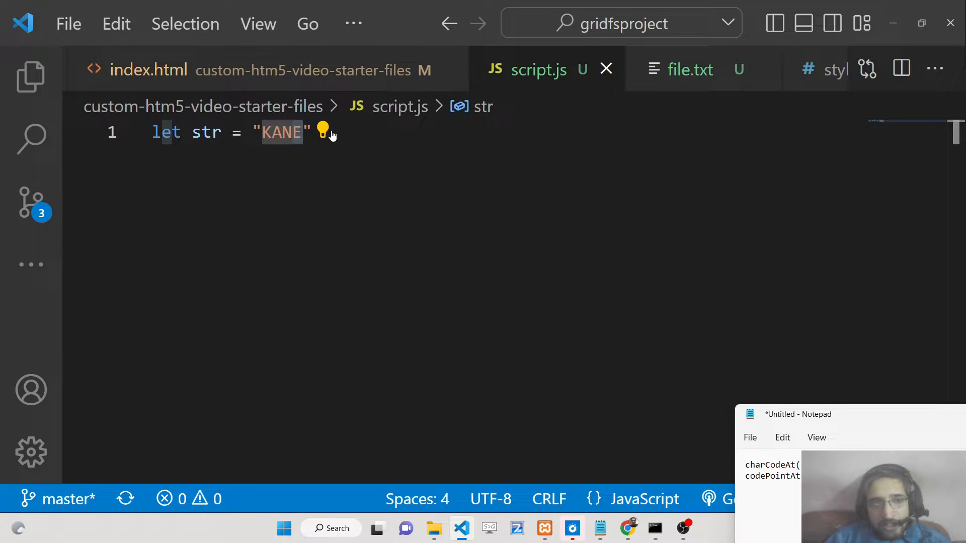
key(Enter)
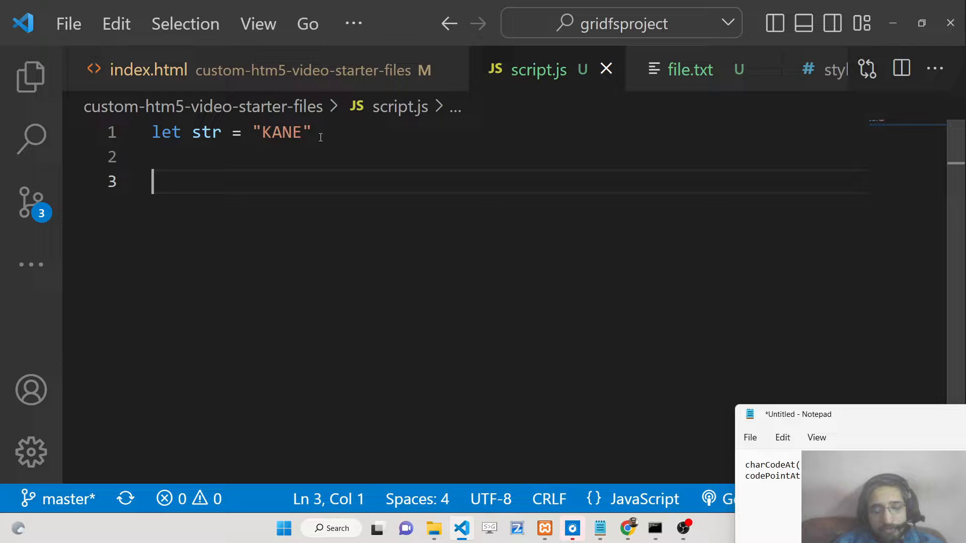
- Add let code = str.charCodeAt(0) below the string
text(let code =)
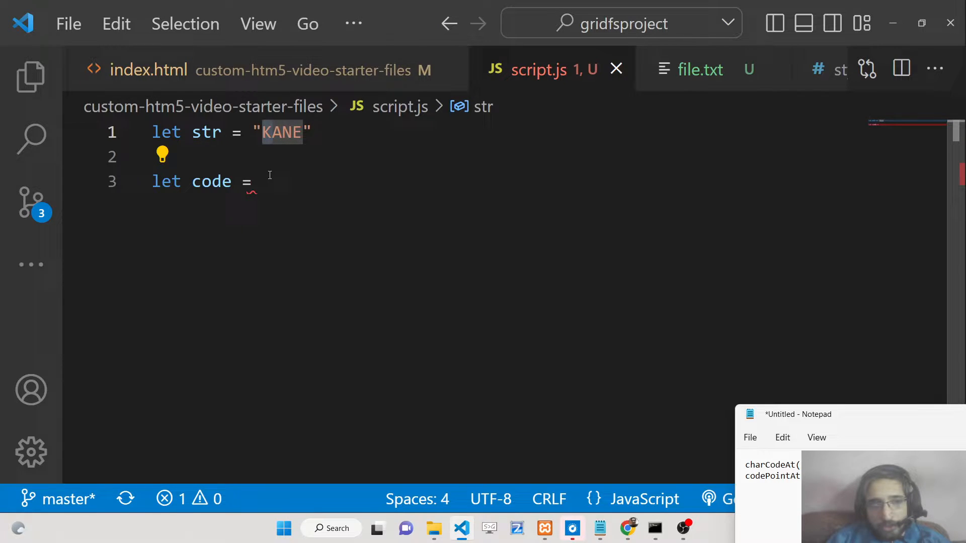
click(252, 181)
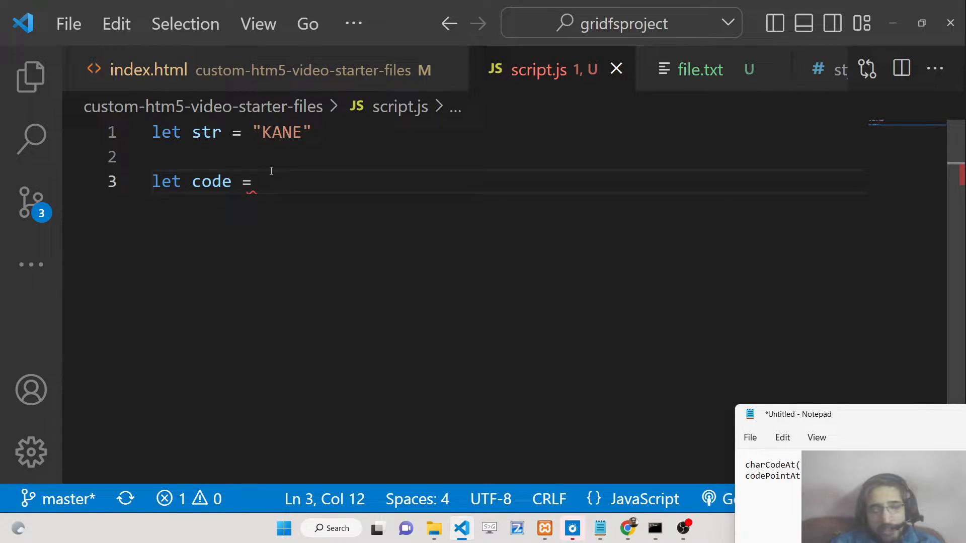
text(str.)
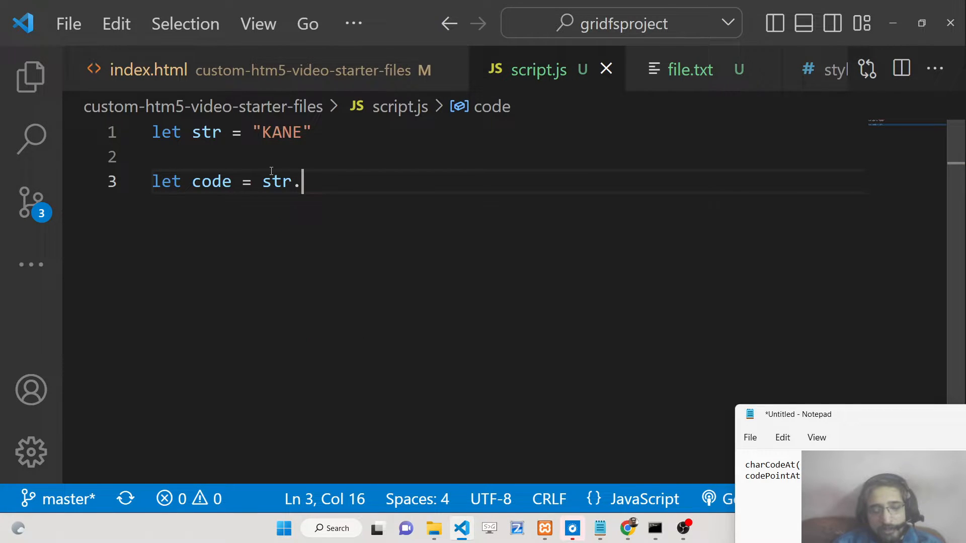
text(charCodeAt()
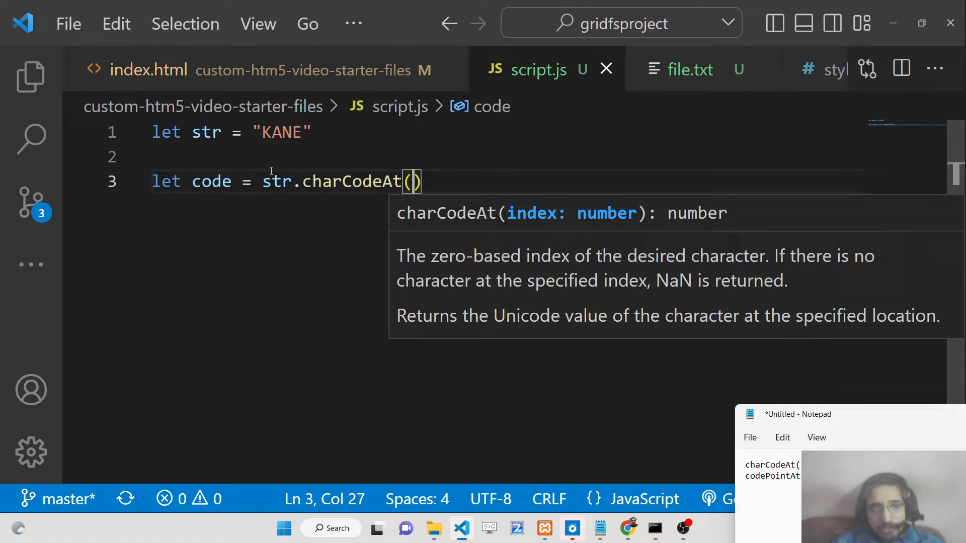
mouse_move(384, 233)
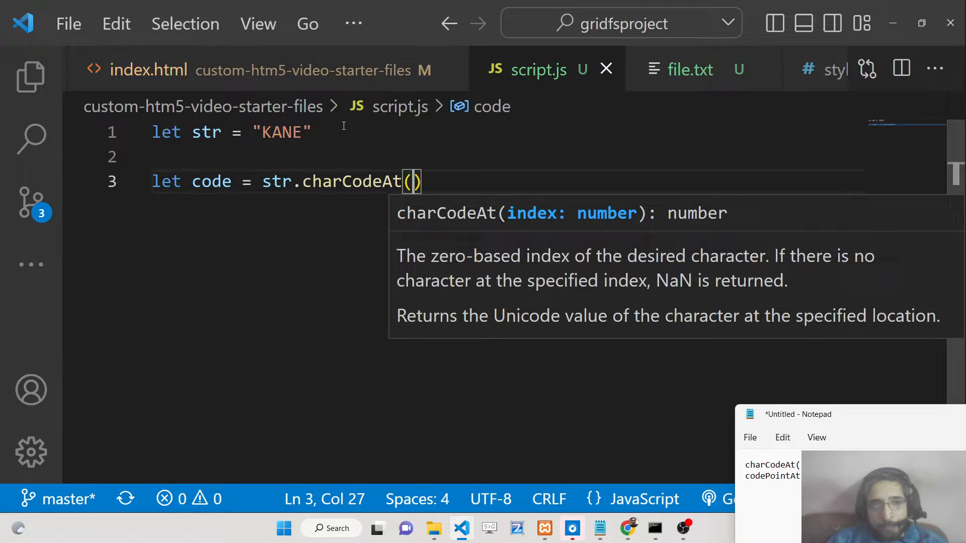
- Add an 'array indexing from 0' comment and console.log(code)
text(//ar)
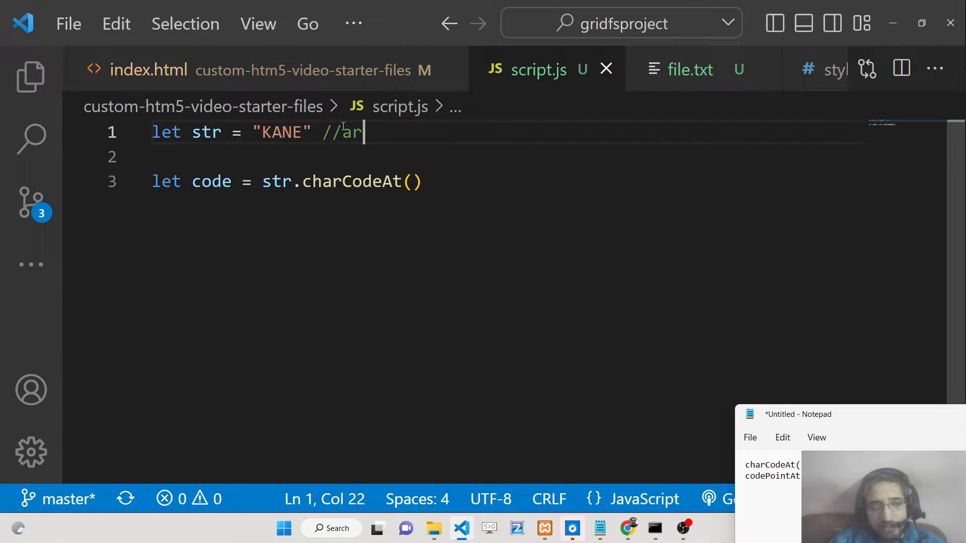
text(ray indexing fro)
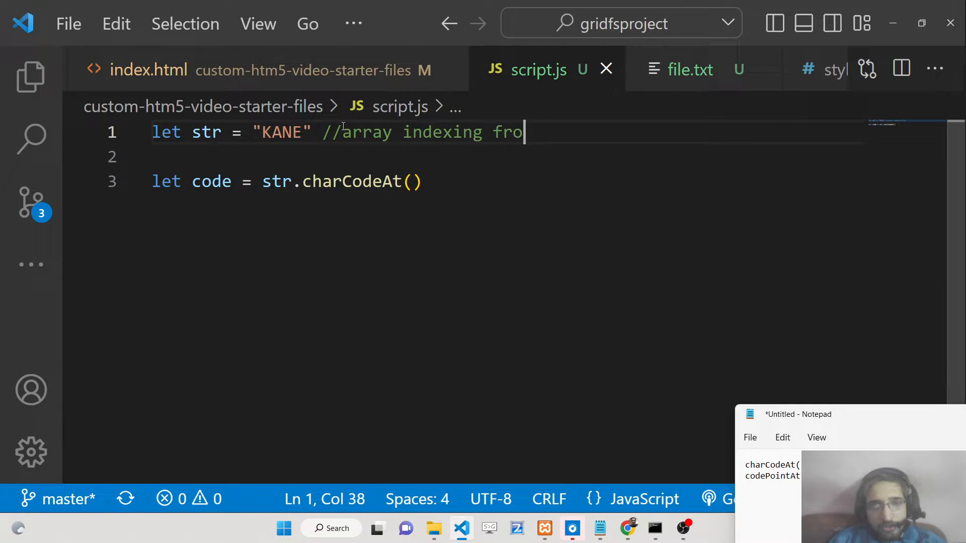
text(m 0)
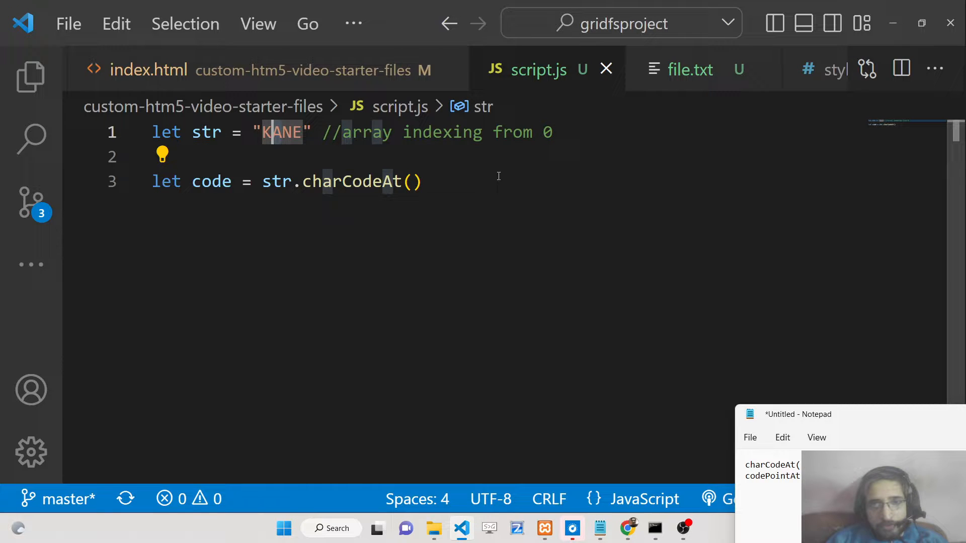
text(0)
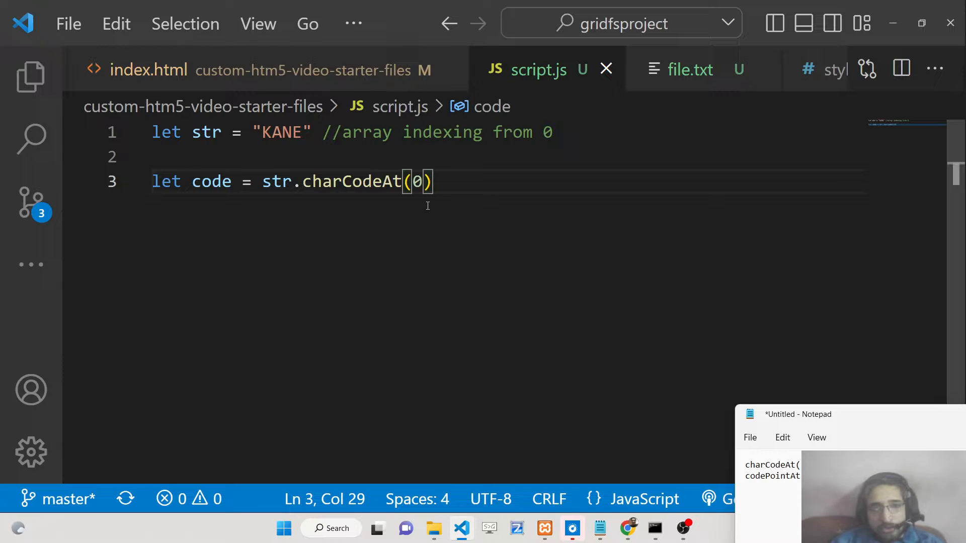
text(console.log)
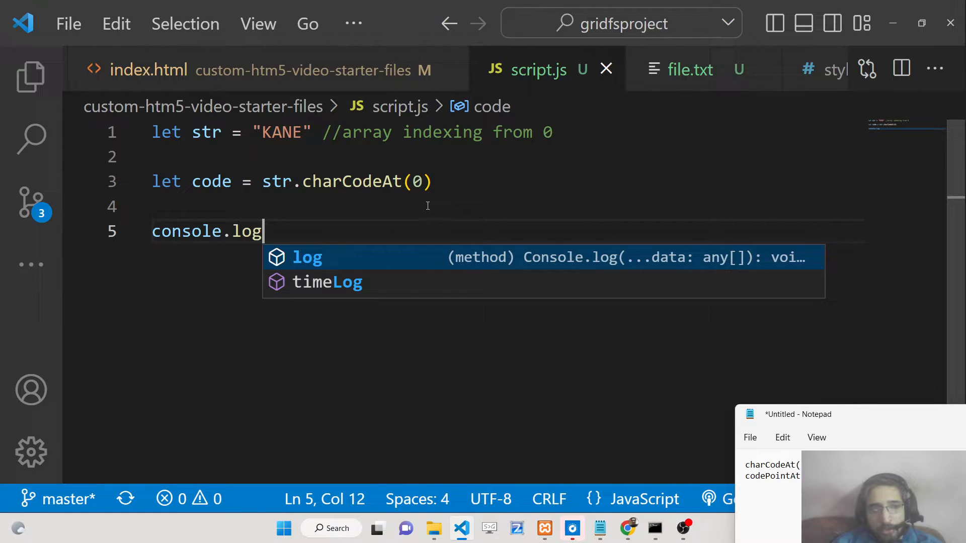
text((code))
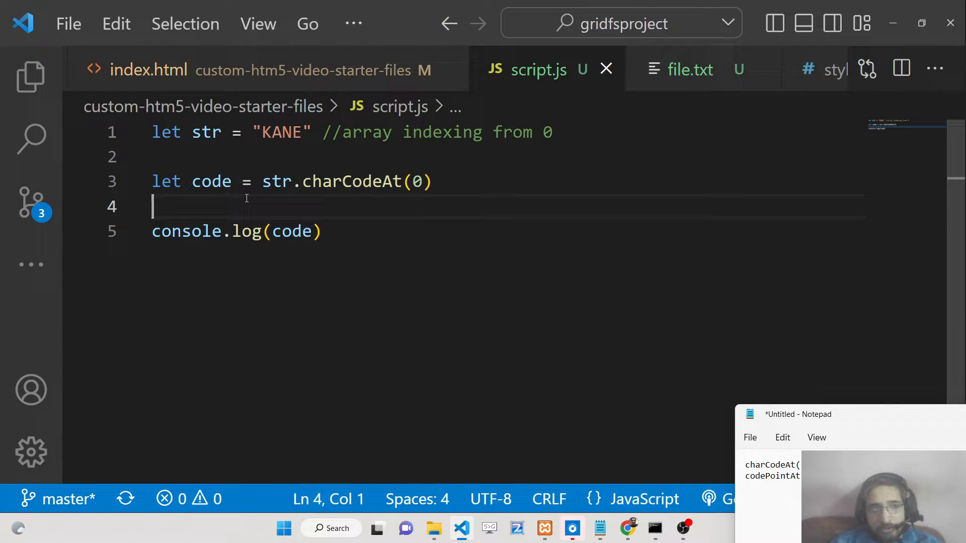
- Serve index.html with Live Server and check the console output
click(148, 69)
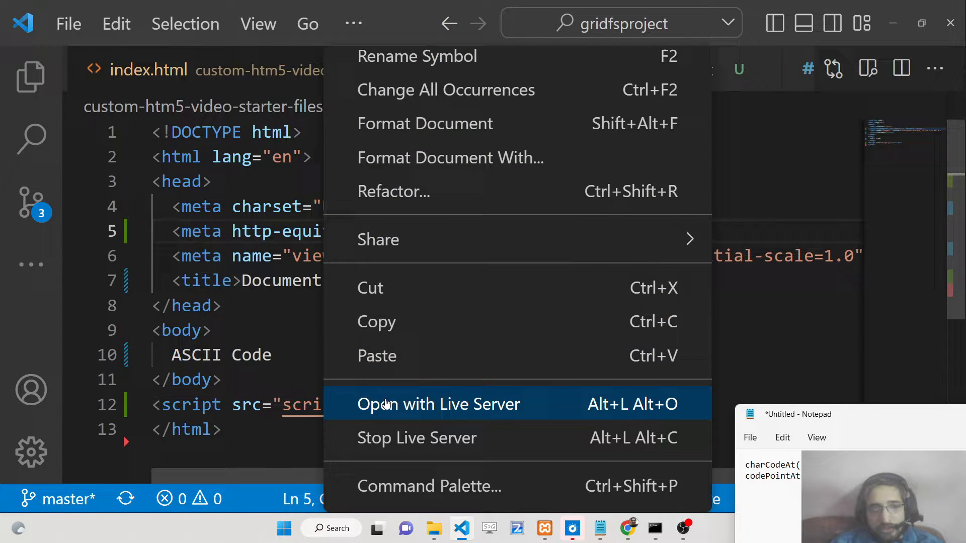
click(439, 404)
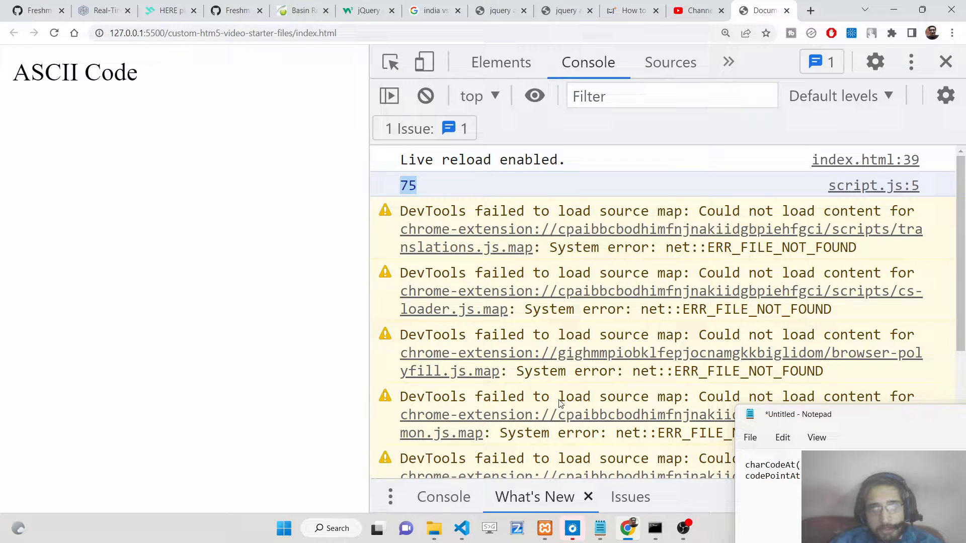
click(462, 528)
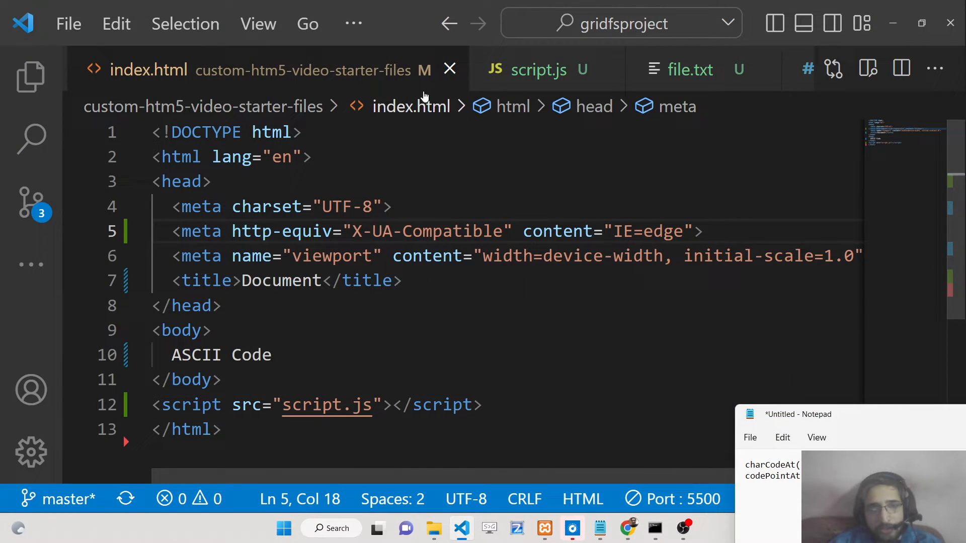
- Change the index to charCodeAt(1) and view the logged 65 in Chrome
click(538, 70)
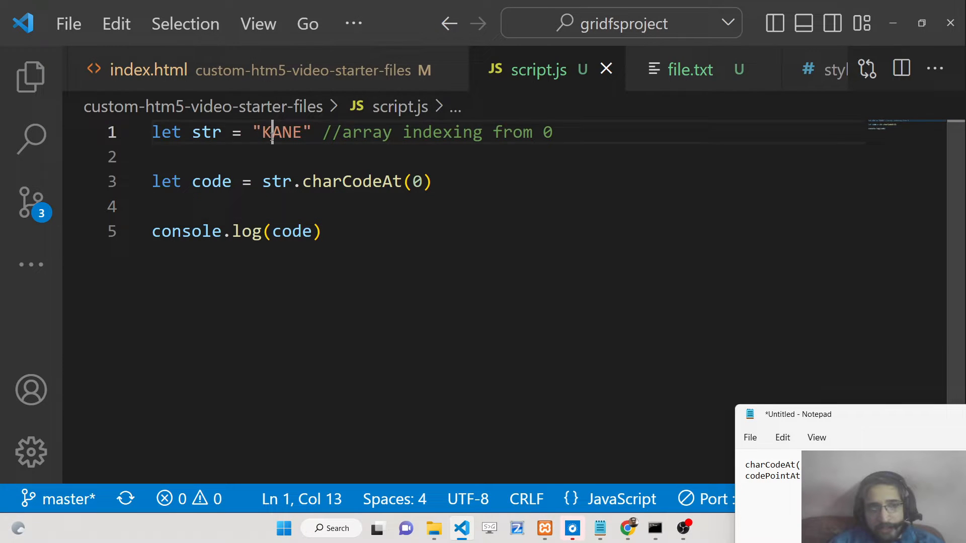
click(423, 181)
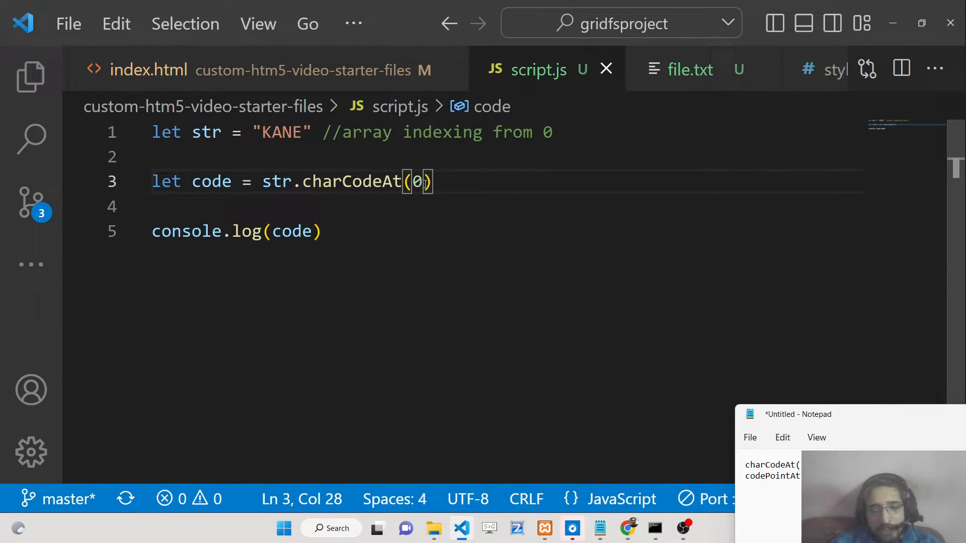
text(1)
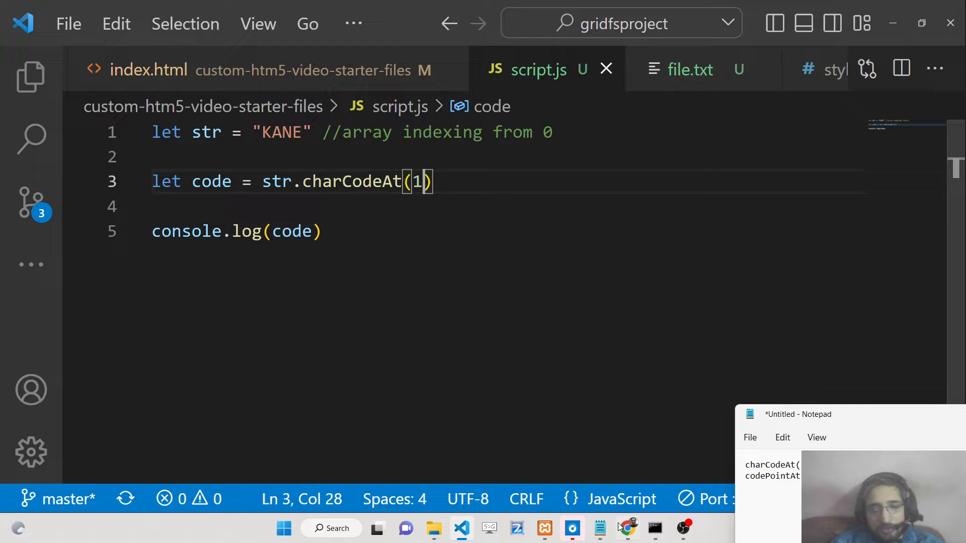
click(626, 528)
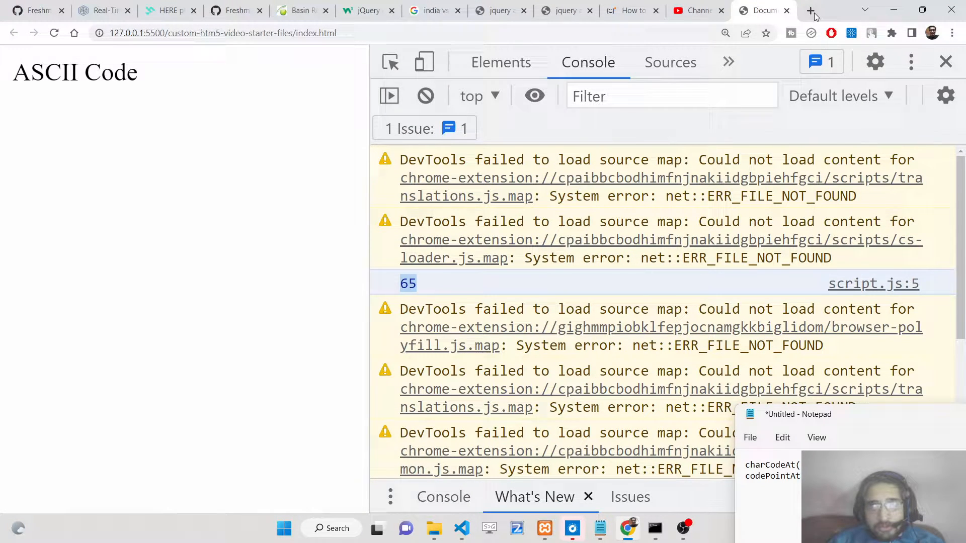
- Search Google for 'ASCII Code for A', then for 'ASCII stands for'
click(811, 11)
text(AS)
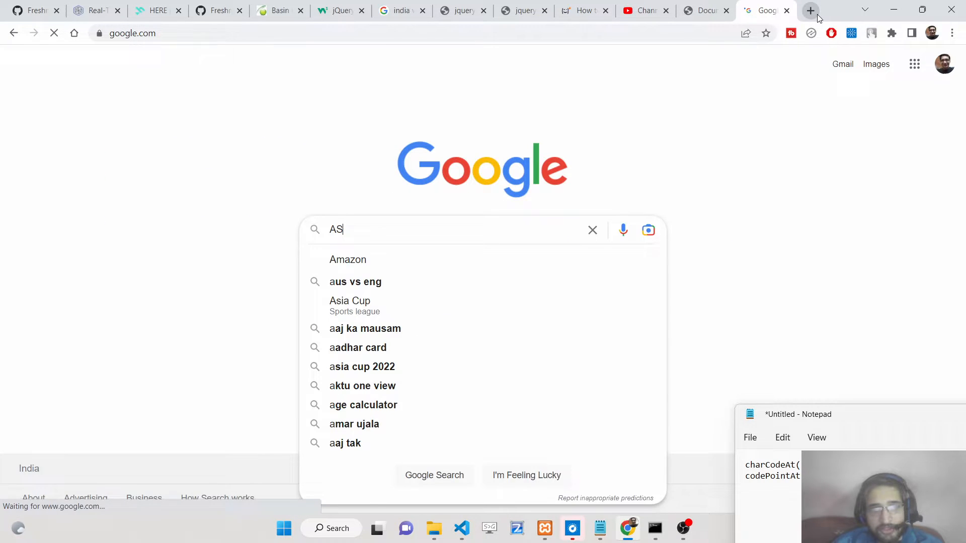
text(CII Code)
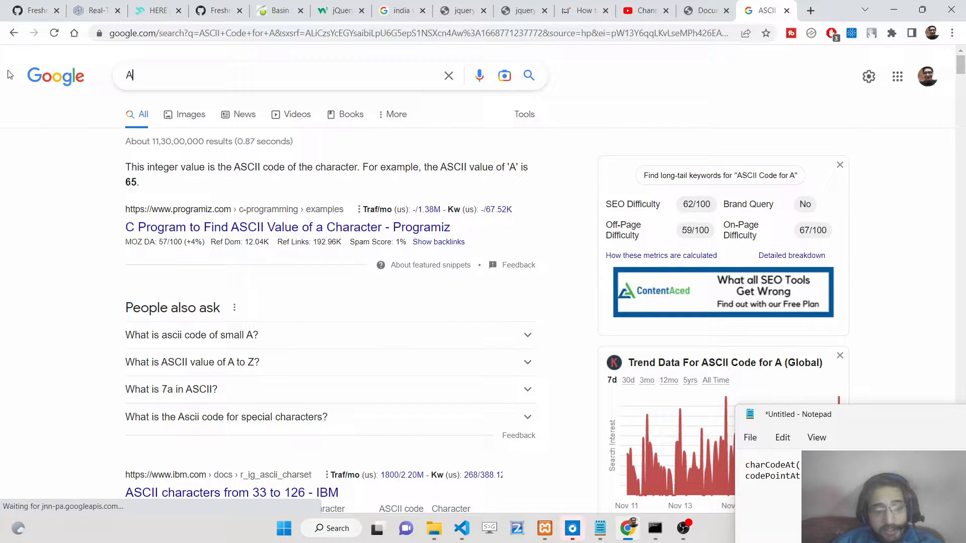
text(ASCII stands for)
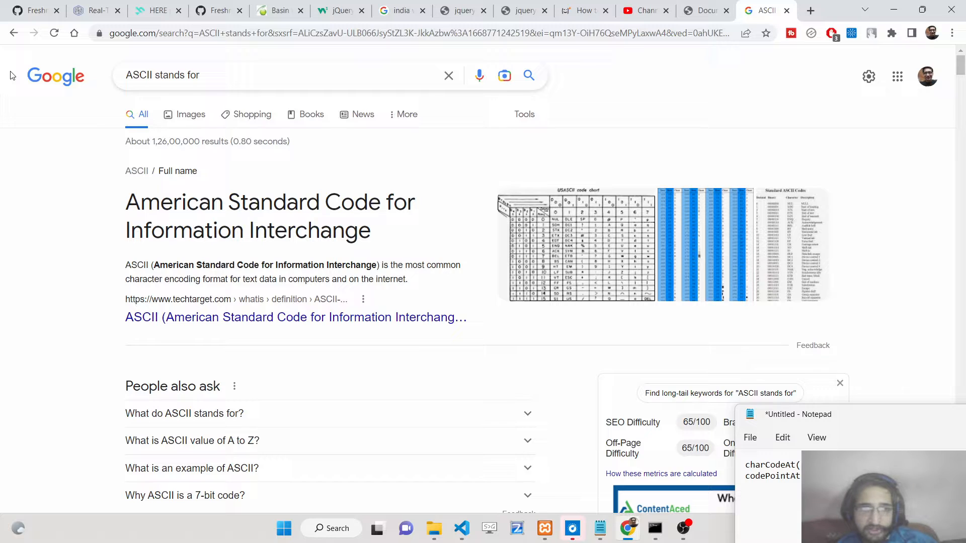
mouse_move(331, 401)
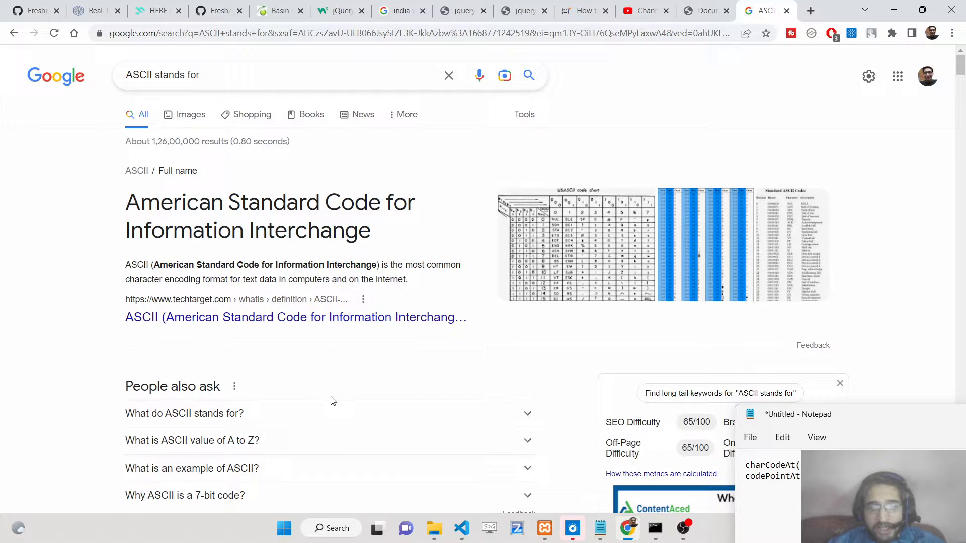
click(461, 527)
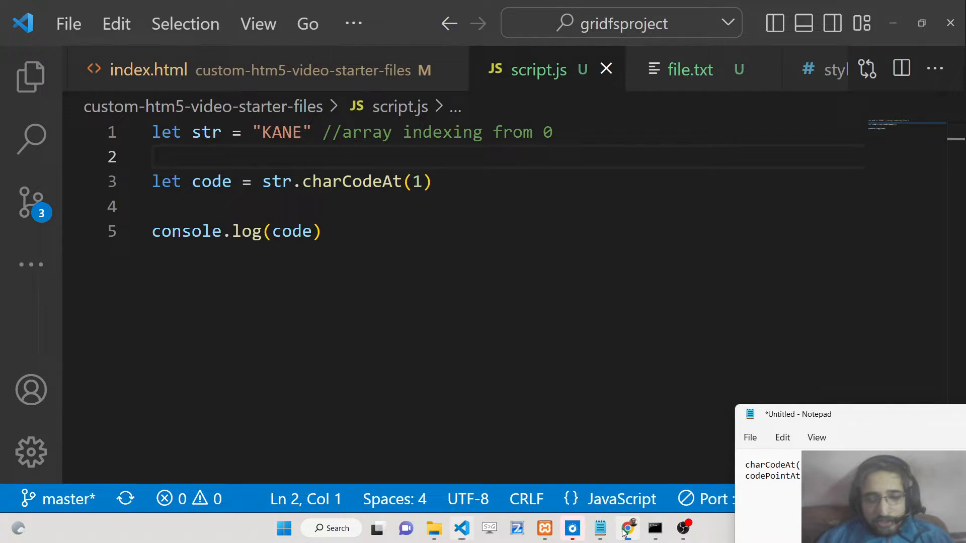
- Replace charCodeAt with codePointAt in script.js, keeping index 1
click(628, 527)
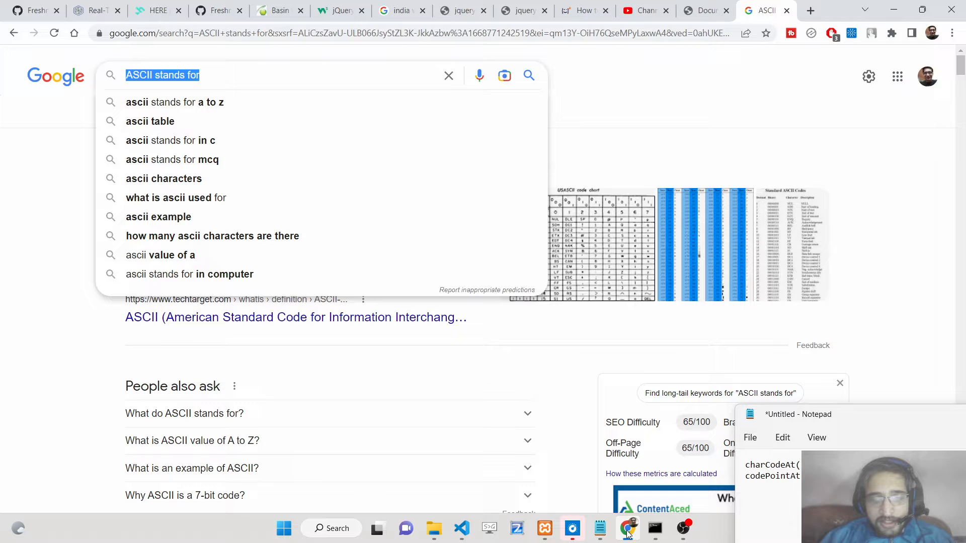
click(460, 527)
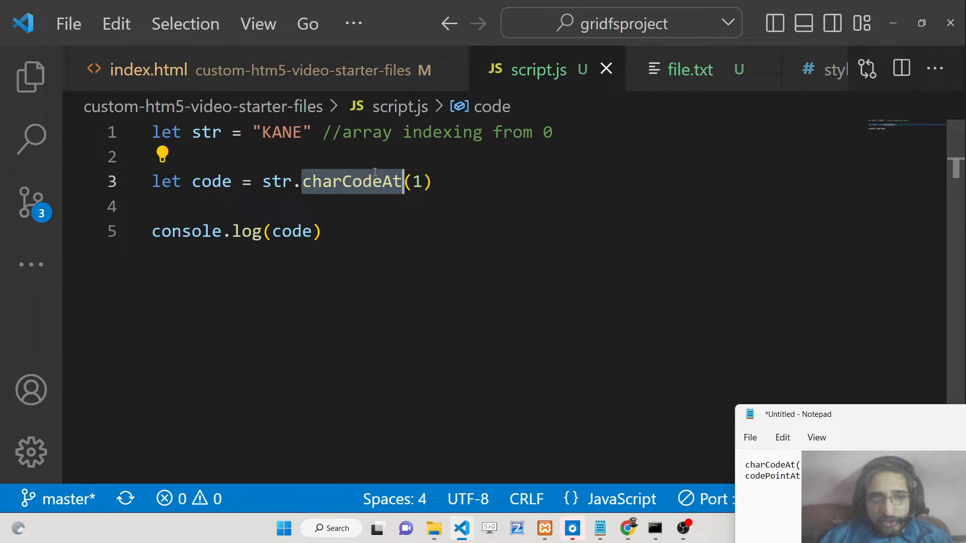
key(Backspace)
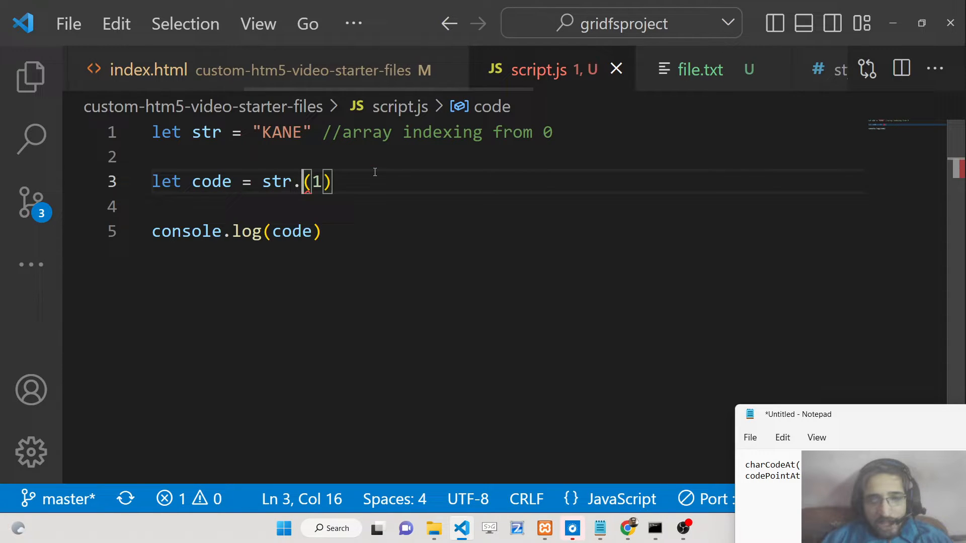
text(codePointAt)
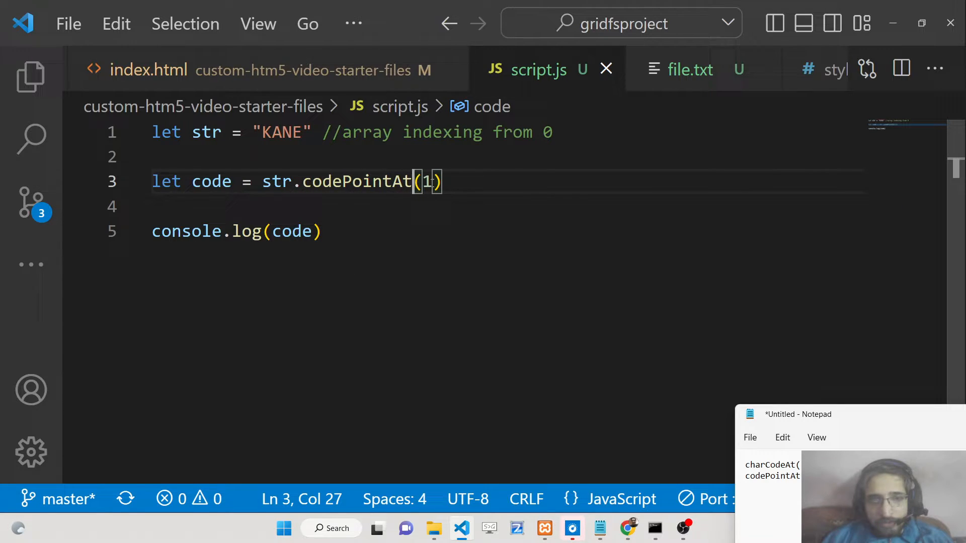
right_click(290, 231)
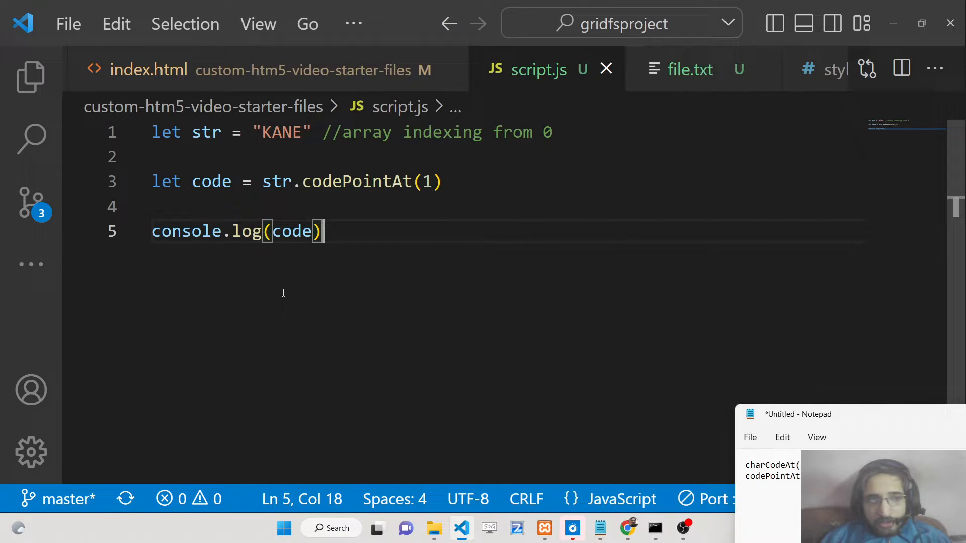
click(148, 69)
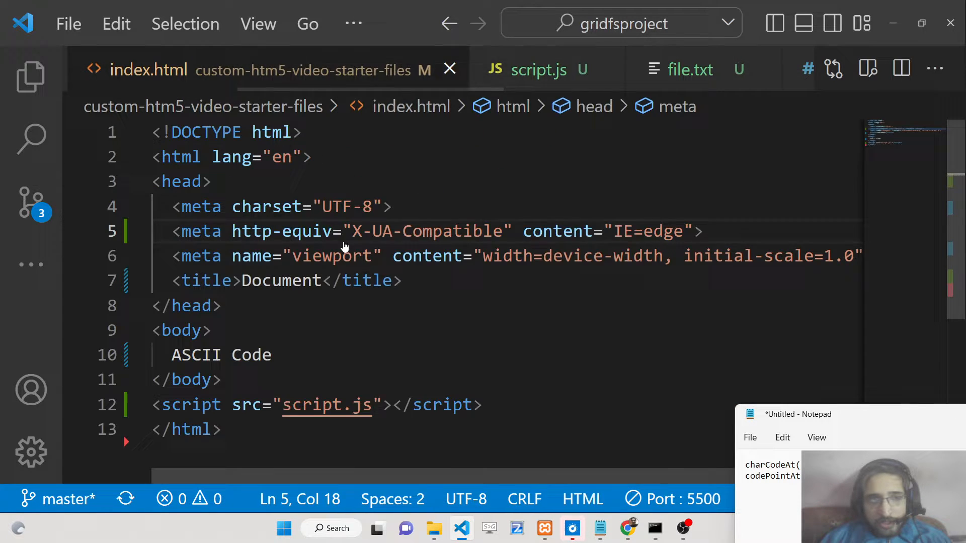
- Launch the page with Live Server, open the console, and make the second letter 'a'
right_click(345, 240)
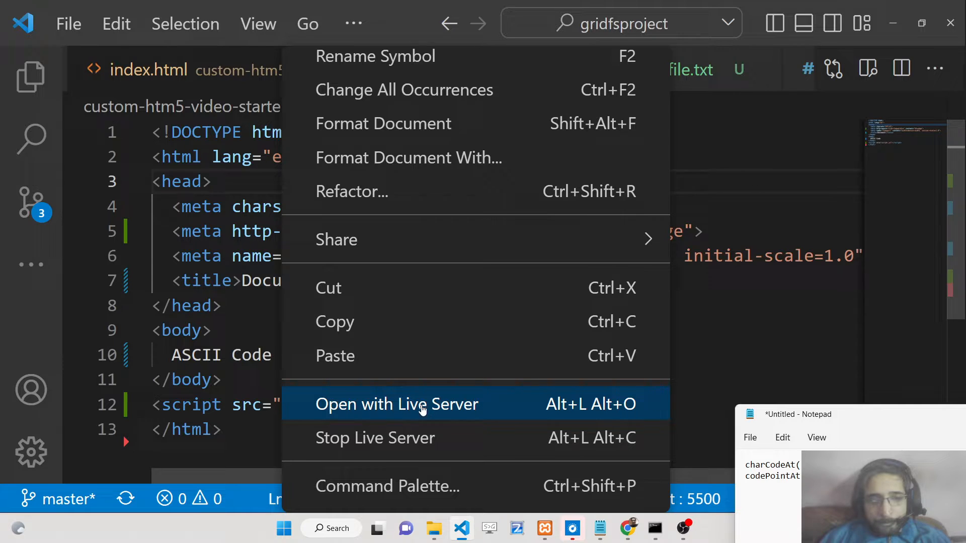
click(397, 404)
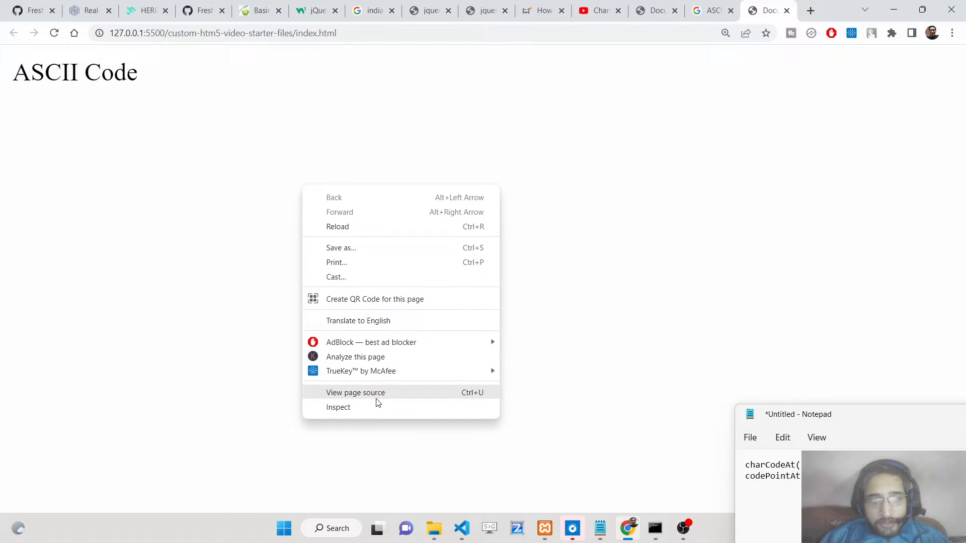
click(338, 407)
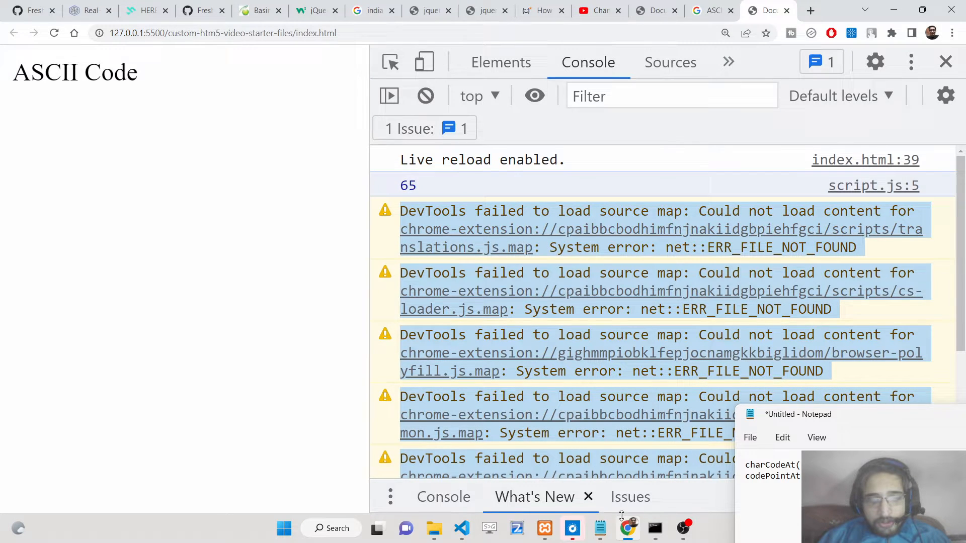
click(461, 527)
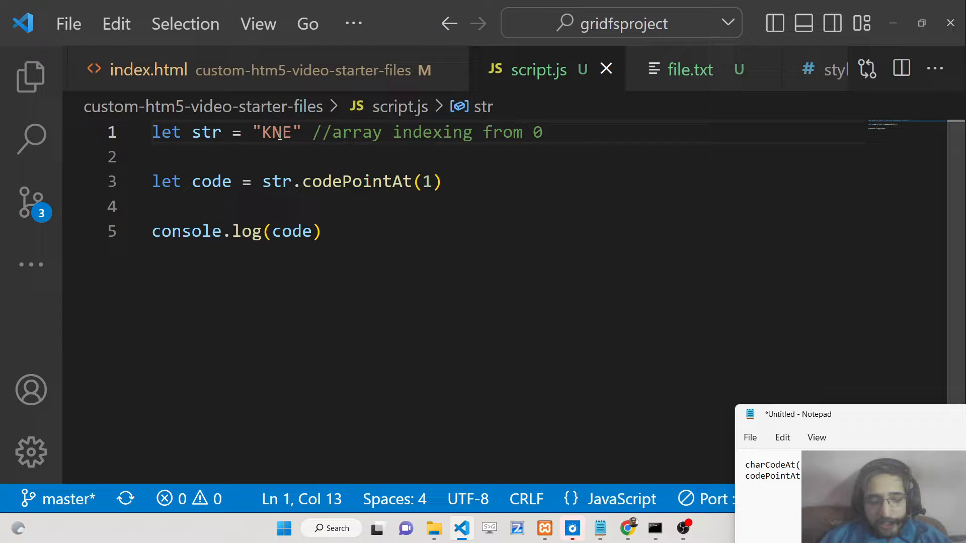
text(a)
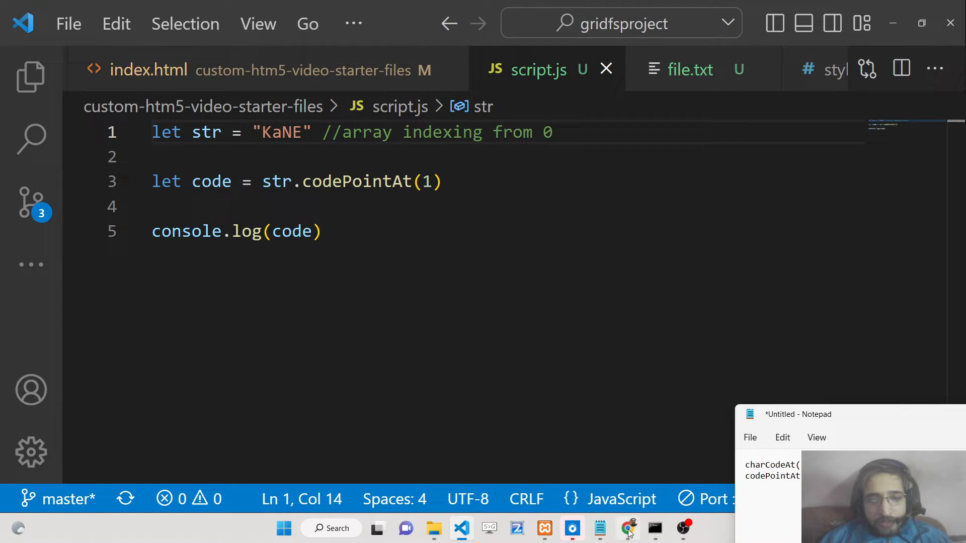
click(627, 528)
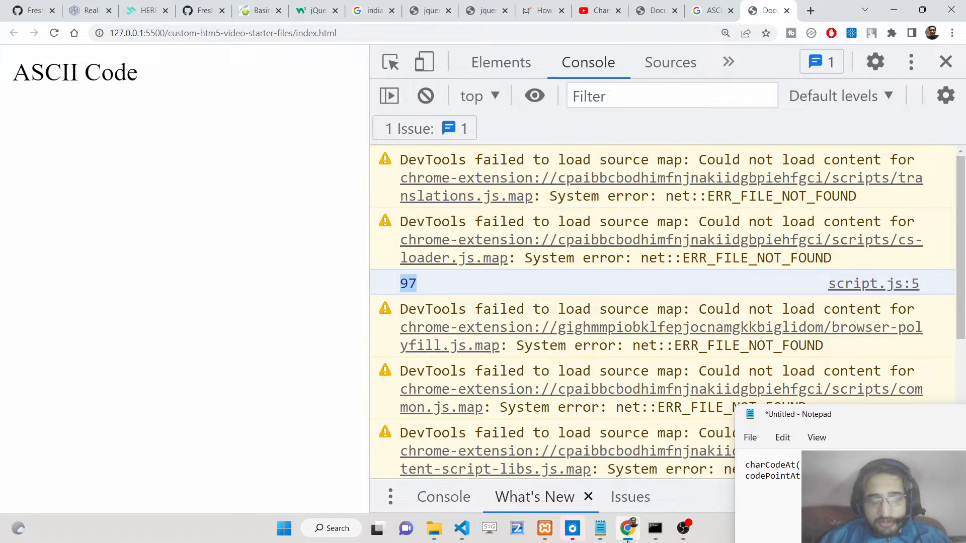
- Change the second letter to 'z' and check its logged code
click(460, 528)
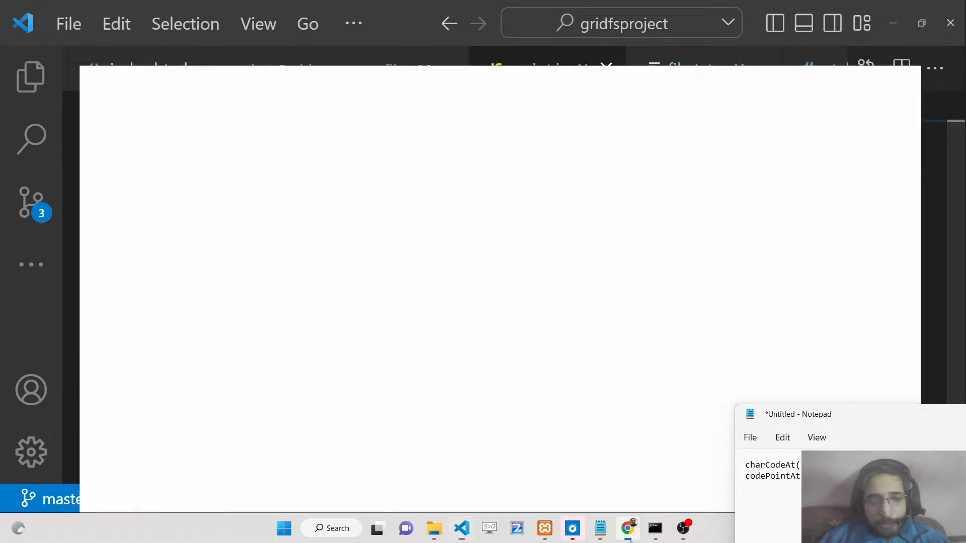
click(627, 528)
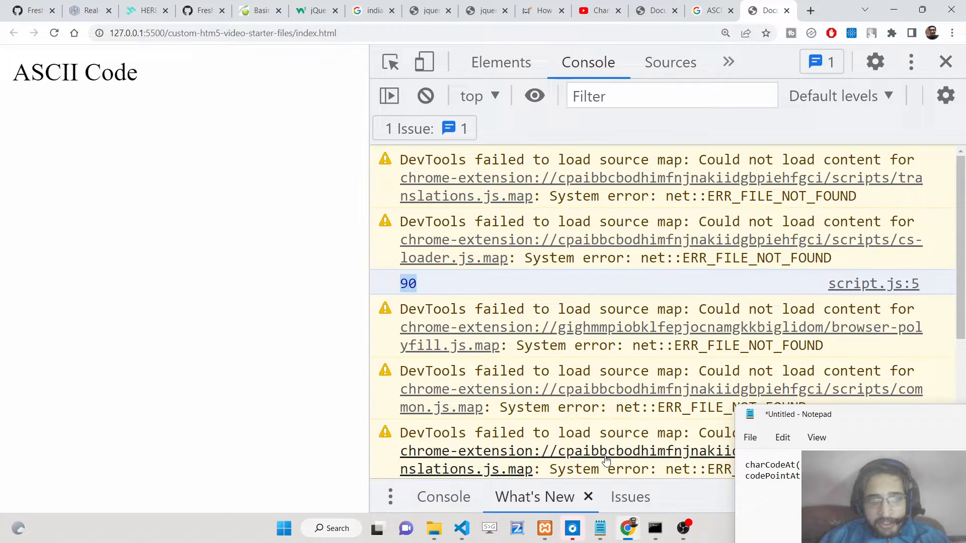
click(461, 528)
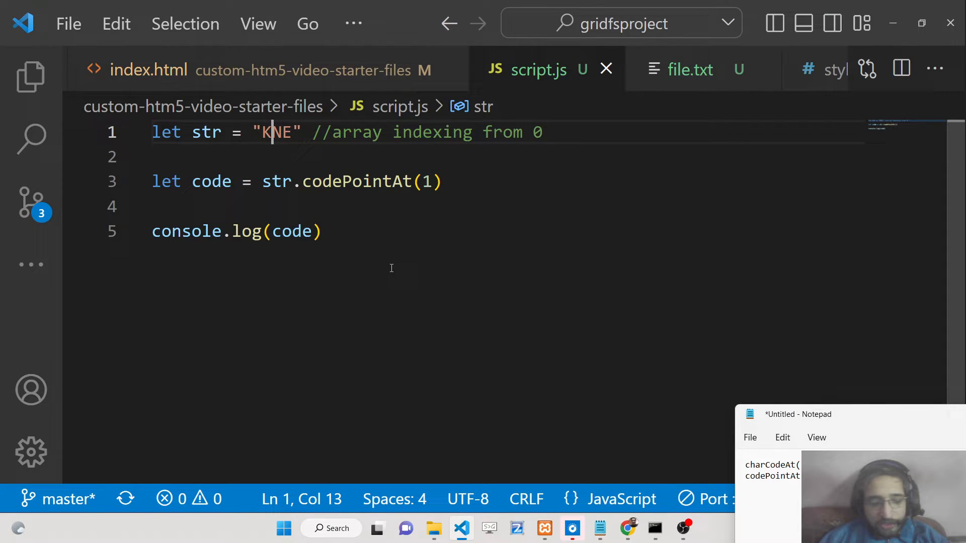
text(z)
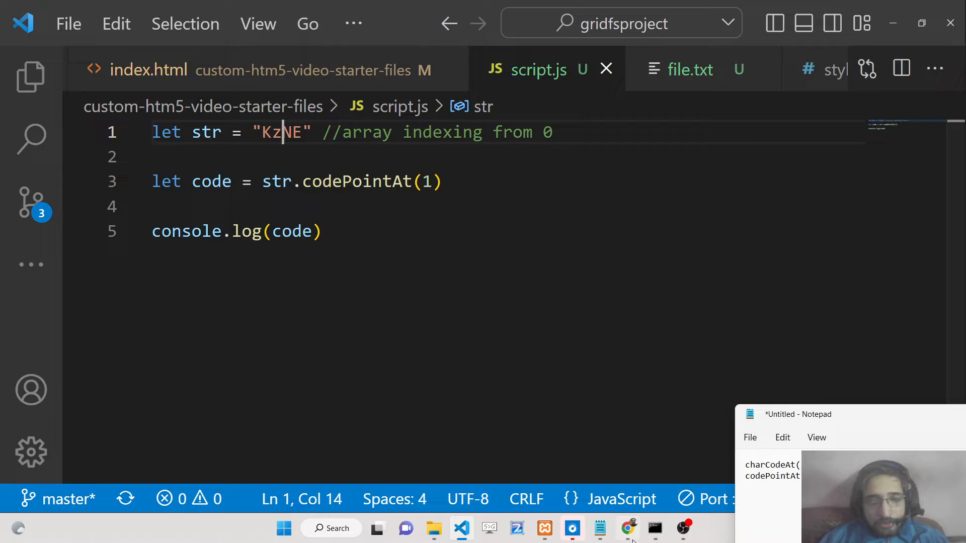
click(627, 528)
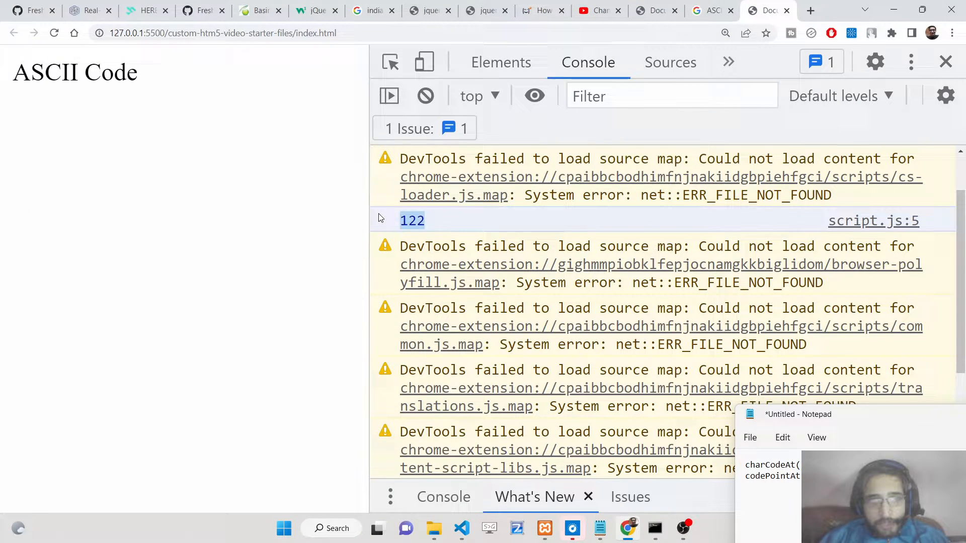
click(461, 528)
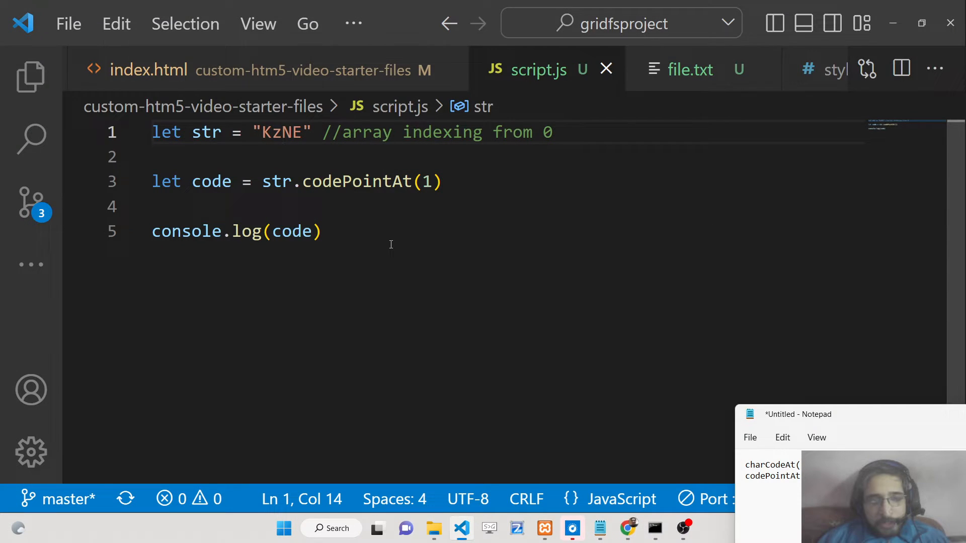
- Try '@' (logs 64) then '%' (logs 37) as the second character
text(@)
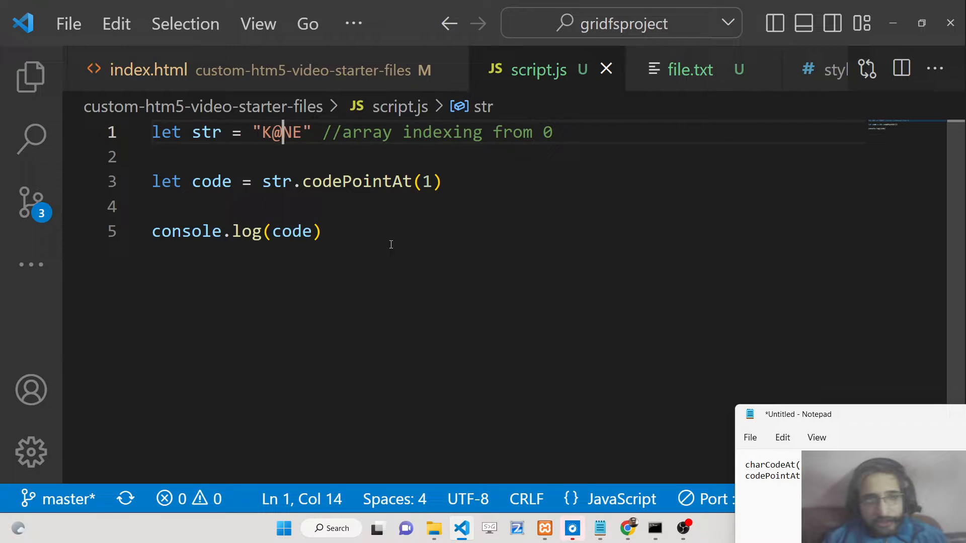
key(Left)
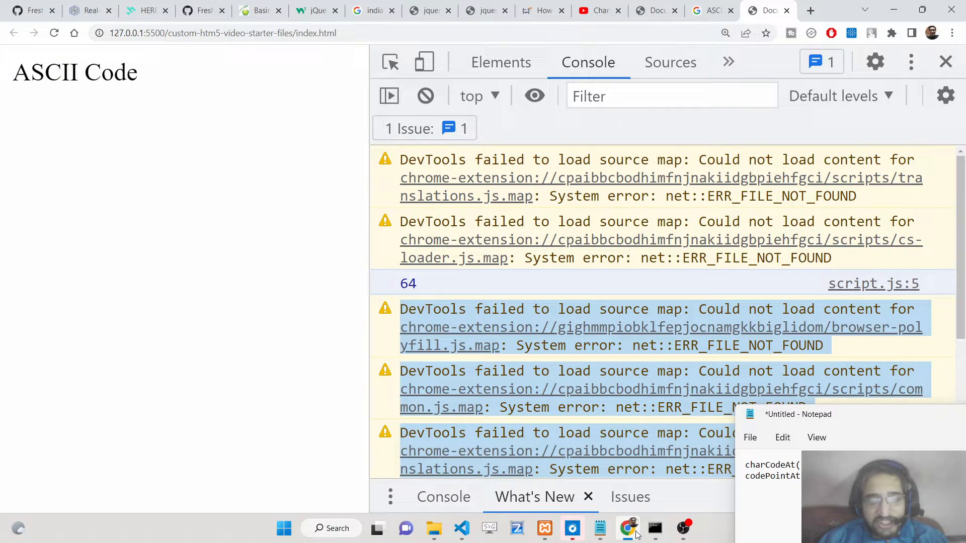
click(460, 527)
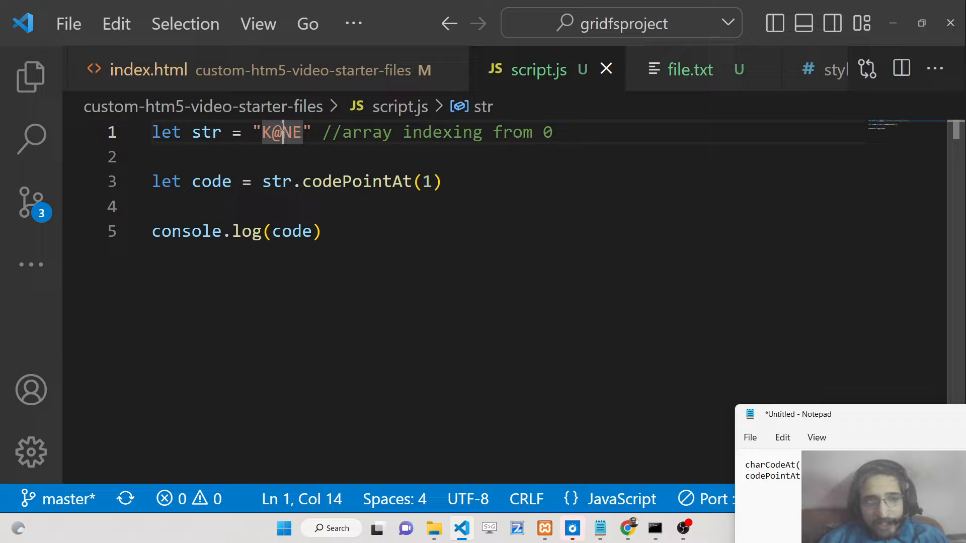
key(Backspace)
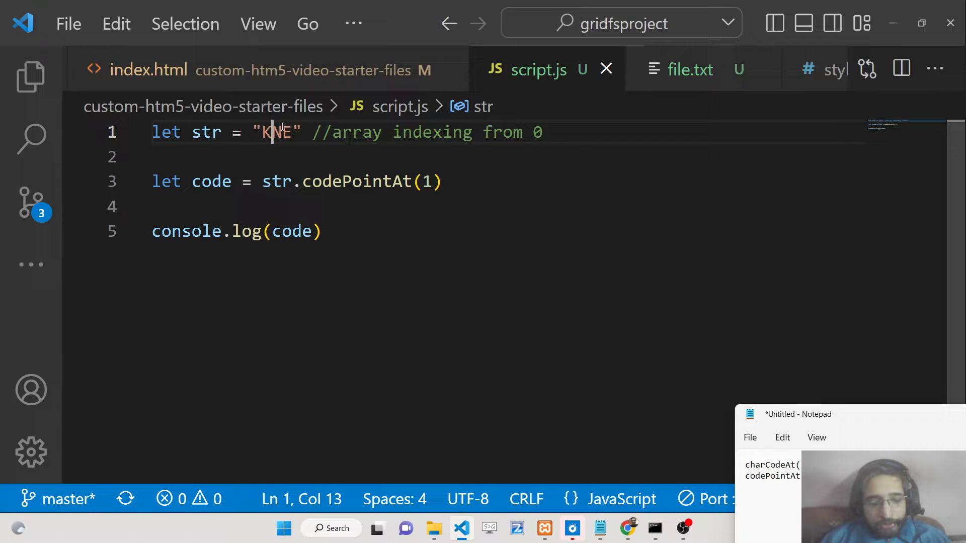
text(%)
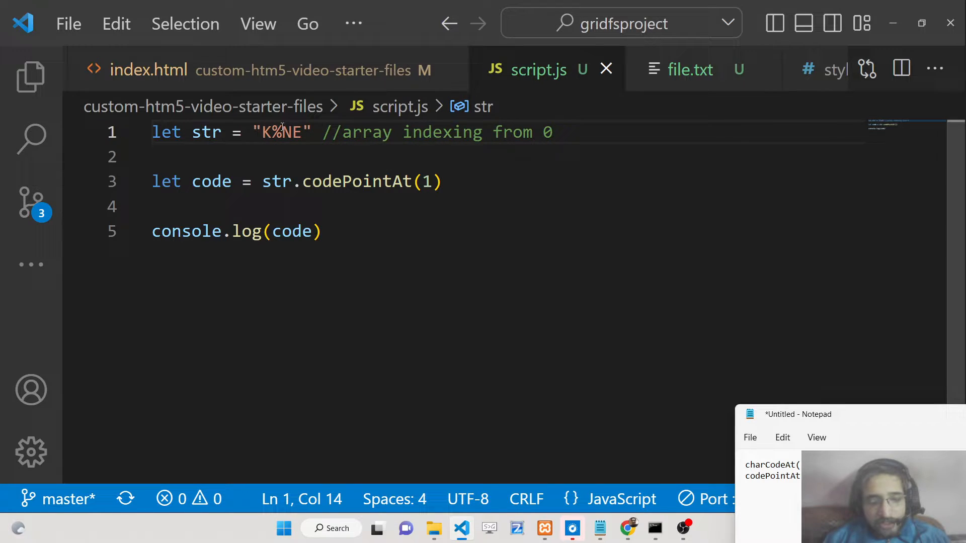
click(627, 528)
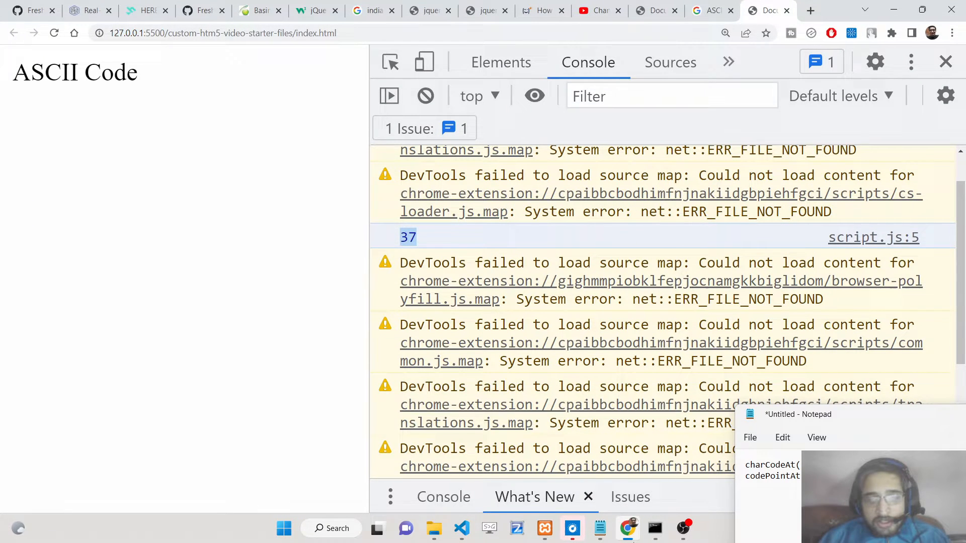
click(460, 527)
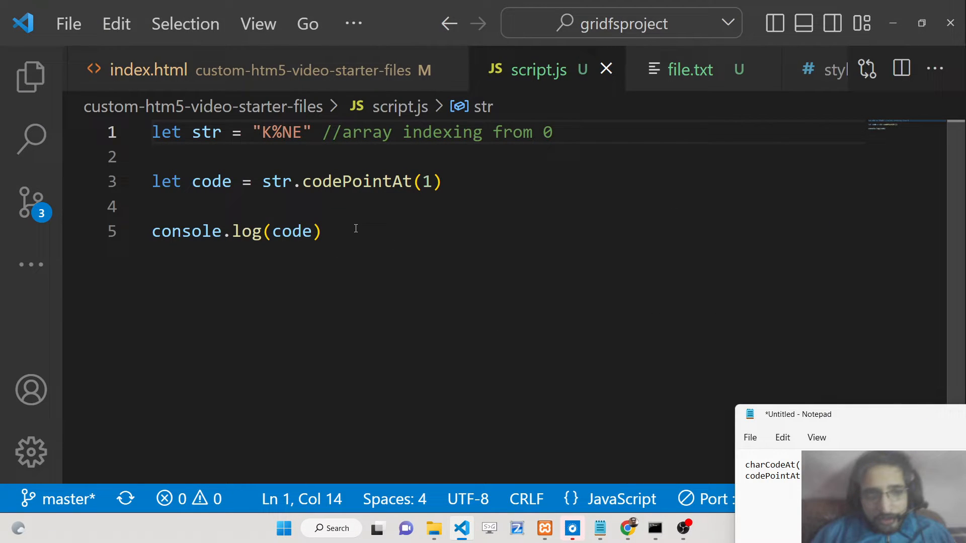
key(ctrl+a)
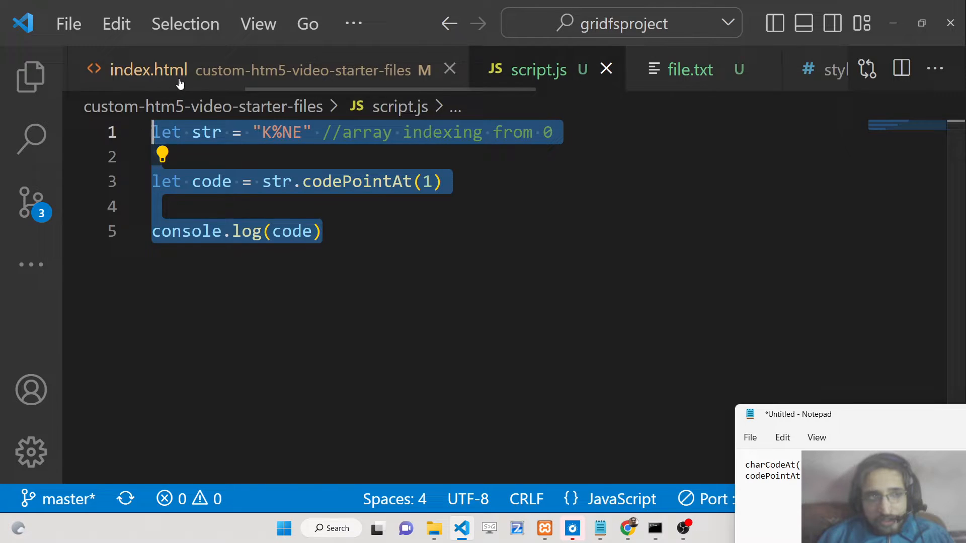
- Add a textarea with id 'text' and a 'Convert to ASCII Code' button with onclick="convert()"
click(148, 69)
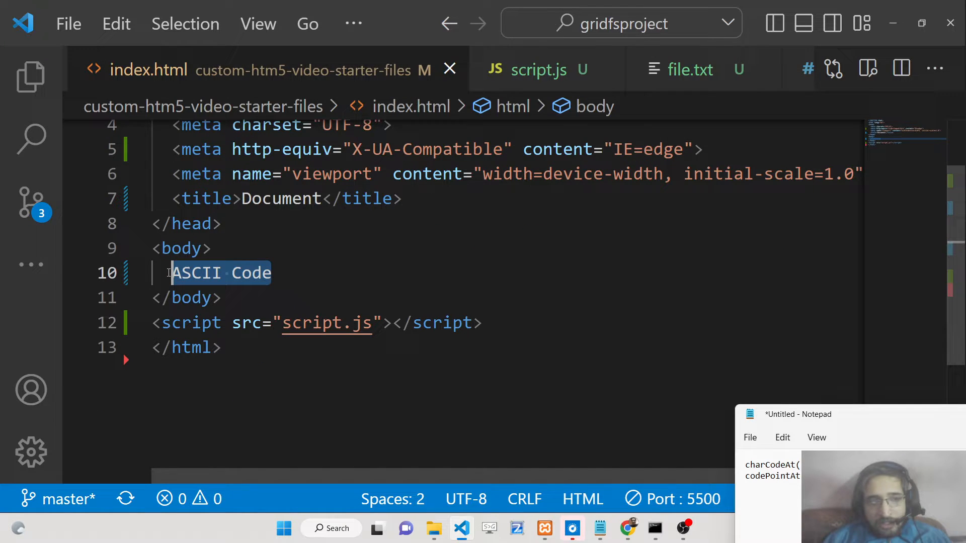
text(textarea name="" id="" cols="30" rows="10"></textarea>)
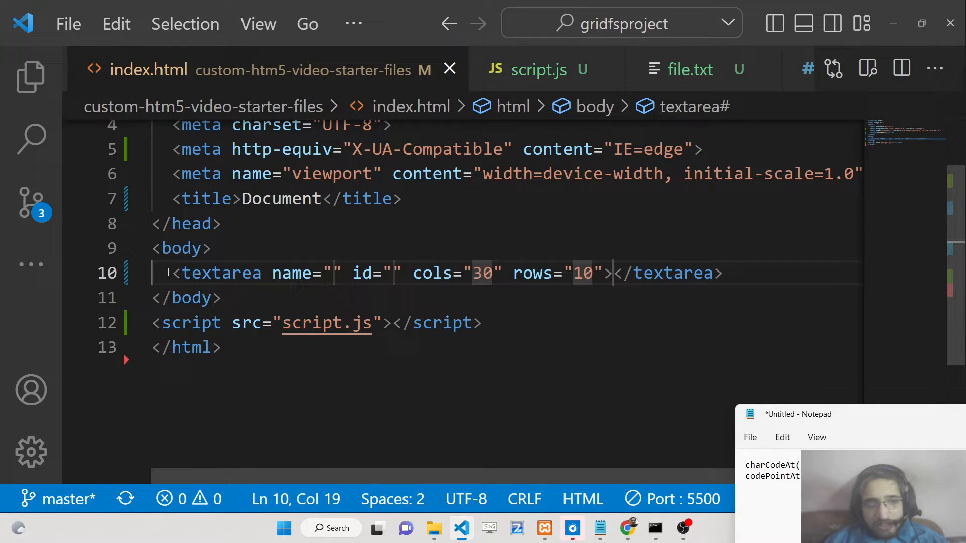
click(396, 272)
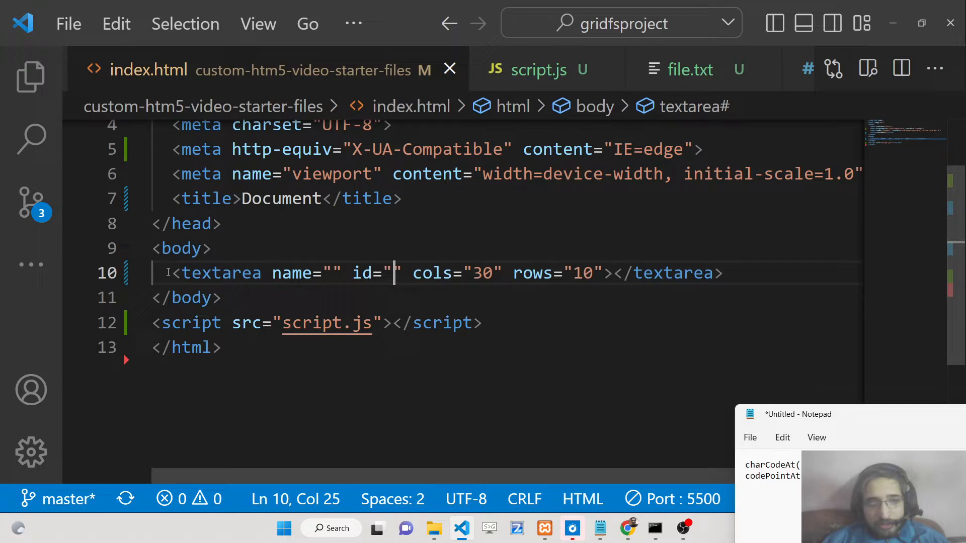
text(text)
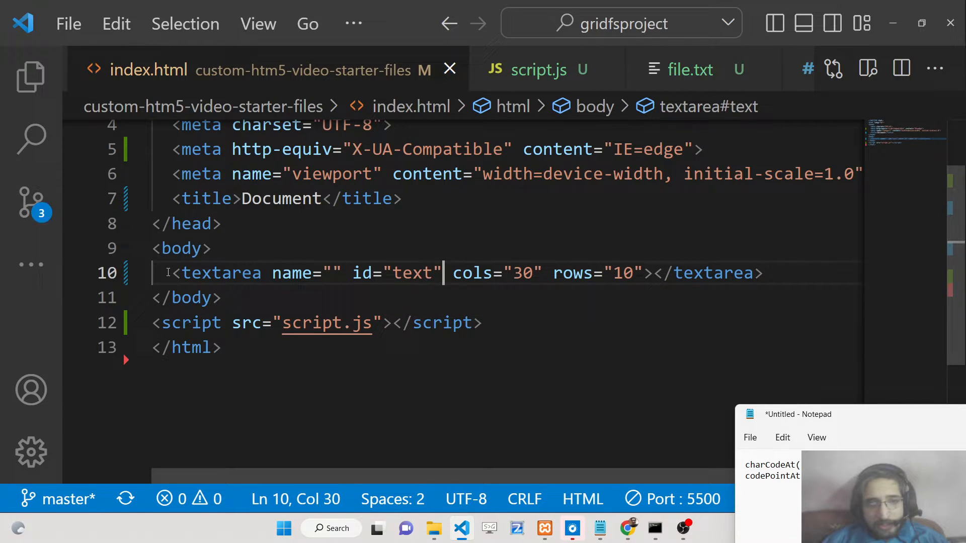
key(Enter)
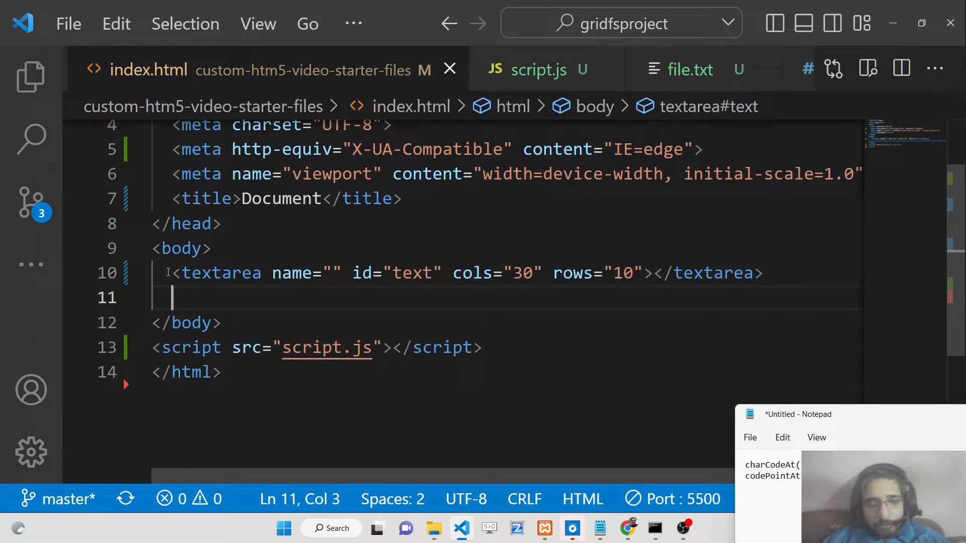
text(<button>Co</button>)
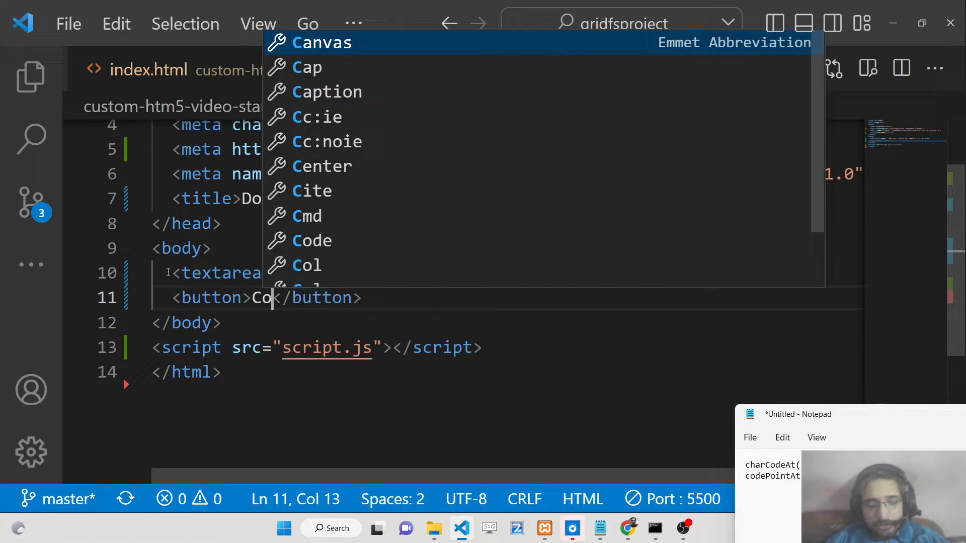
text(nvert to A)
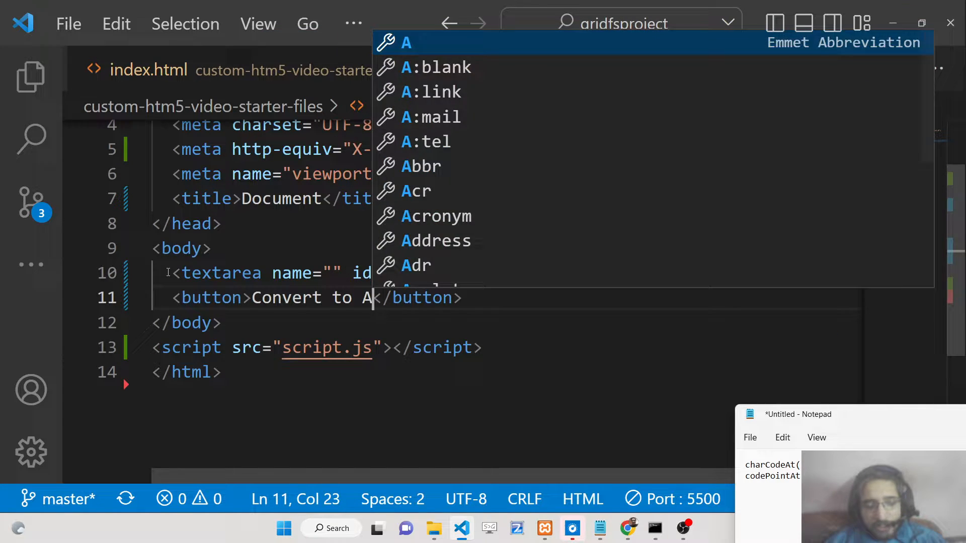
text(SCII Code)
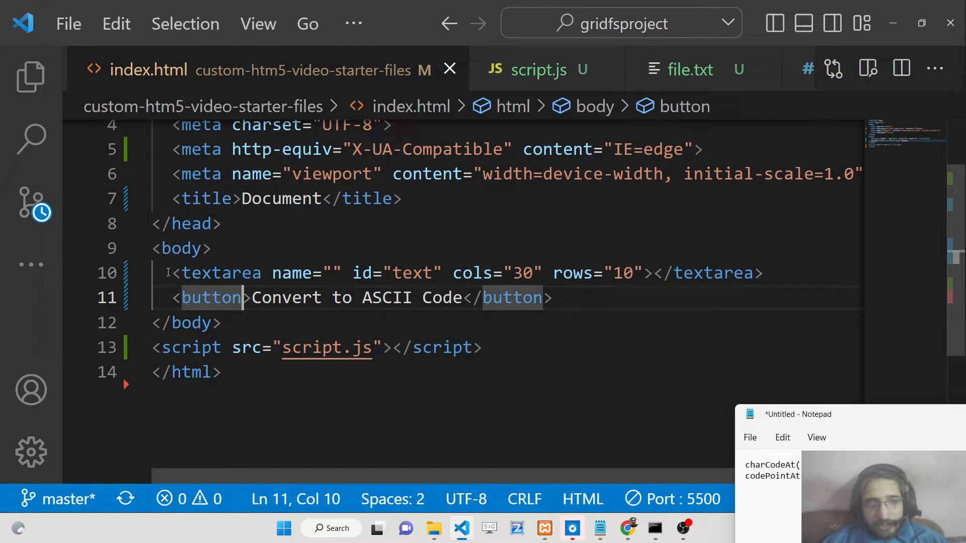
text(onclick="")
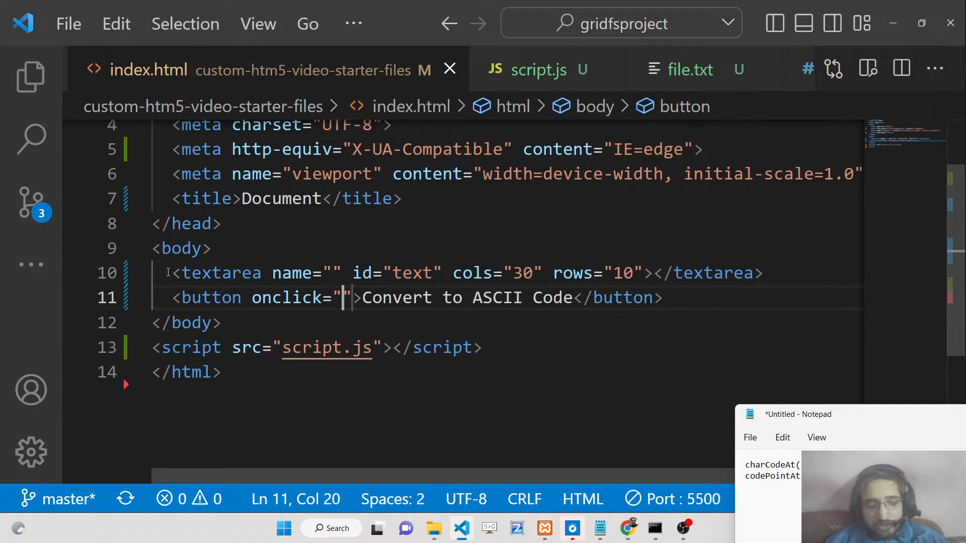
text(convert())
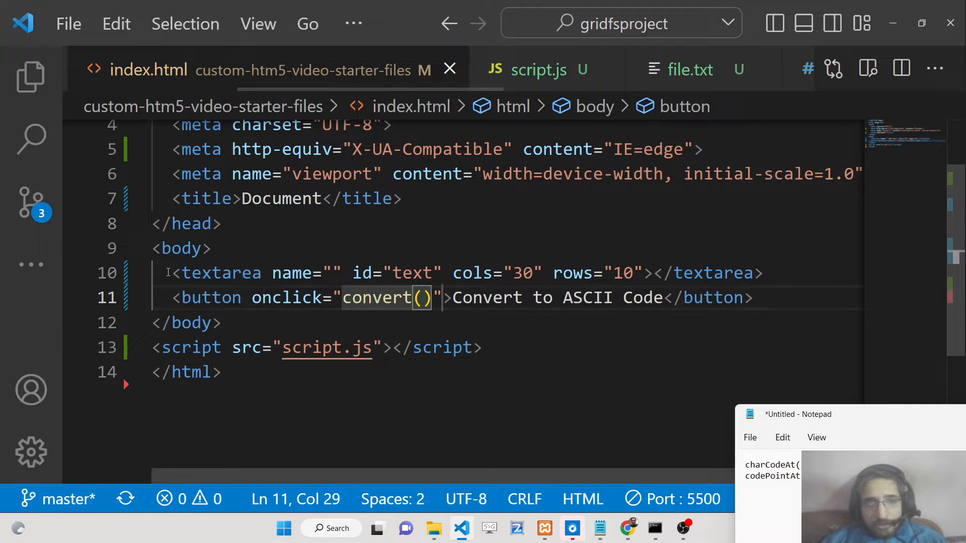
click(538, 70)
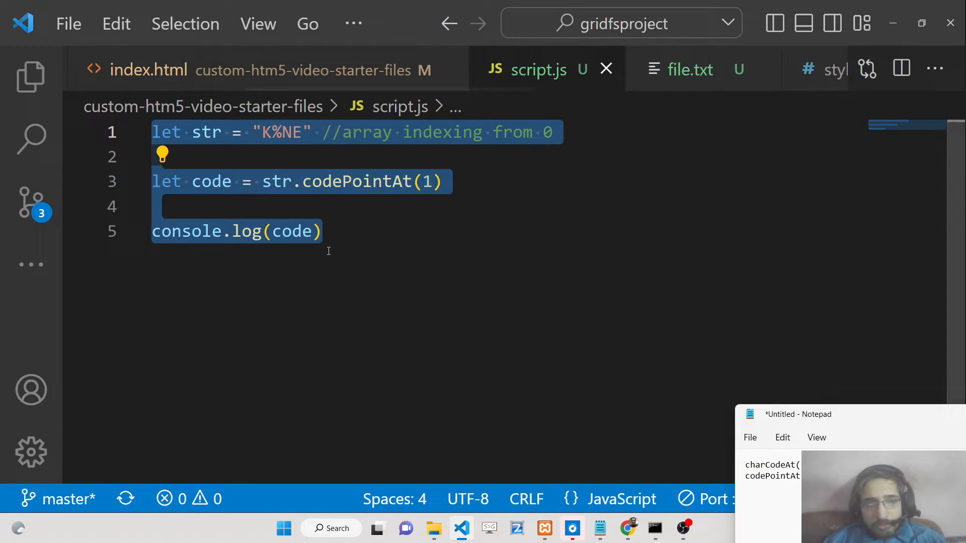
- Write convert() to read the 'text' textarea value and split it on '/n'
text(function convert()
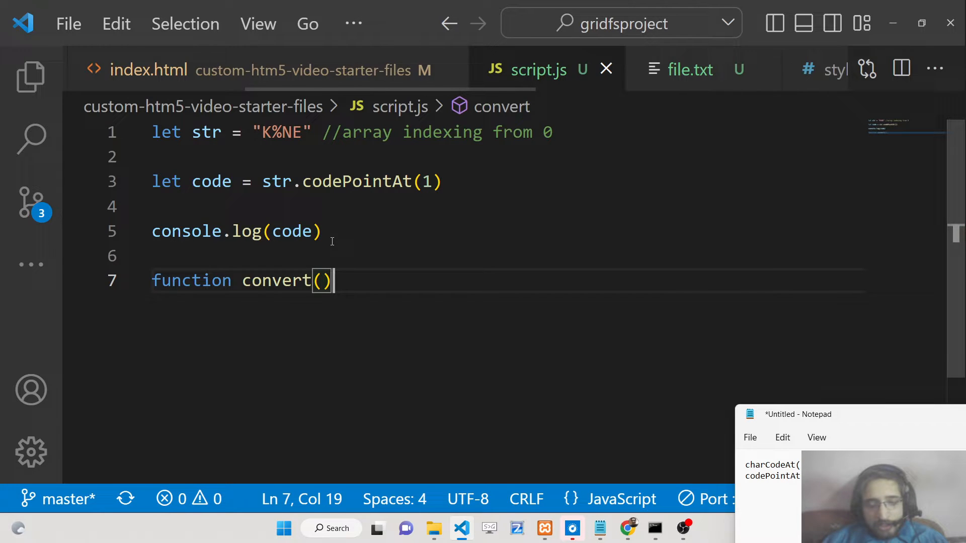
text({)
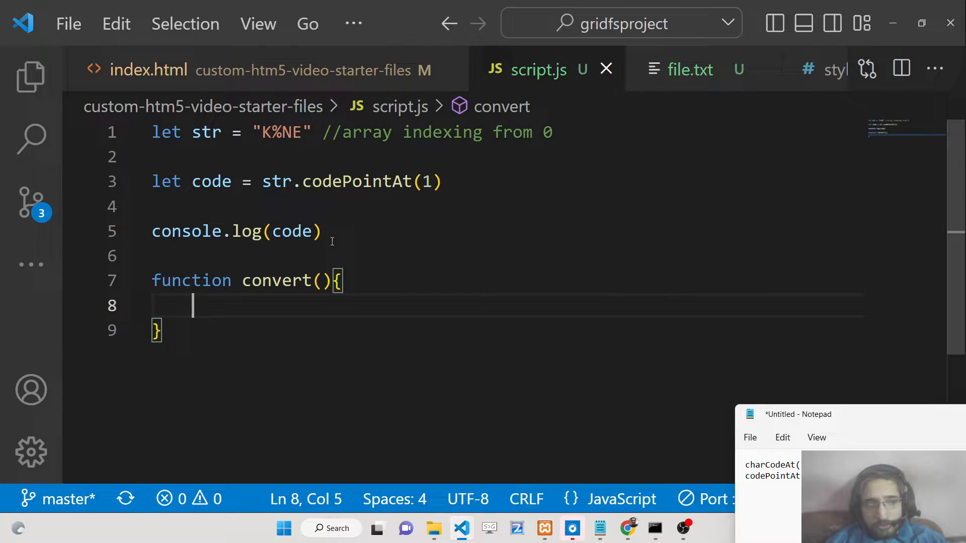
text(let te)
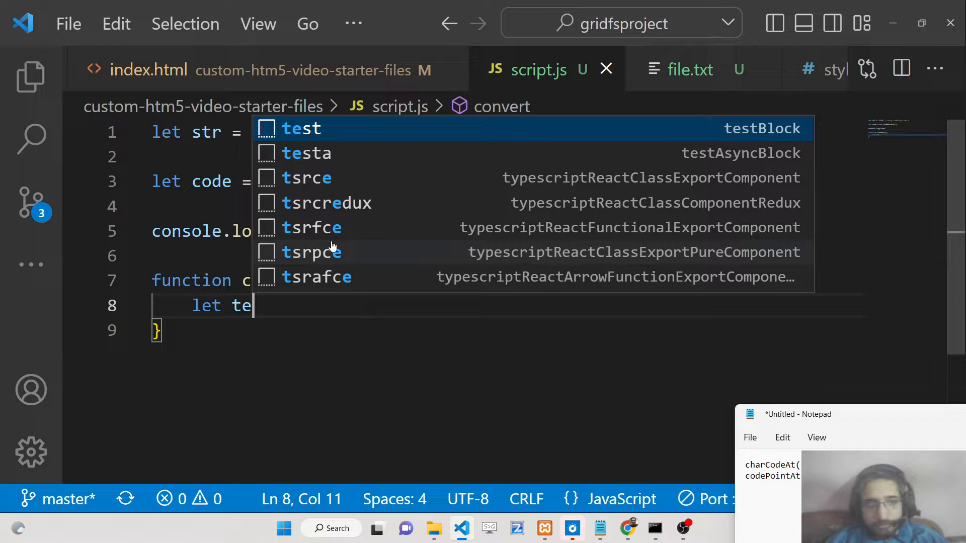
text(xt = document.getElementById('tex)
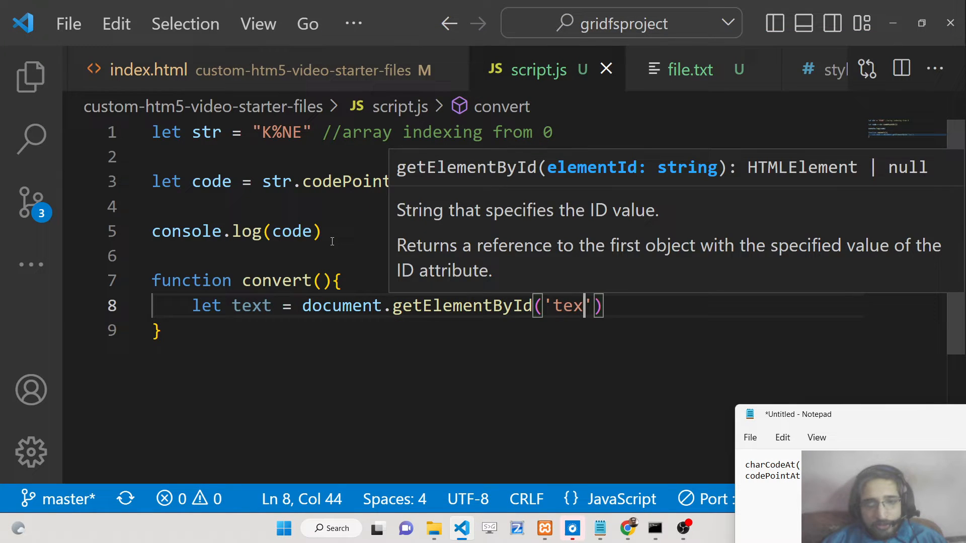
text(t').value/)
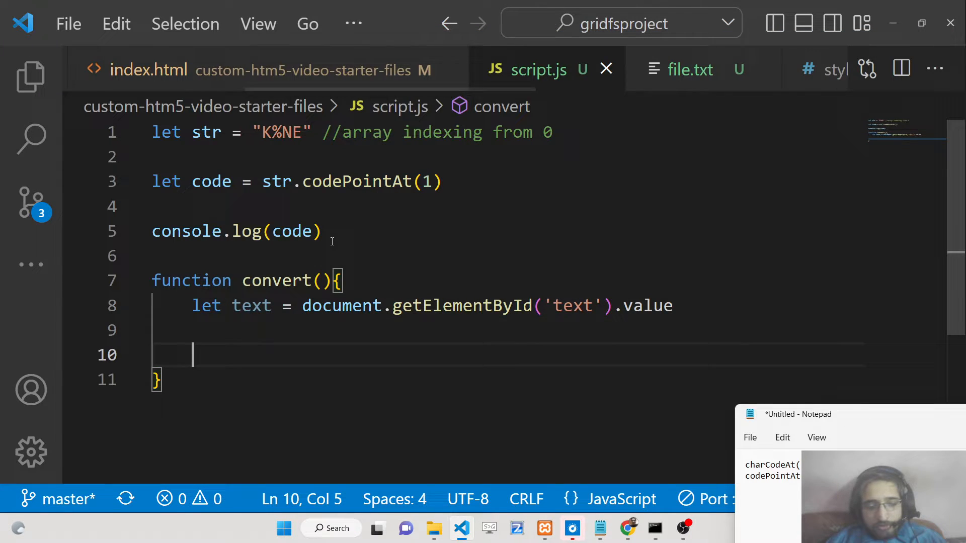
text(let text =)
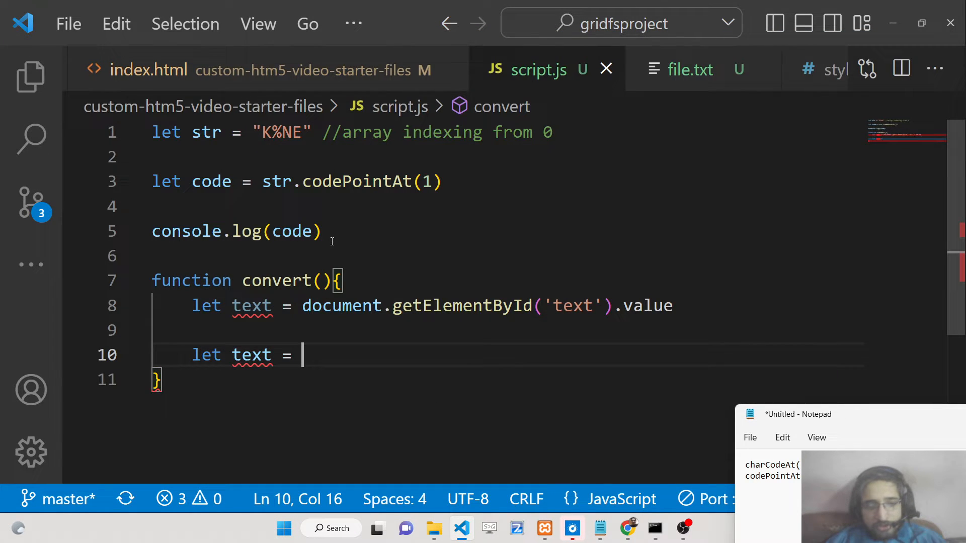
text(text.sp)
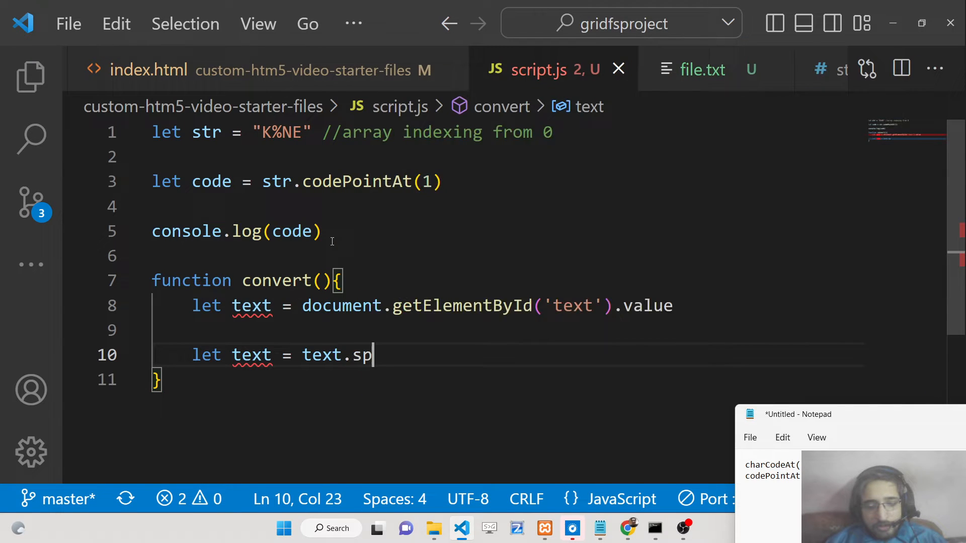
text(lit(''))
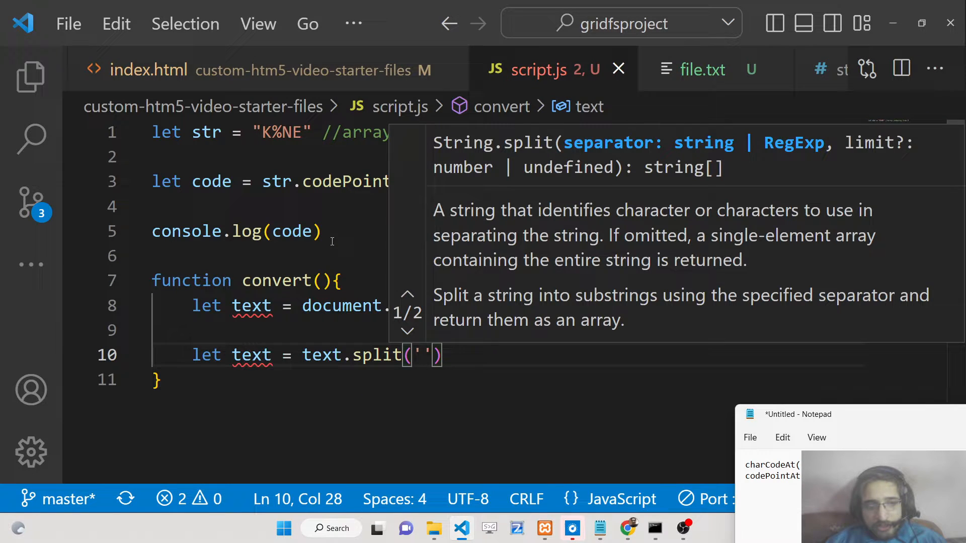
text(/n)
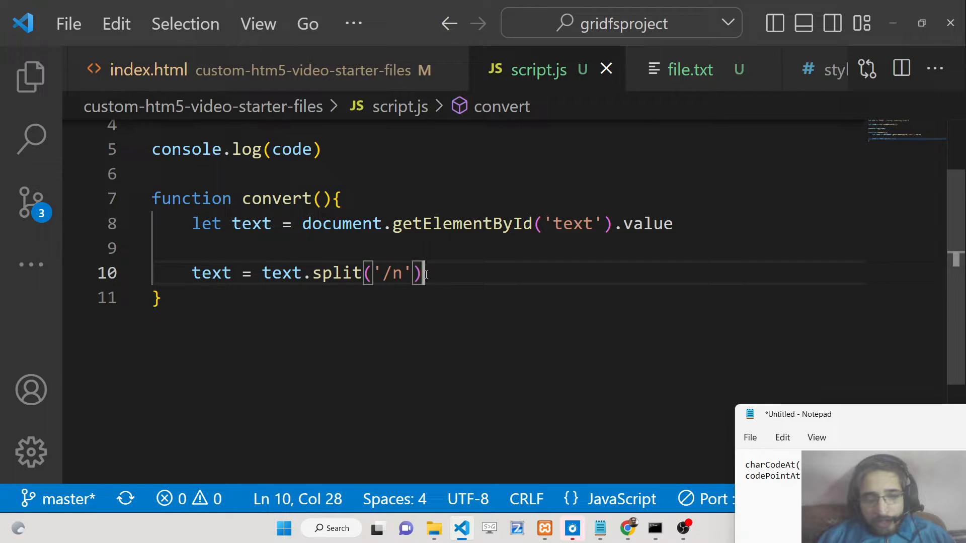
mouse_move(285, 69)
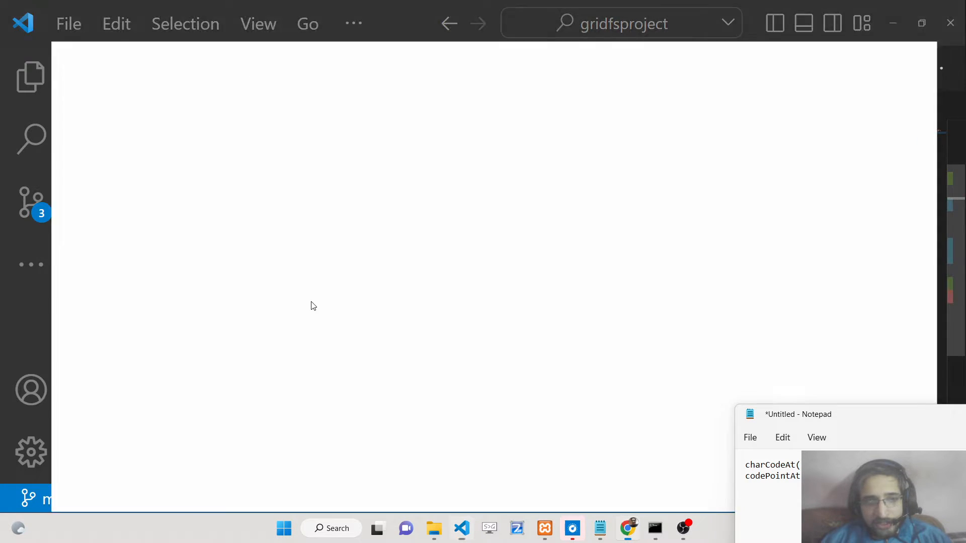
- View the text box and Convert to ASCII Code button in Chrome, then return to VS Code
click(628, 527)
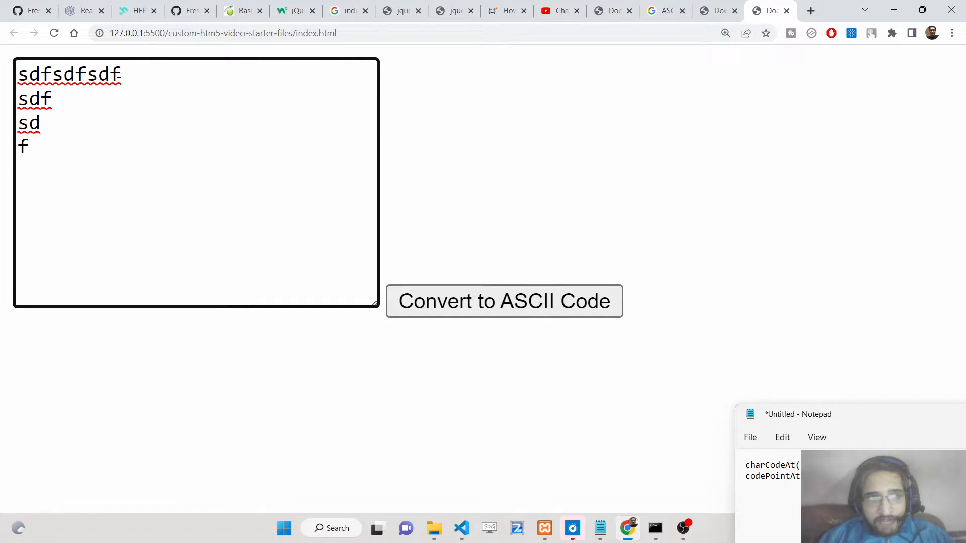
mouse_move(570, 510)
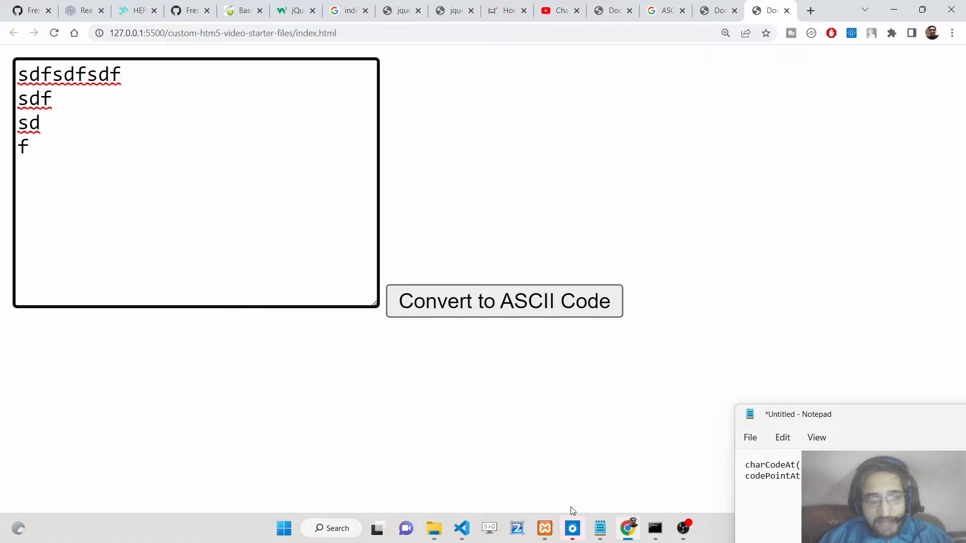
click(461, 528)
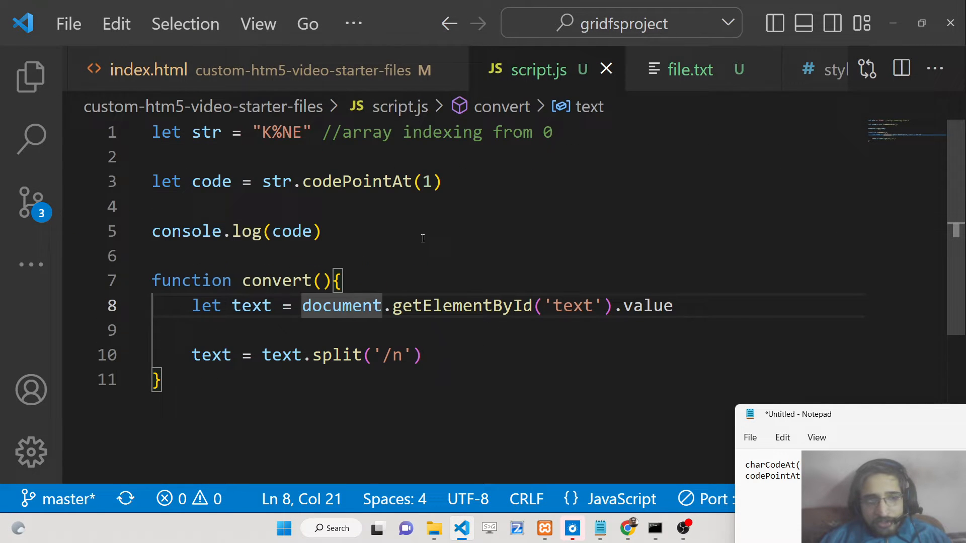
- Call convertToAscii() inside convert()
key(enter)
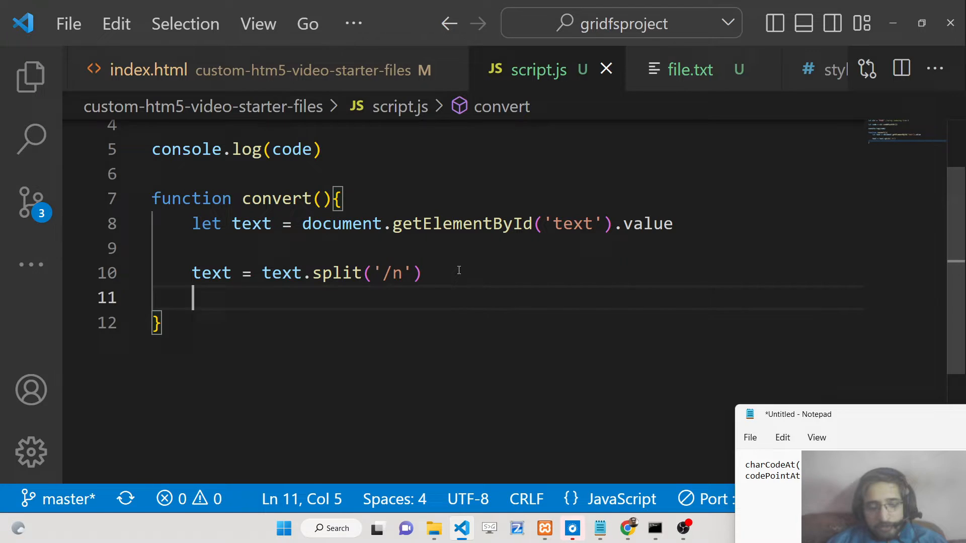
text(convertt)
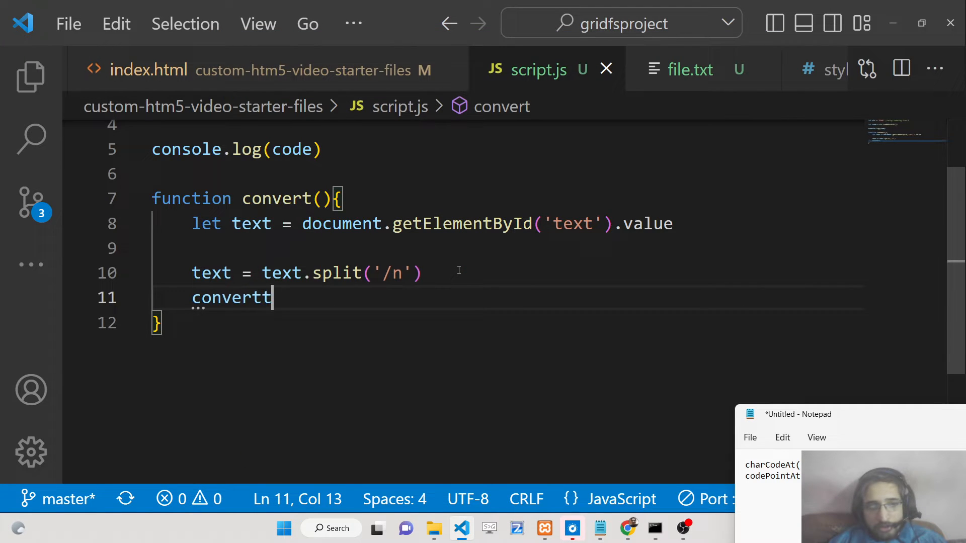
key(BackSpace)
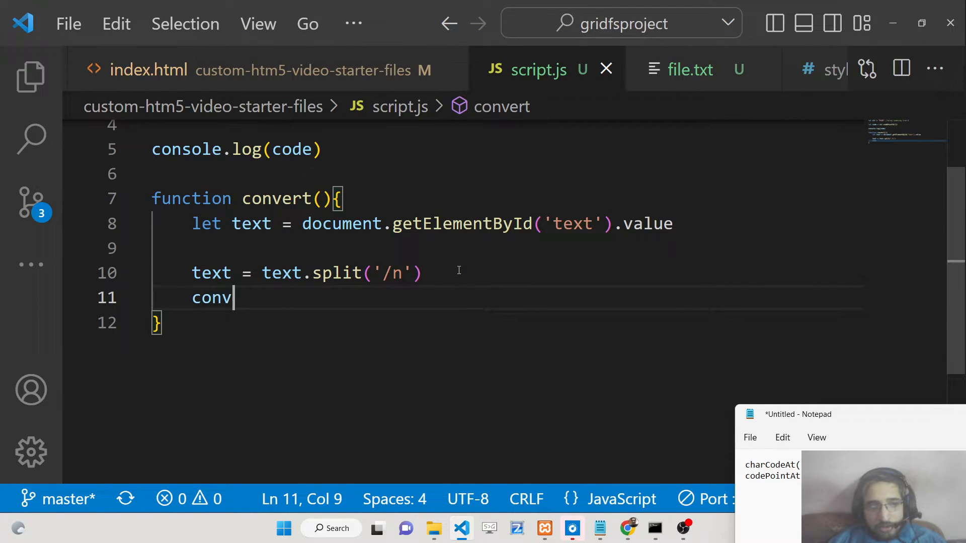
text(ertT)
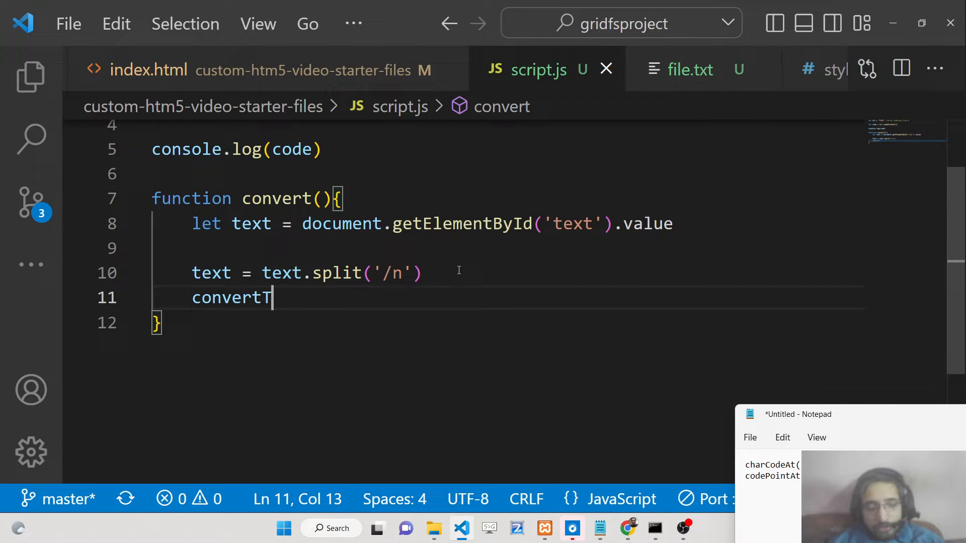
text(oAscii())
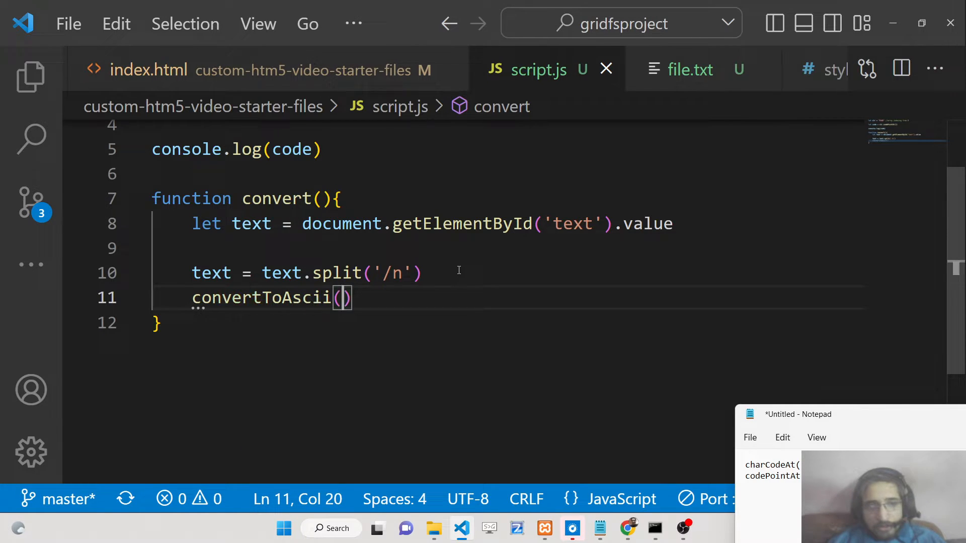
- Define an empty function convertToAscii(text){} below convert, fixing the 'fucntion' typo
text(f)
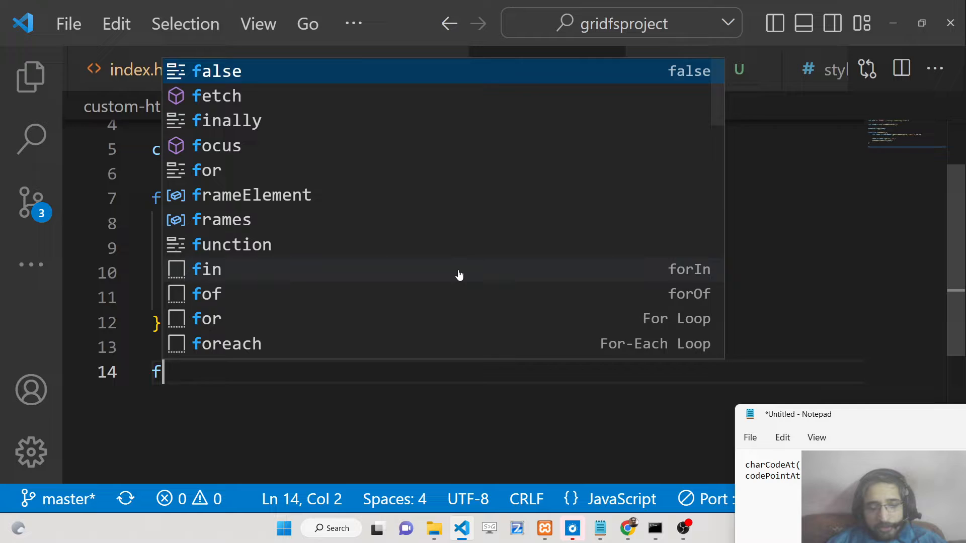
text(ucntion convert)
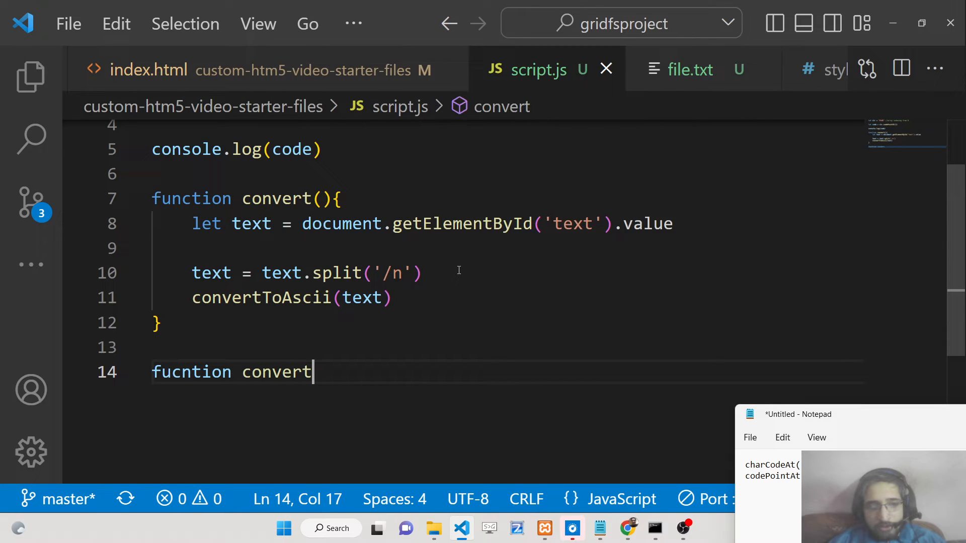
text(ToAscii(t)
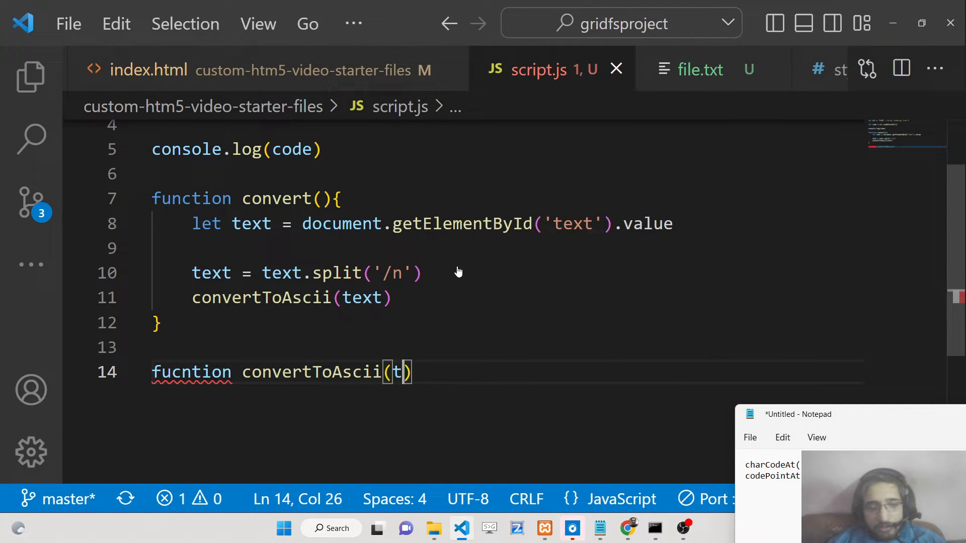
text(ext){)
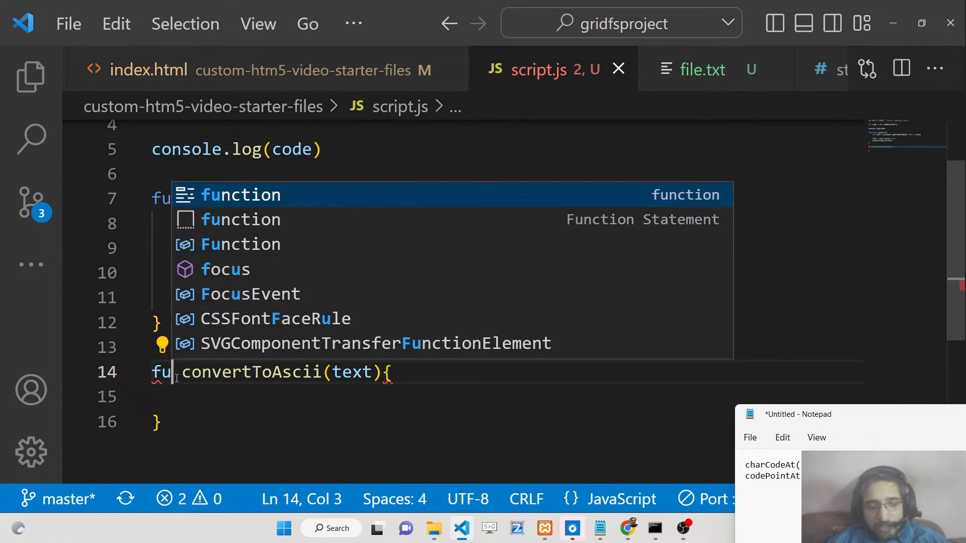
key(Escape)
text(nction)
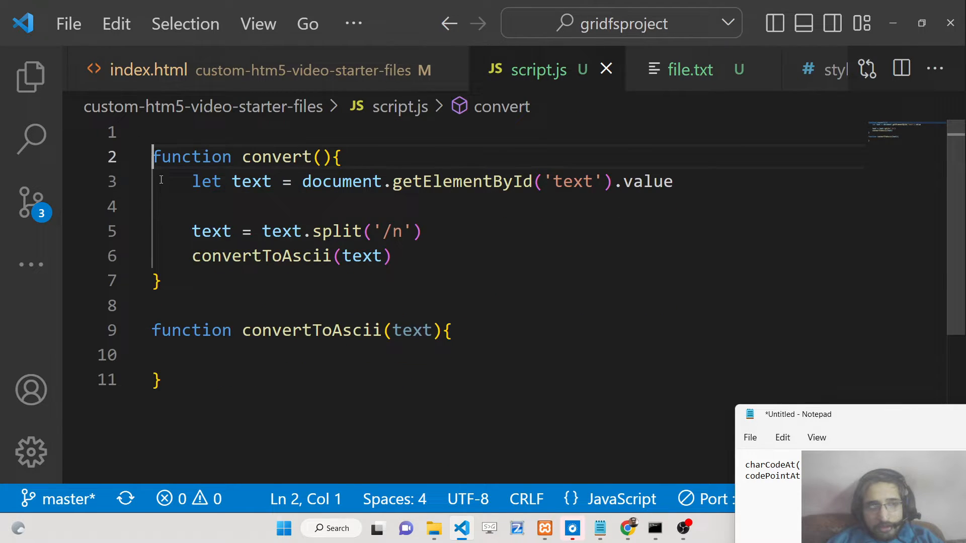
click(148, 69)
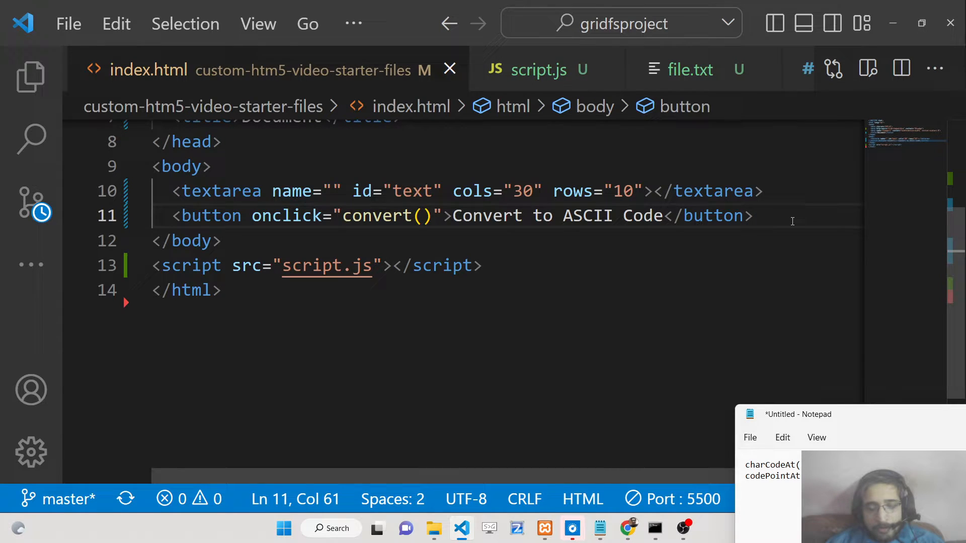
- Add div#result below the button, then begin document.getElementById('') in convertToAscii
text(div#result)
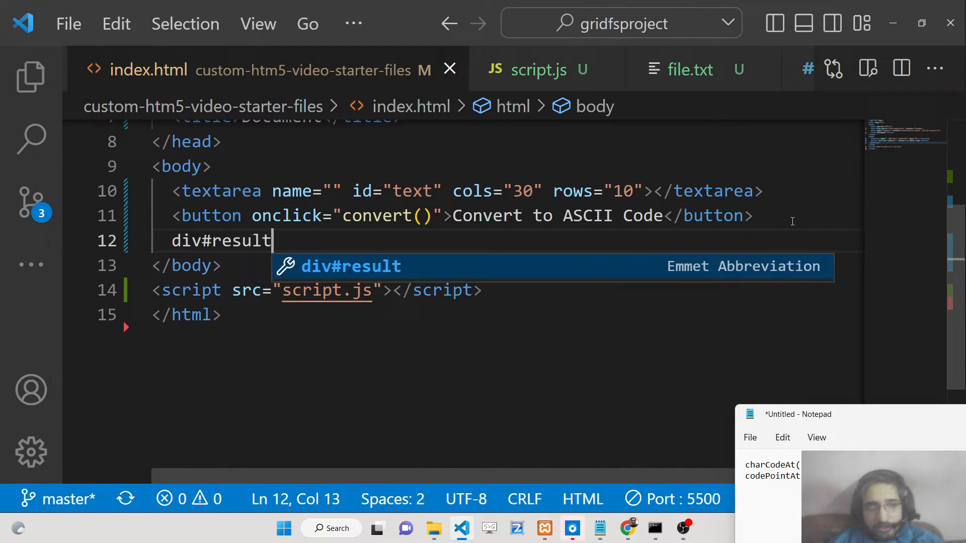
click(538, 70)
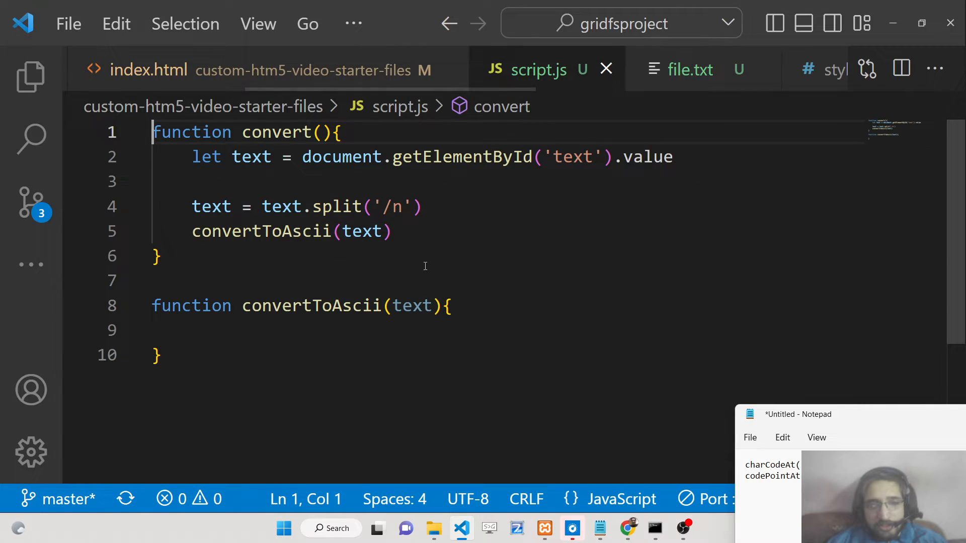
click(193, 331)
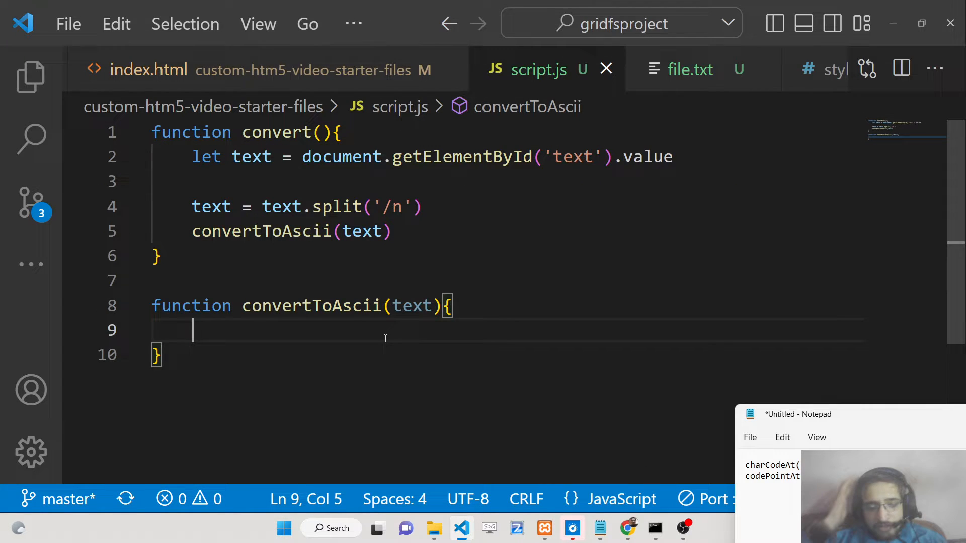
text(te)
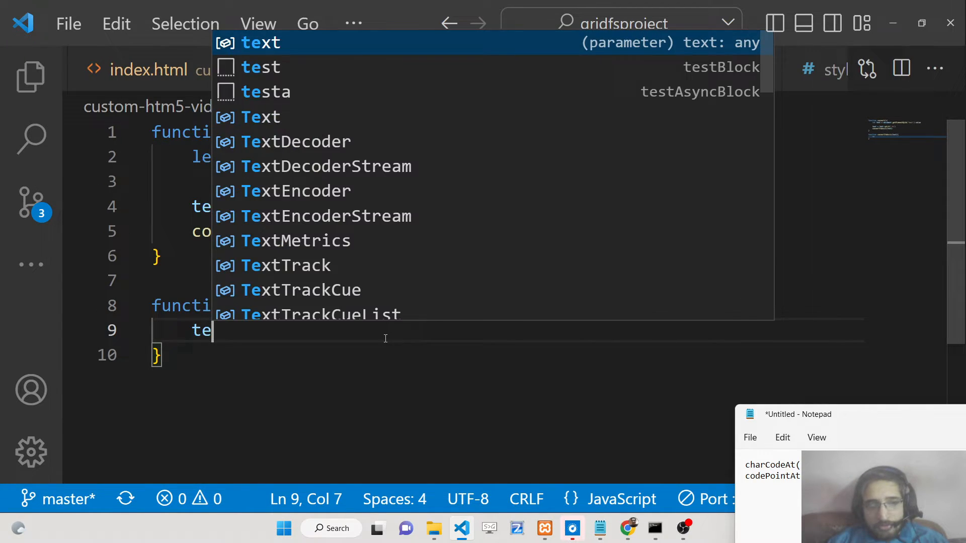
text(document)
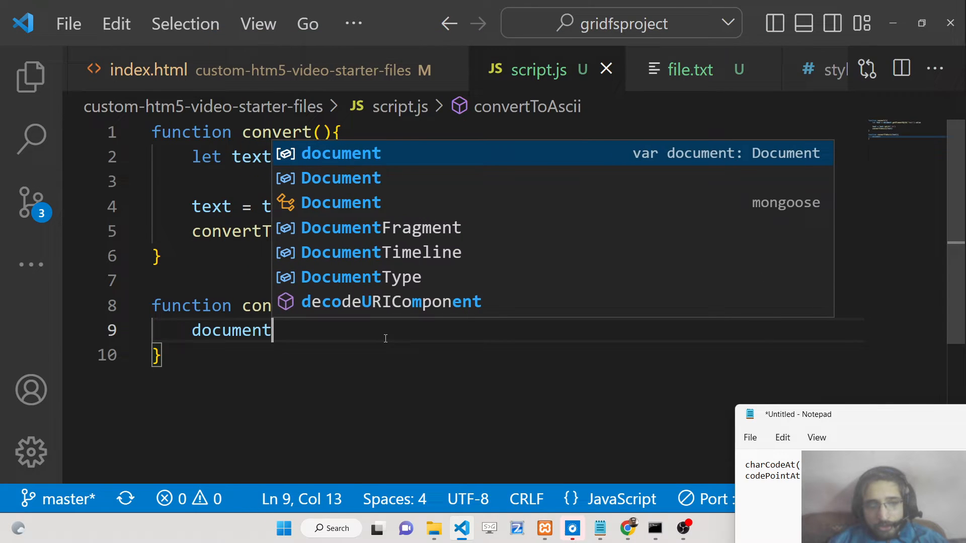
text(.getElementById(''))
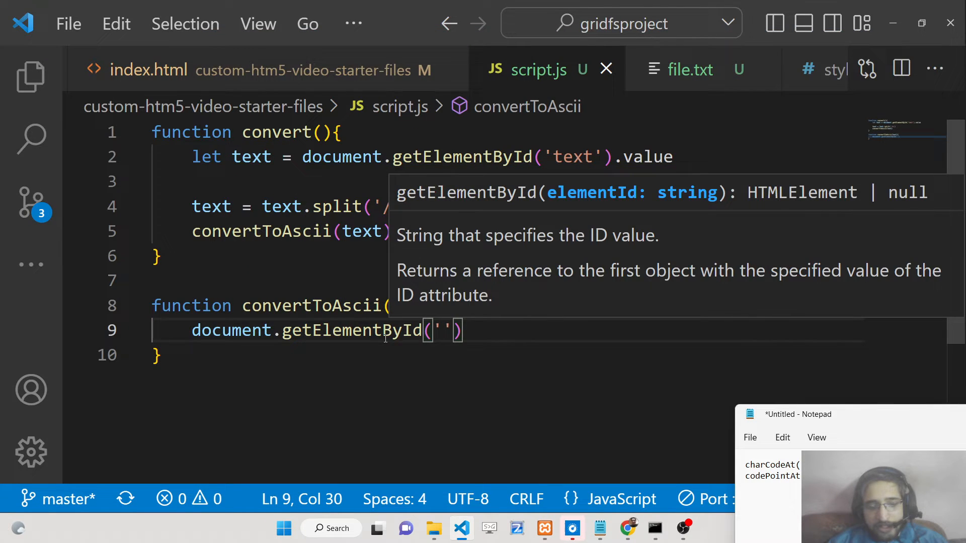
click(147, 70)
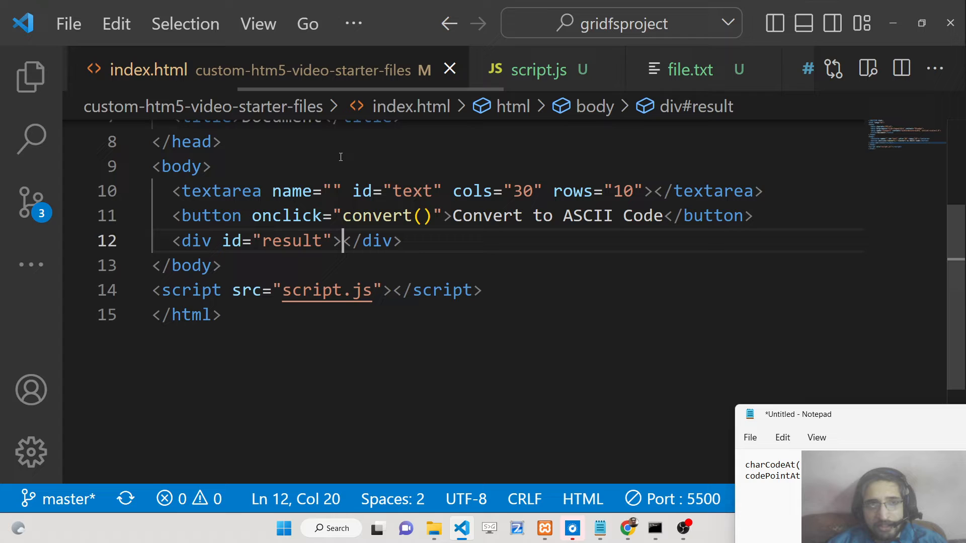
click(538, 70)
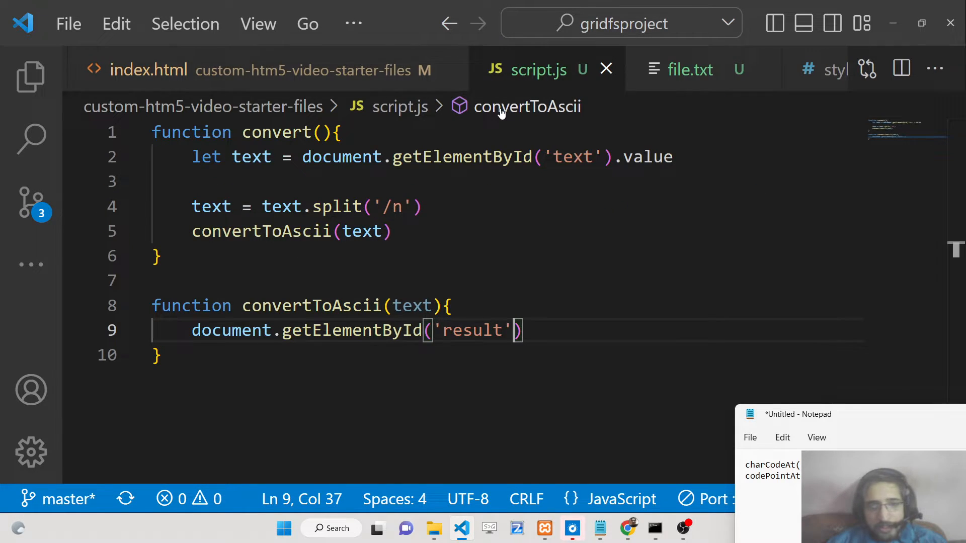
- Draft innerHTML = text.charCodeAt on the result line, then replace it with a forEach loop
text(.innerHTML =)
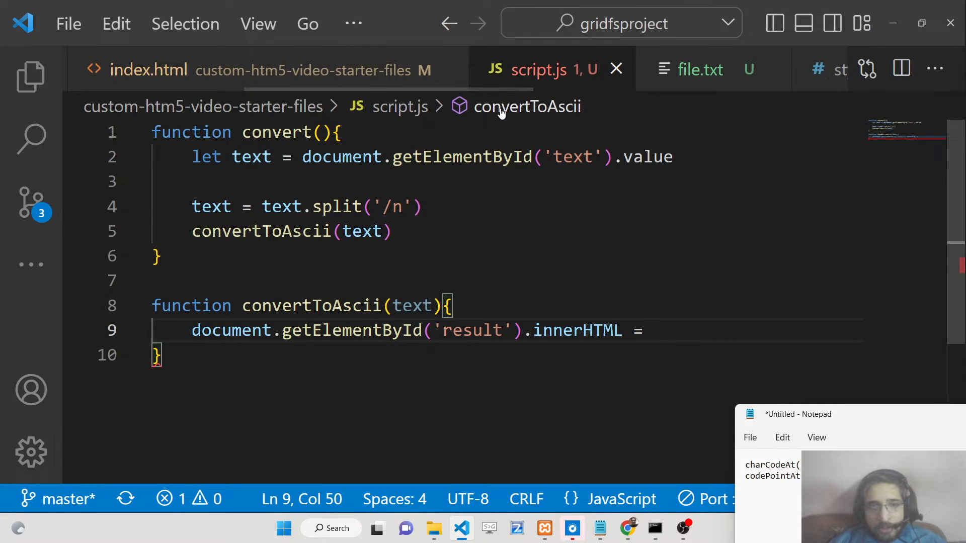
text(text.)
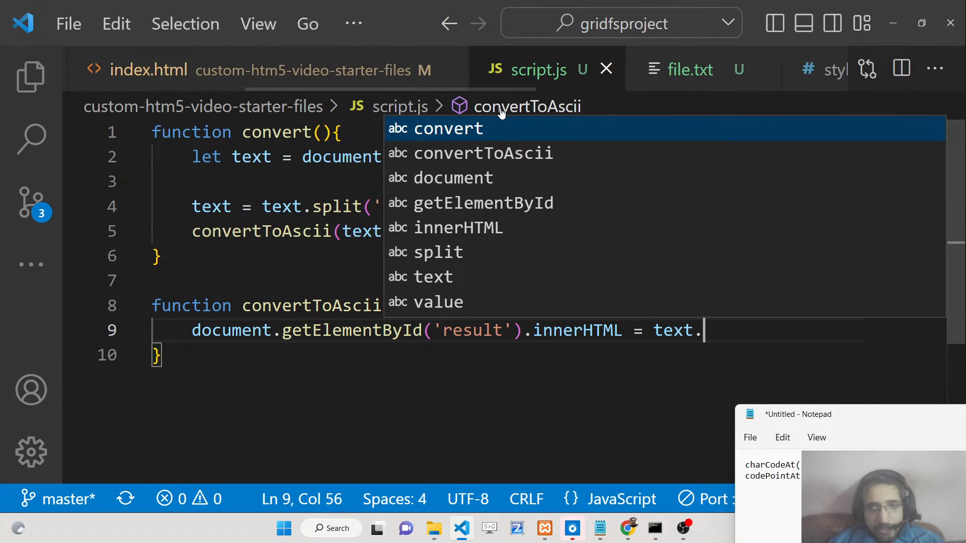
text(ch)
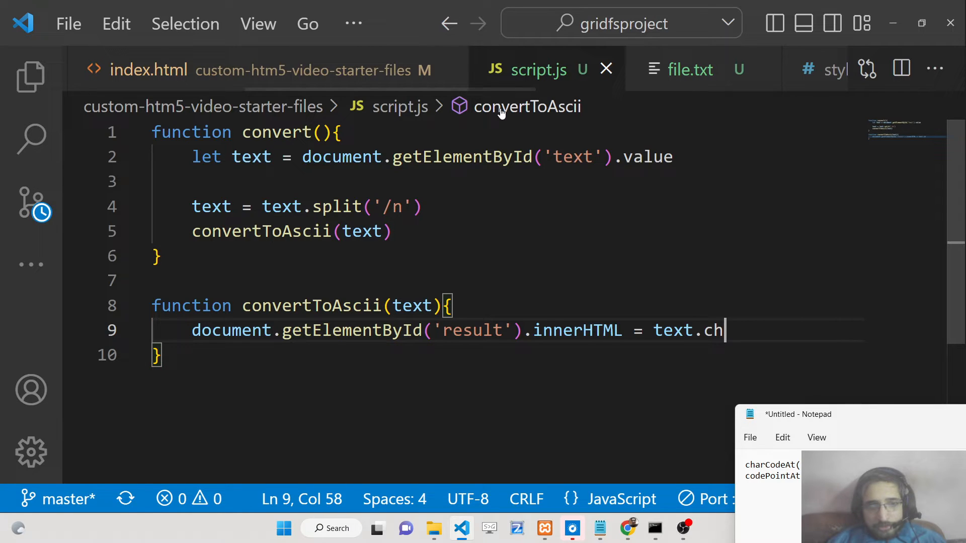
text(a)
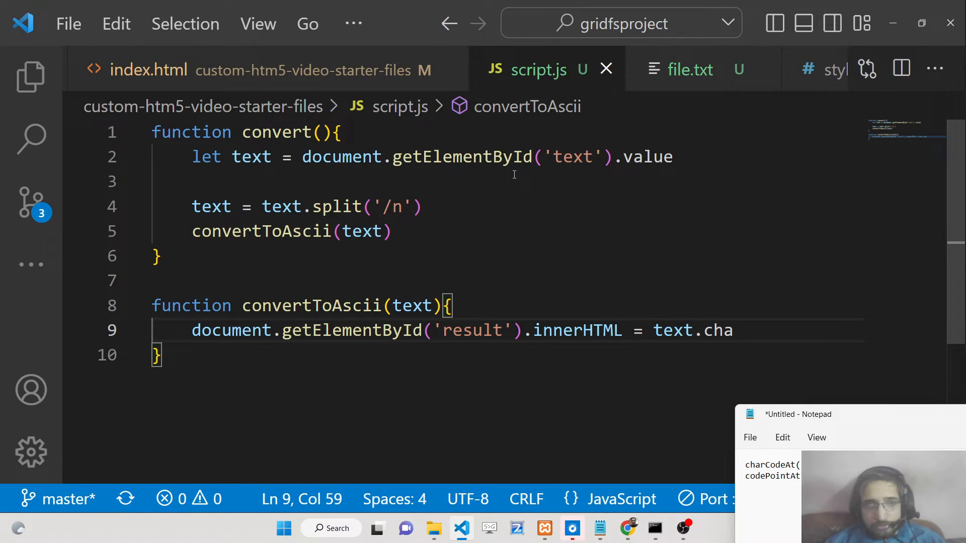
mouse_move(510, 282)
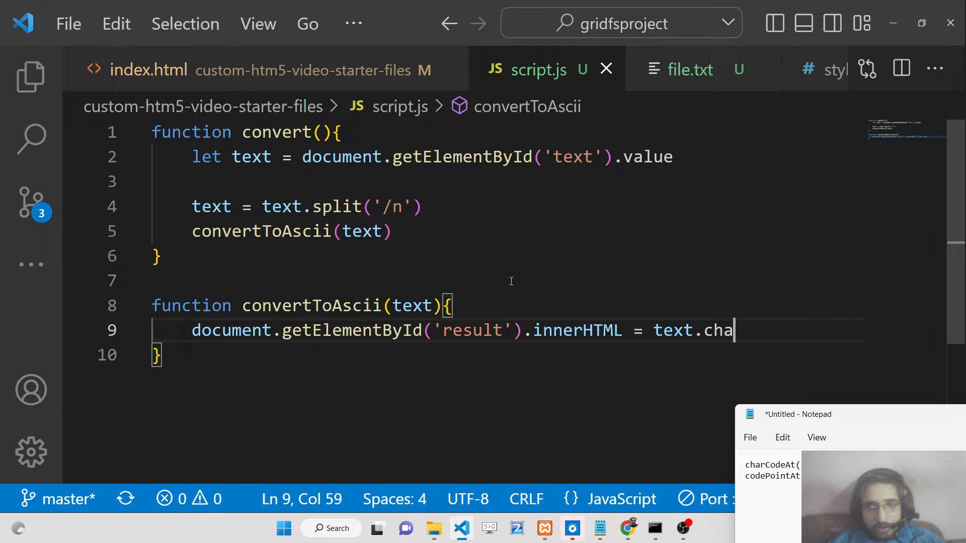
text(rCode)
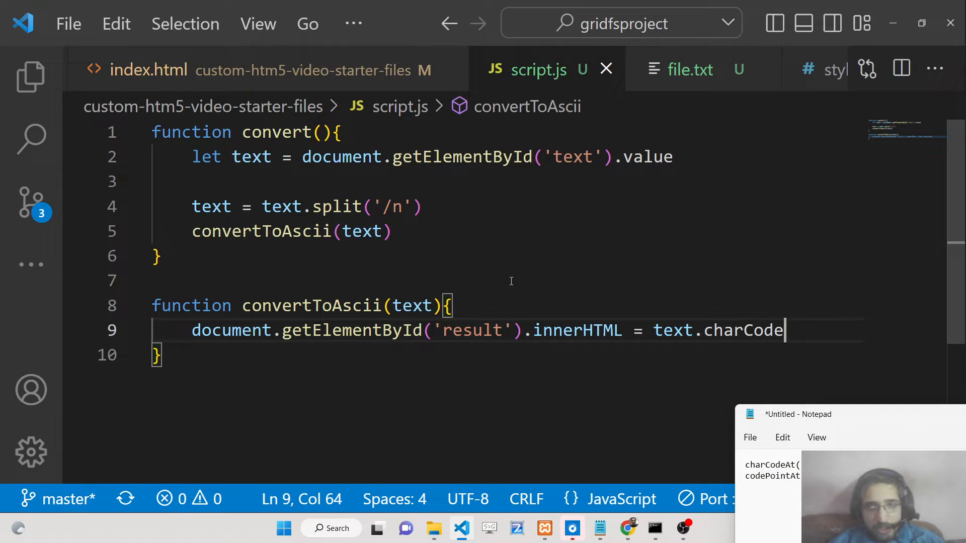
text(At)
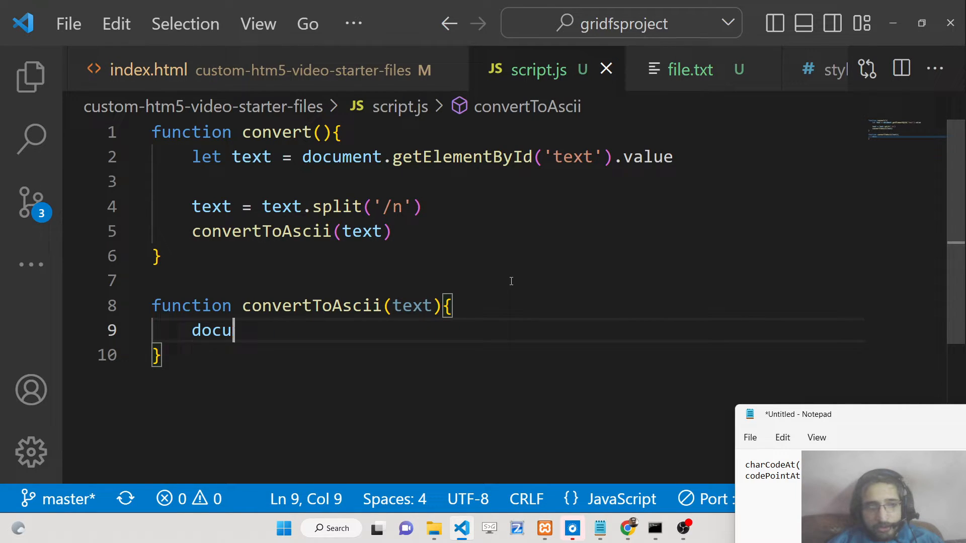
text(fore)
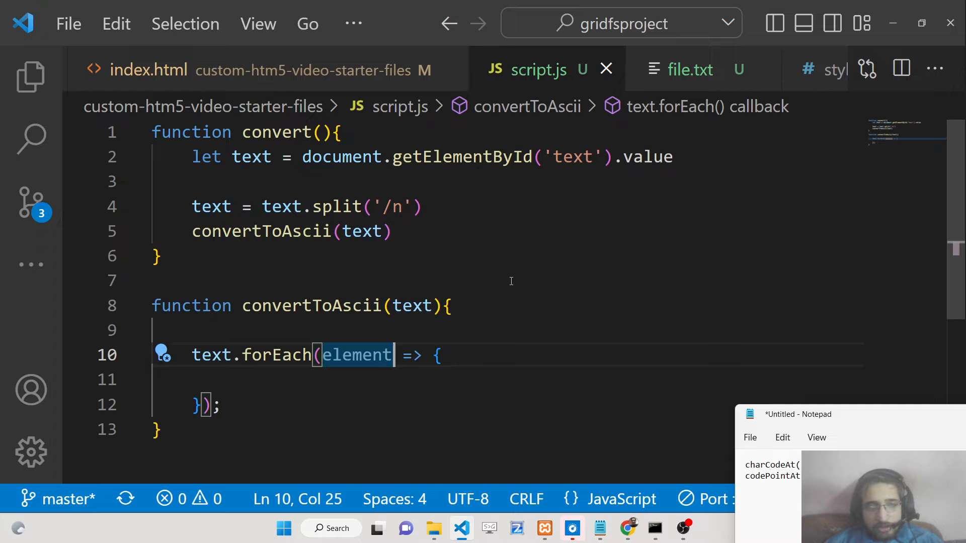
- Rename the loop parameter to c and append c.charCodeAt(c) to codes
key(Backspace)
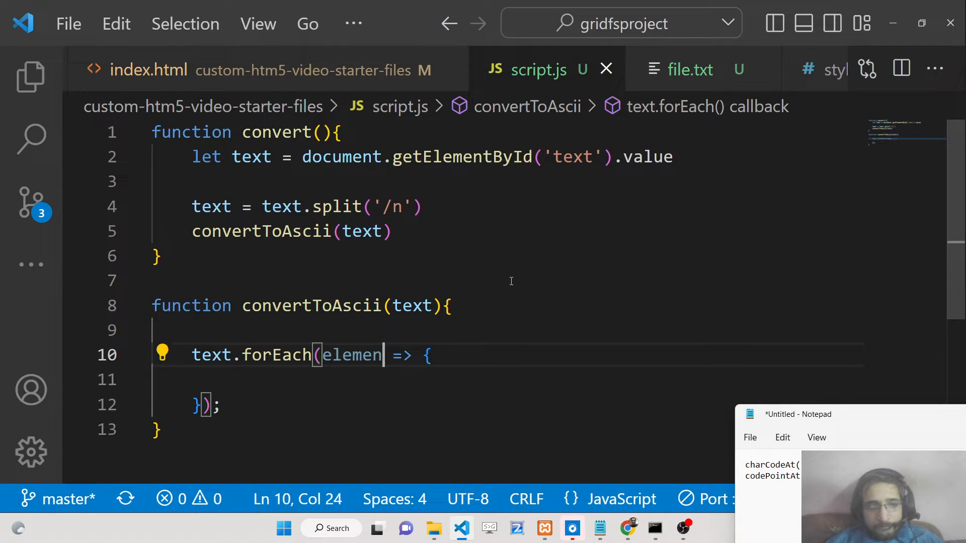
key(Backspace)
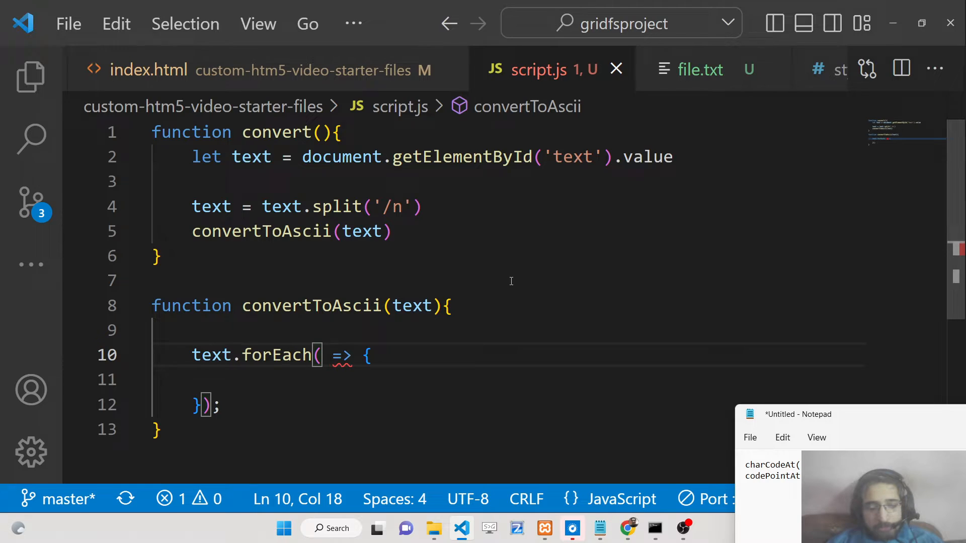
text(c)
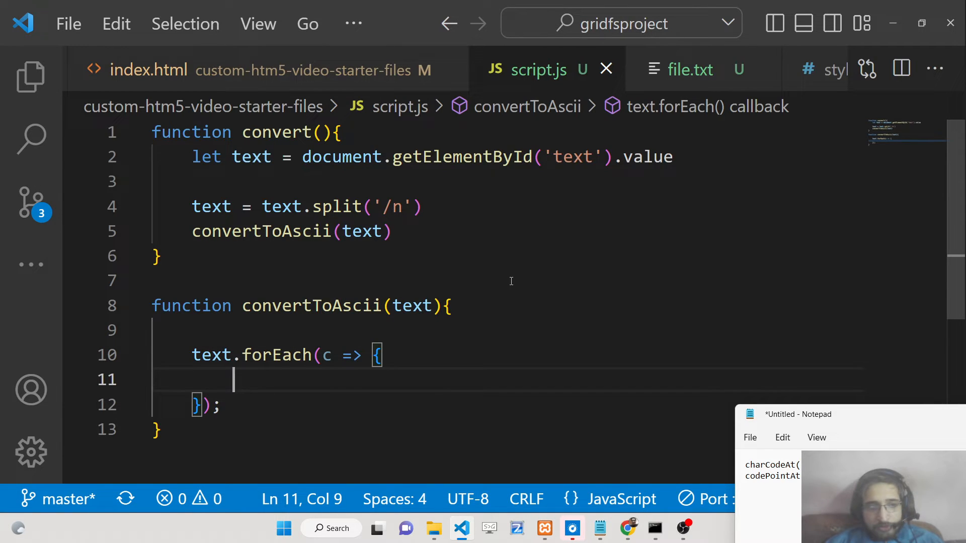
text(le)
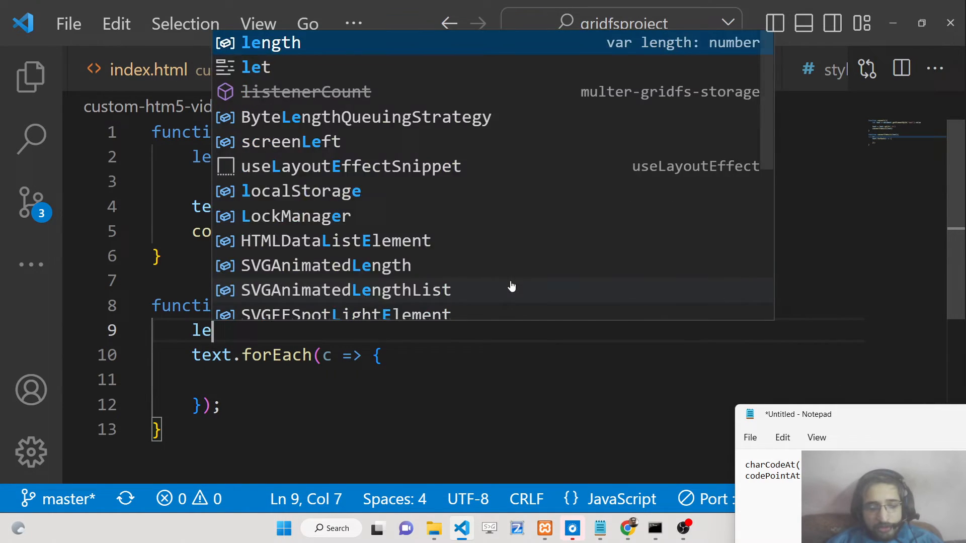
text(codes = ")
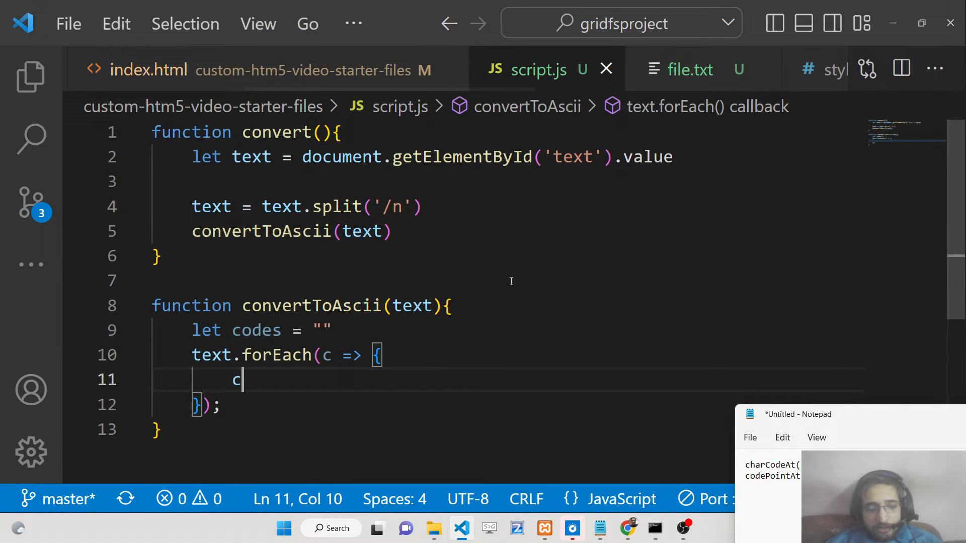
text(odes +c)
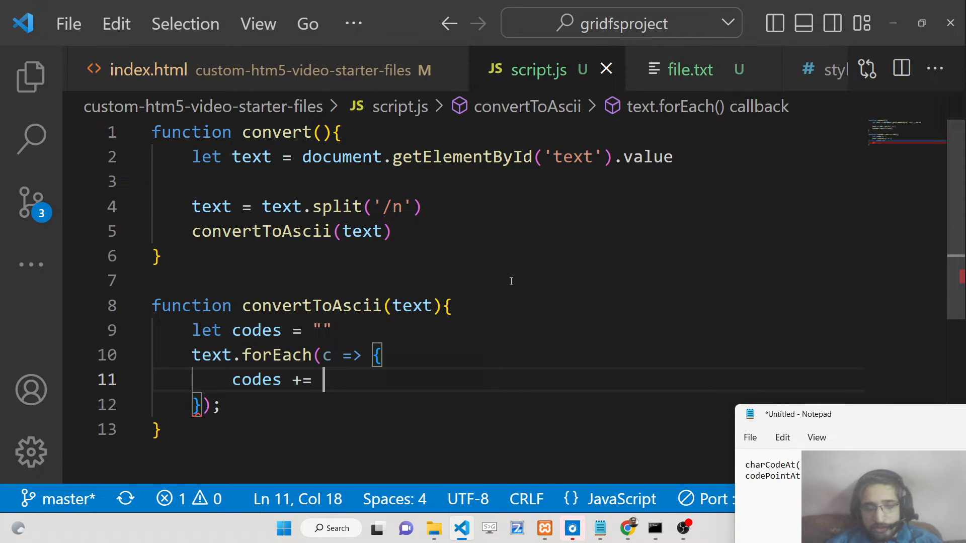
text(c.ch)
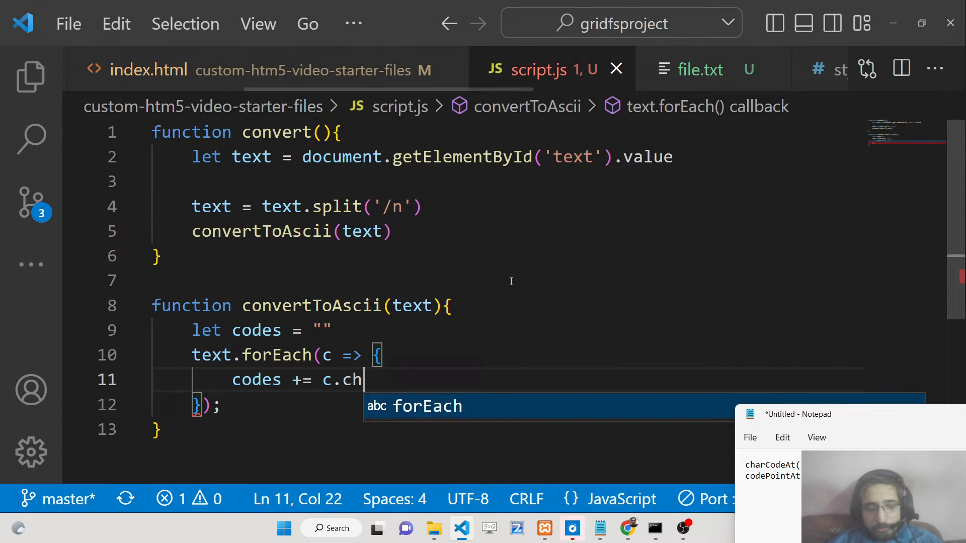
text(ar)
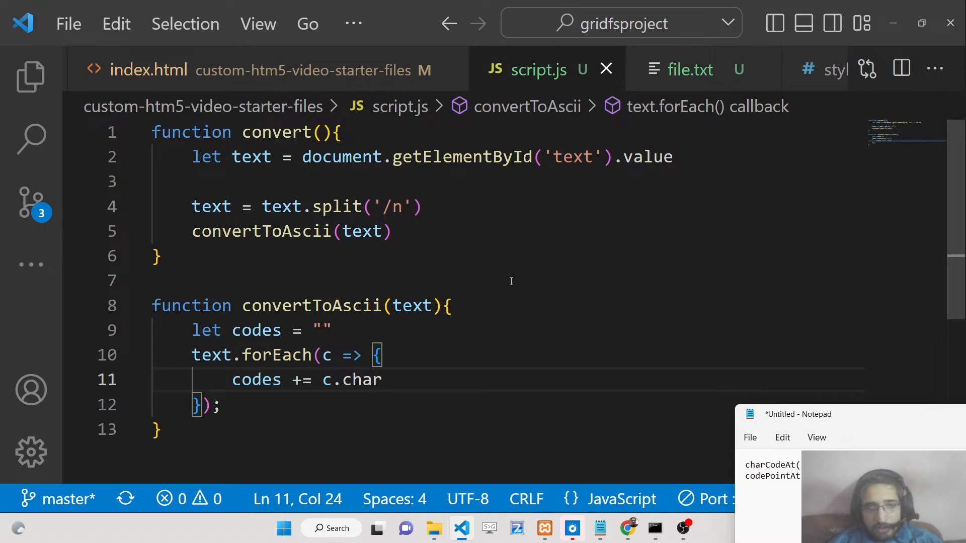
text(CodeAt)
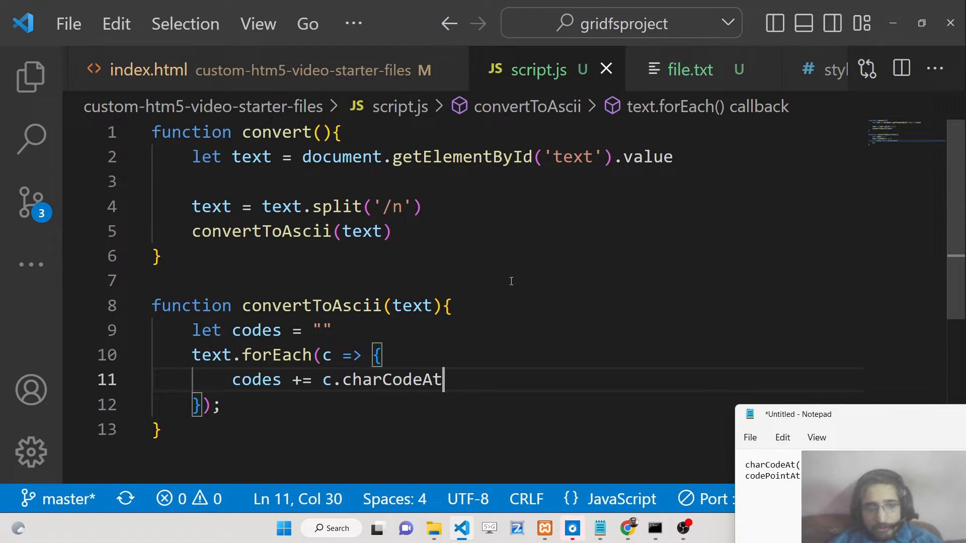
text((c)
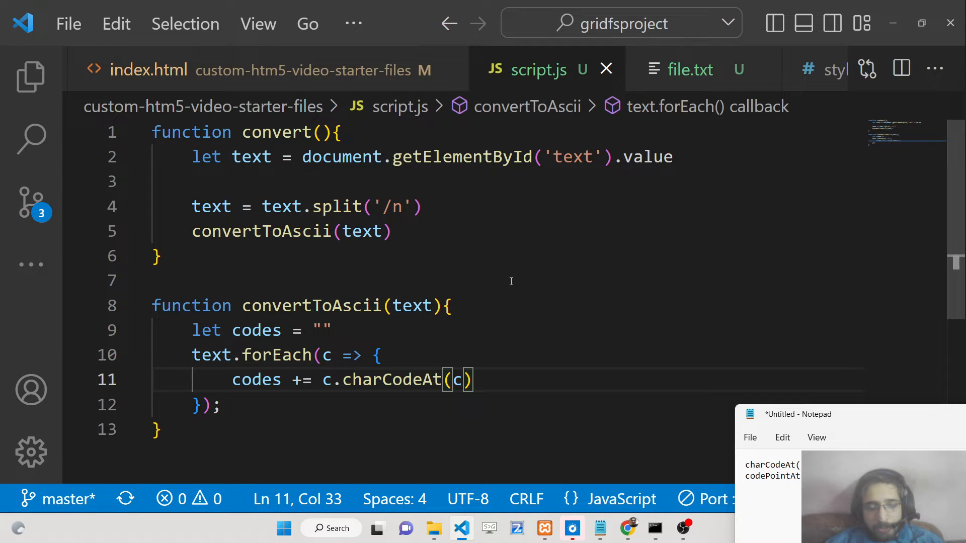
- After the loop, set document.getElementById('result').innerHTML = codes
text(document.getElementById('result)
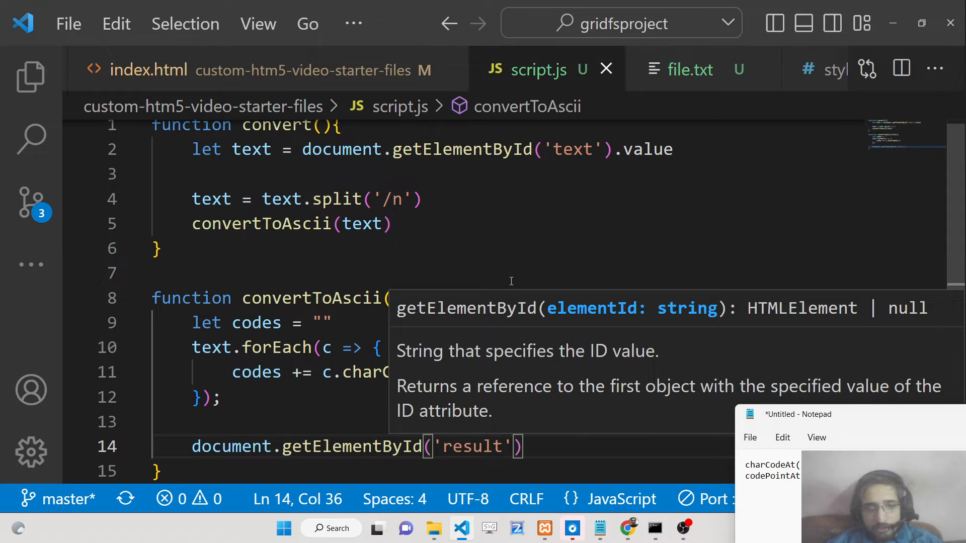
text(.)
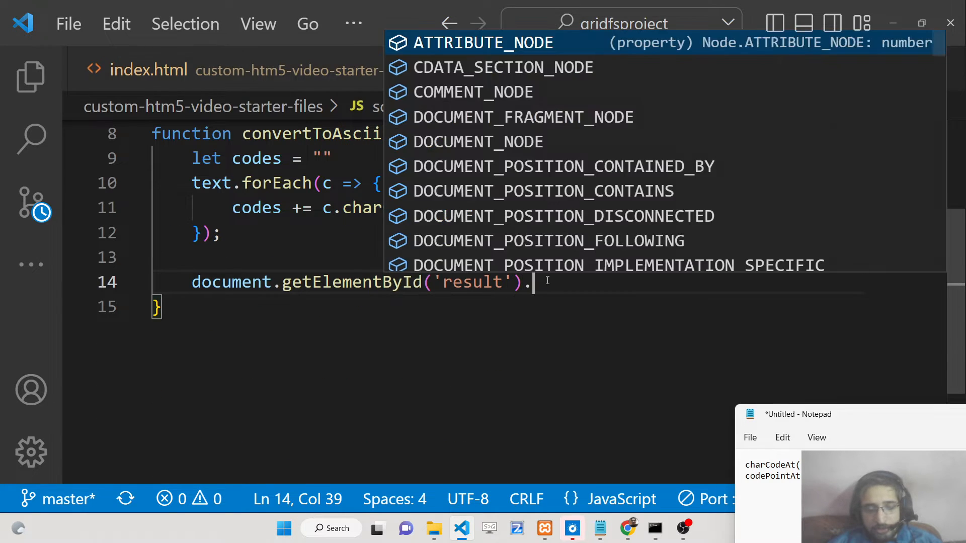
text(innerHTML)
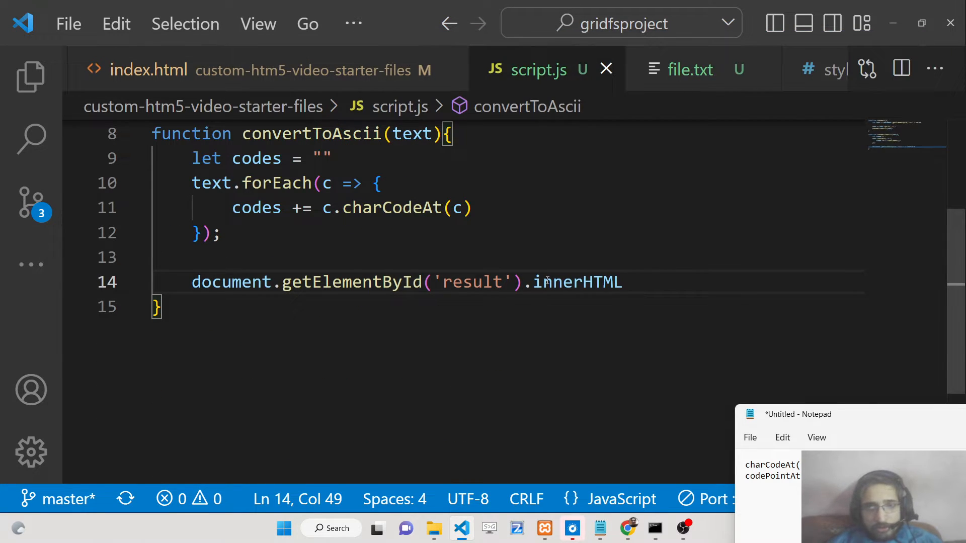
text(= codes)
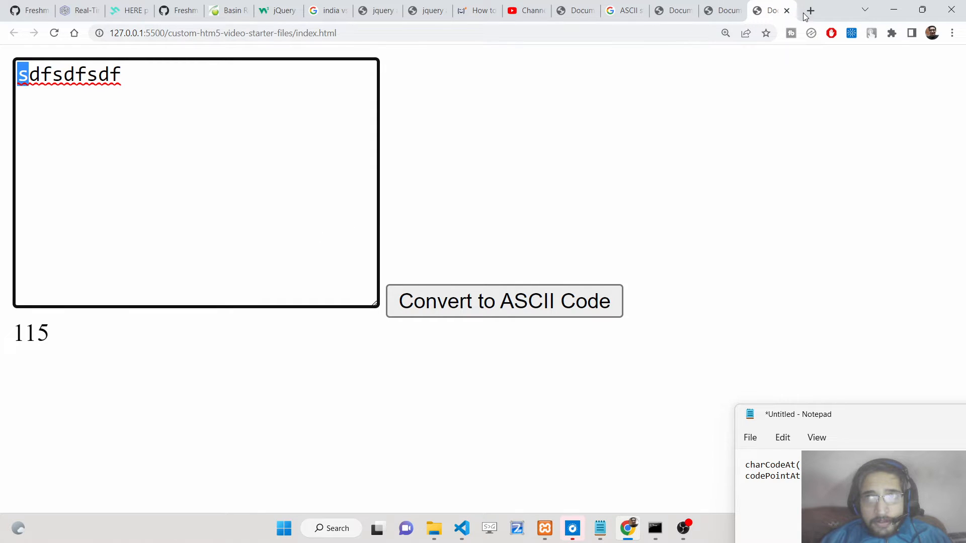
- Open google.com in a new Chrome tab, then return to the editor
click(809, 11)
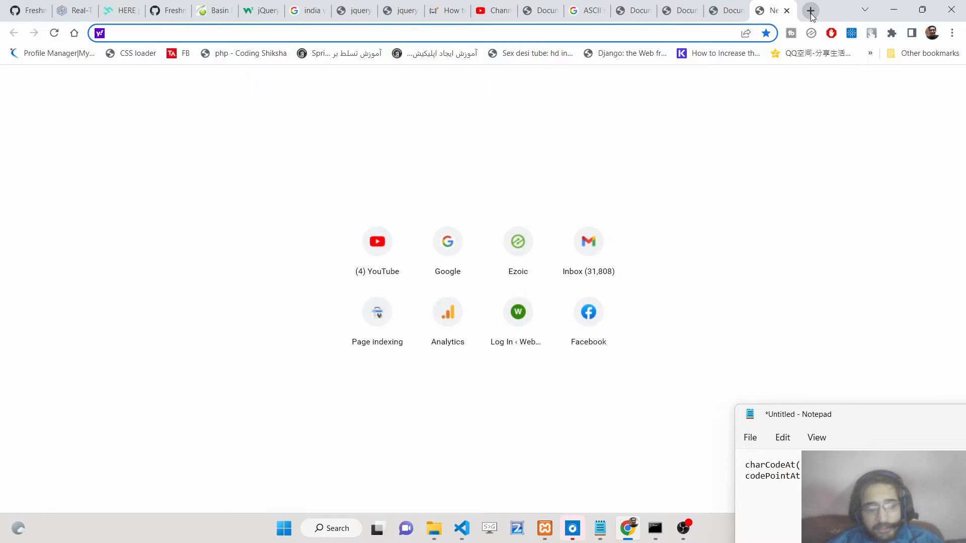
text(google.com)
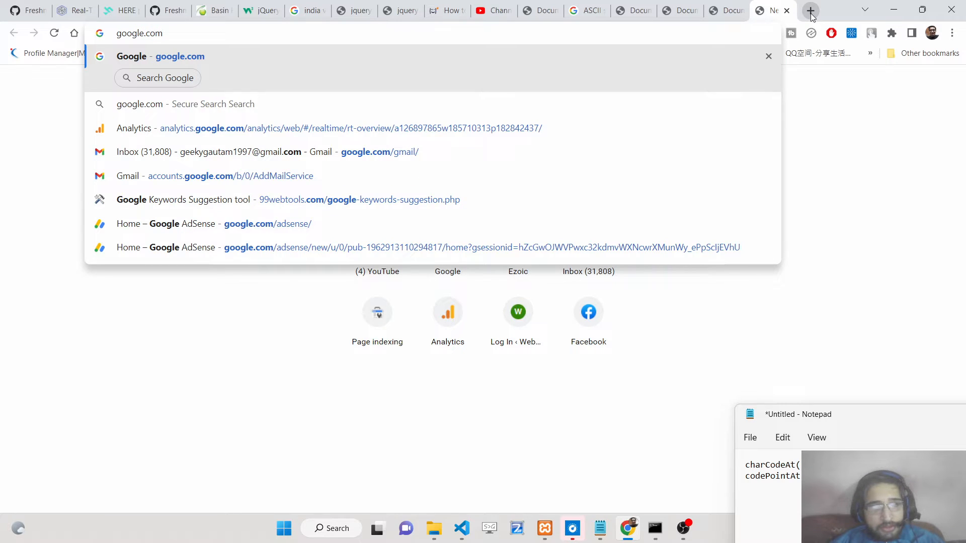
click(461, 528)
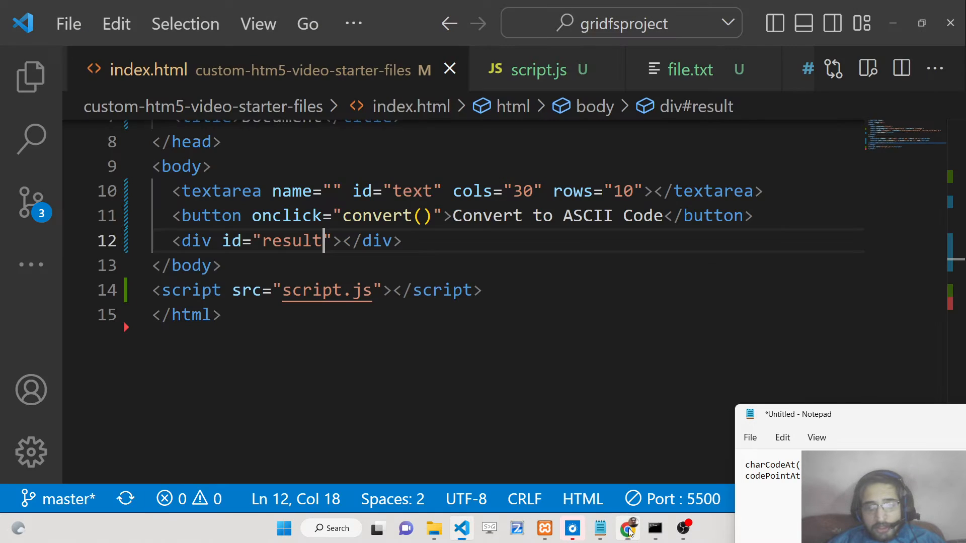
- Append .toString() after charCodeAt(c) on line 11 of script.js
scroll(up, 3)
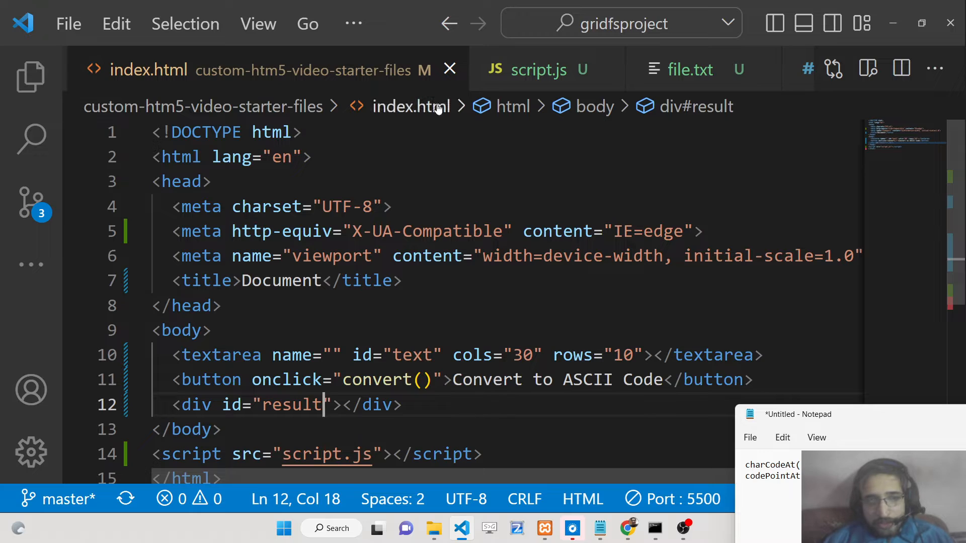
click(537, 69)
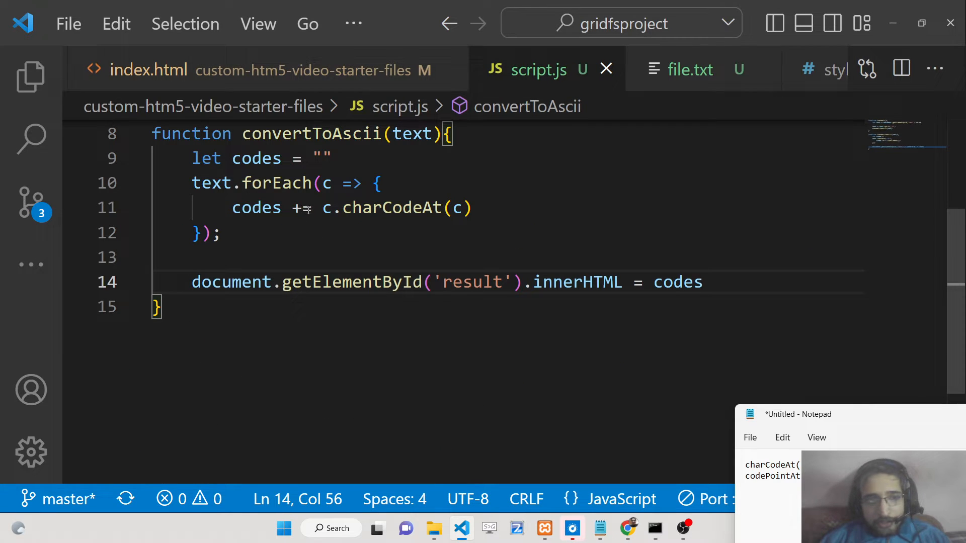
click(302, 208)
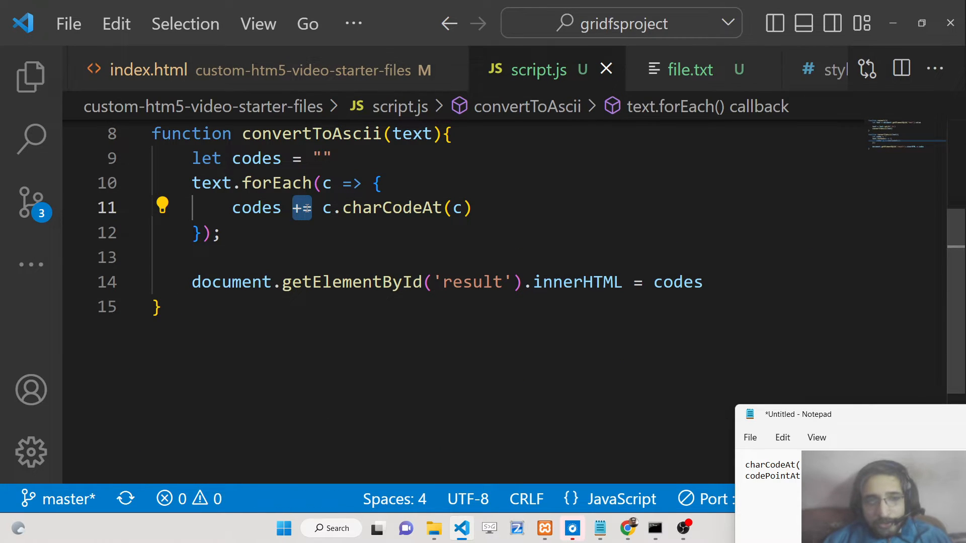
click(314, 208)
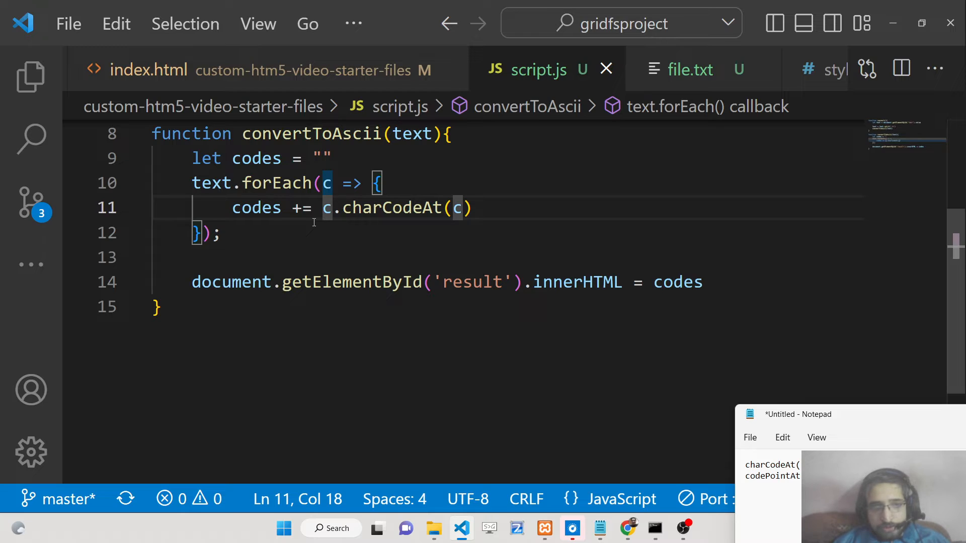
click(468, 207)
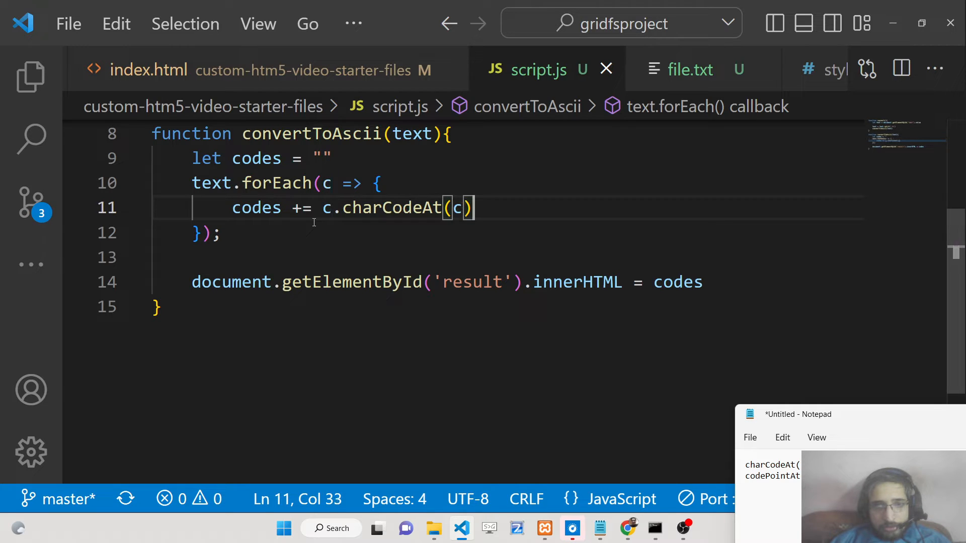
text(.toSt)
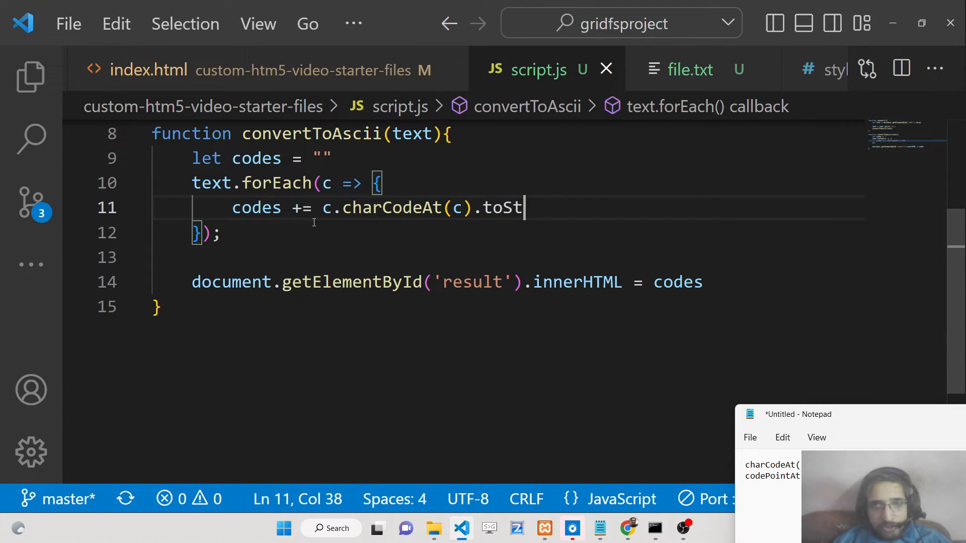
text(ring())
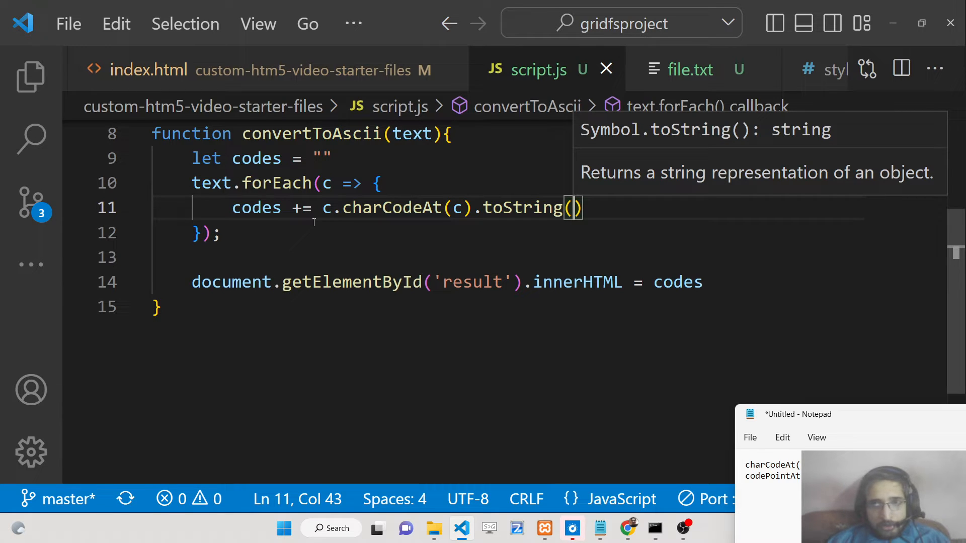
mouse_move(719, 200)
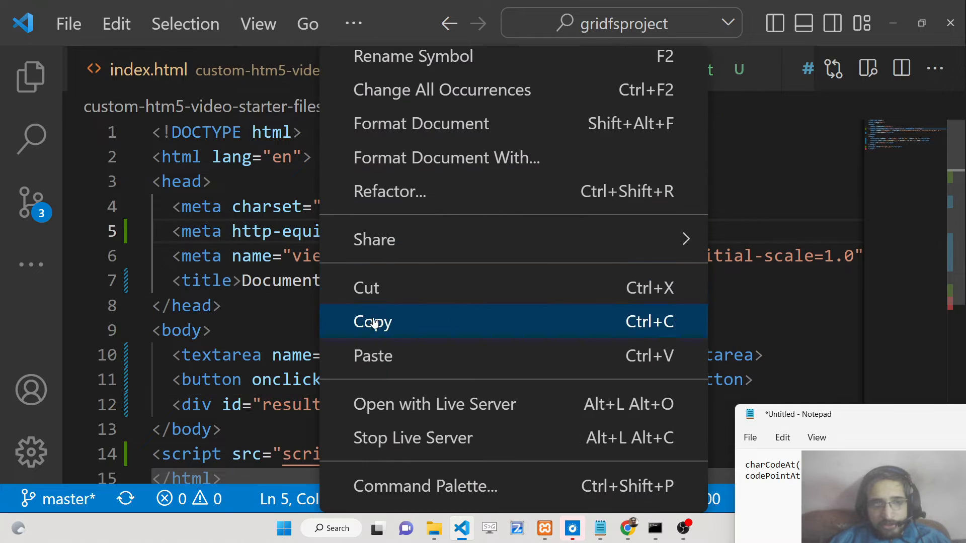
- Re-run the conversion, still showing 115, and check the console for errors
click(628, 528)
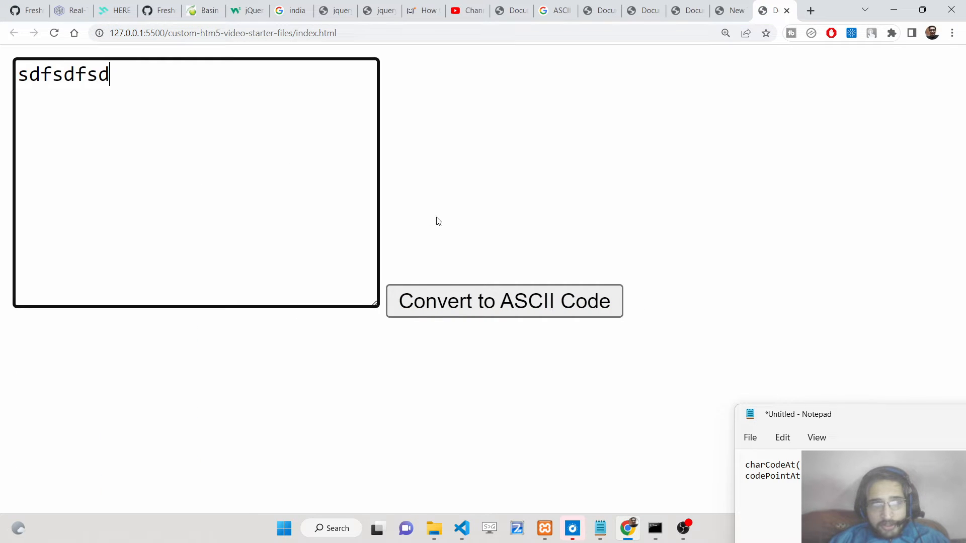
click(503, 301)
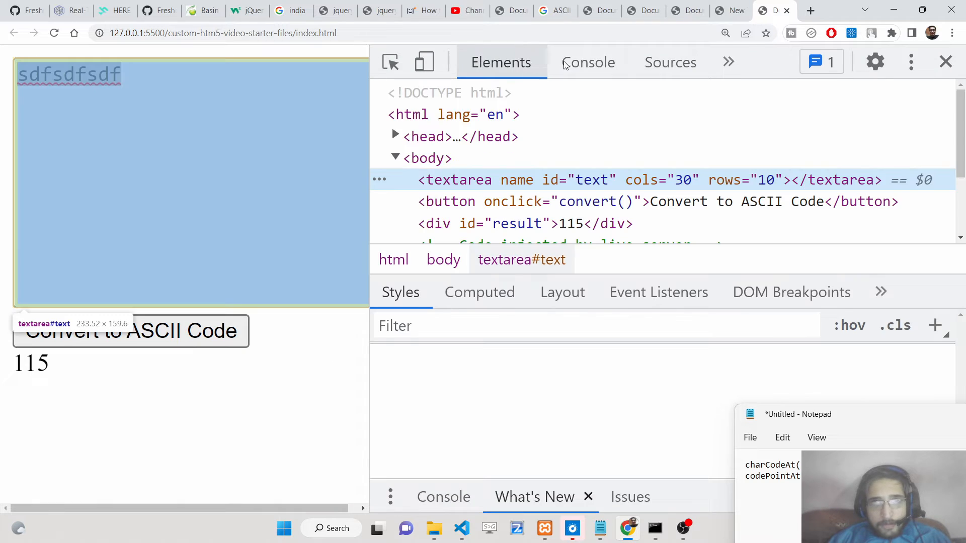
click(587, 61)
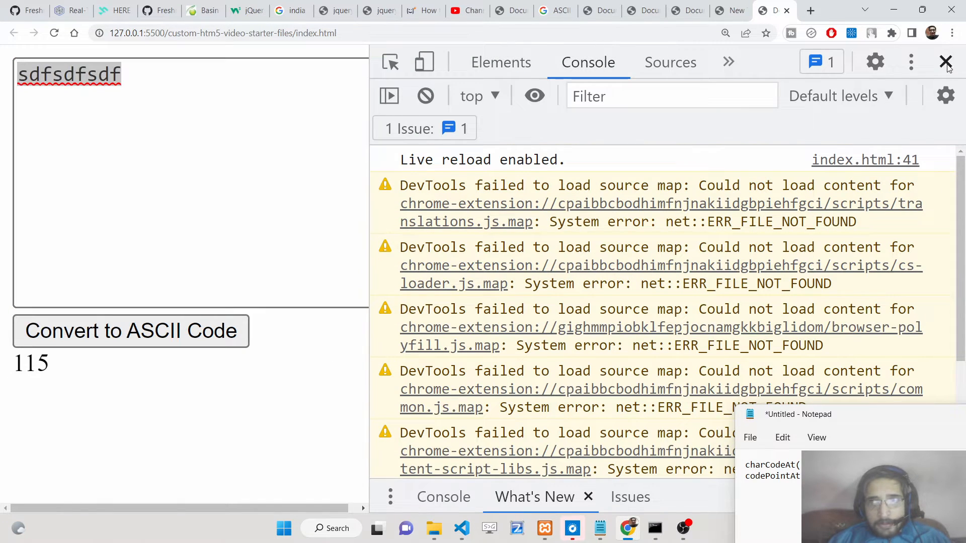
click(810, 11)
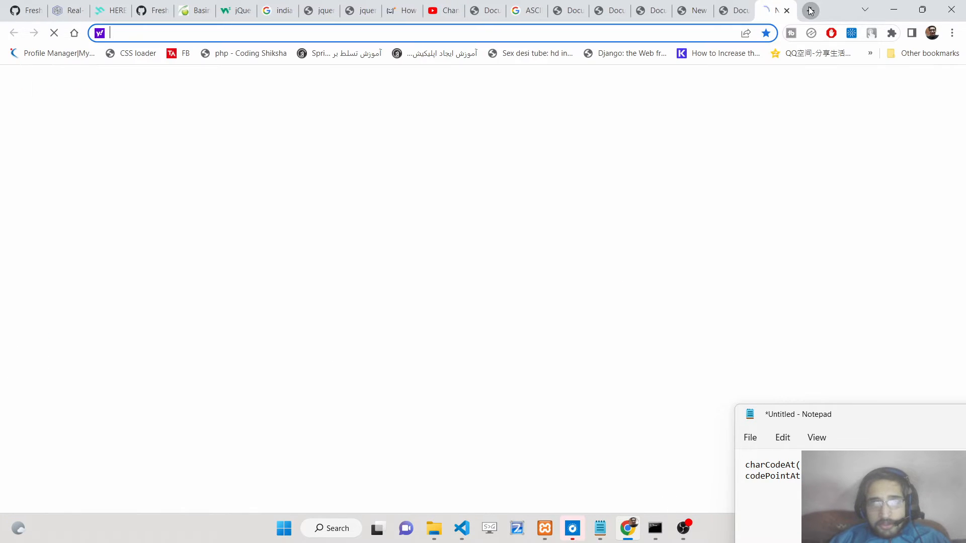
- Search 'convert number to string in javascript' and open W3Schools' toString() page
text(google.com)
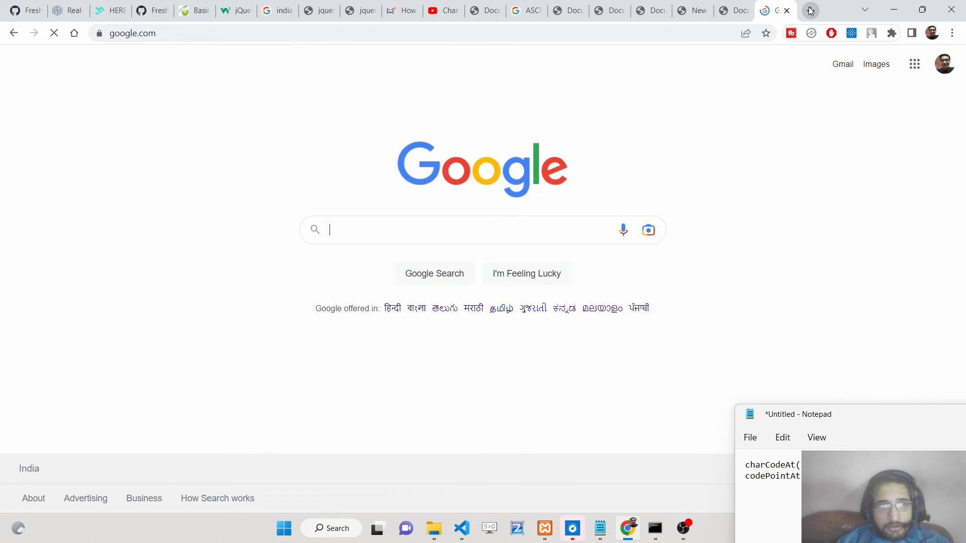
text(convert number)
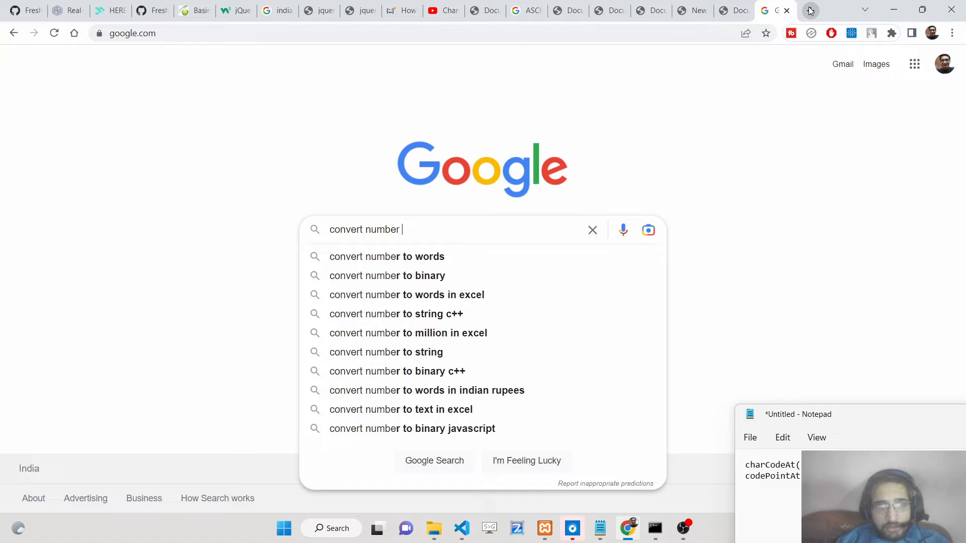
text(to string in ja)
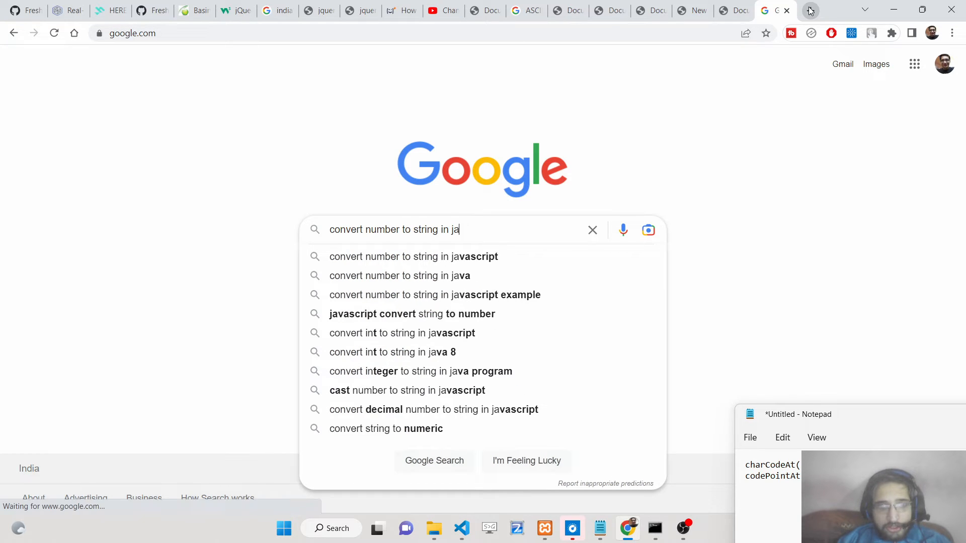
click(412, 256)
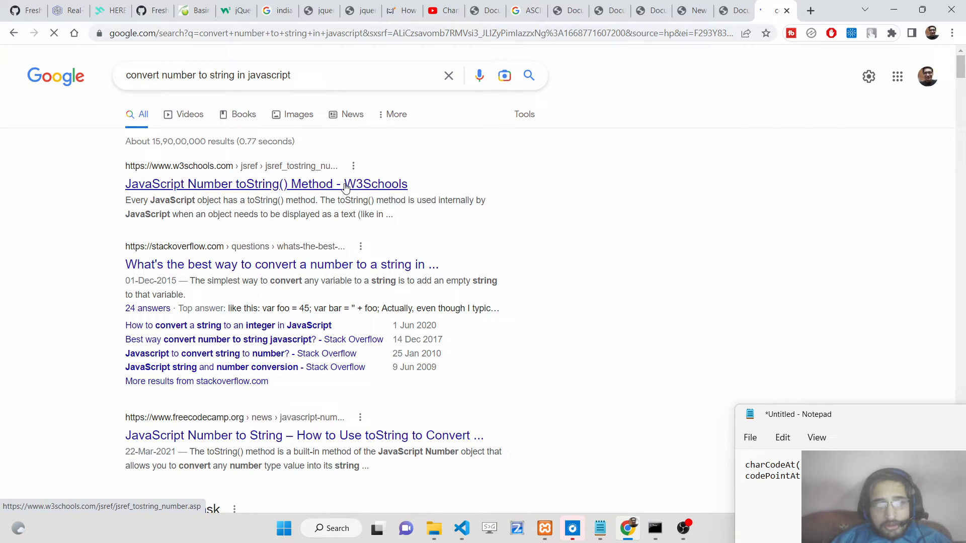
click(266, 184)
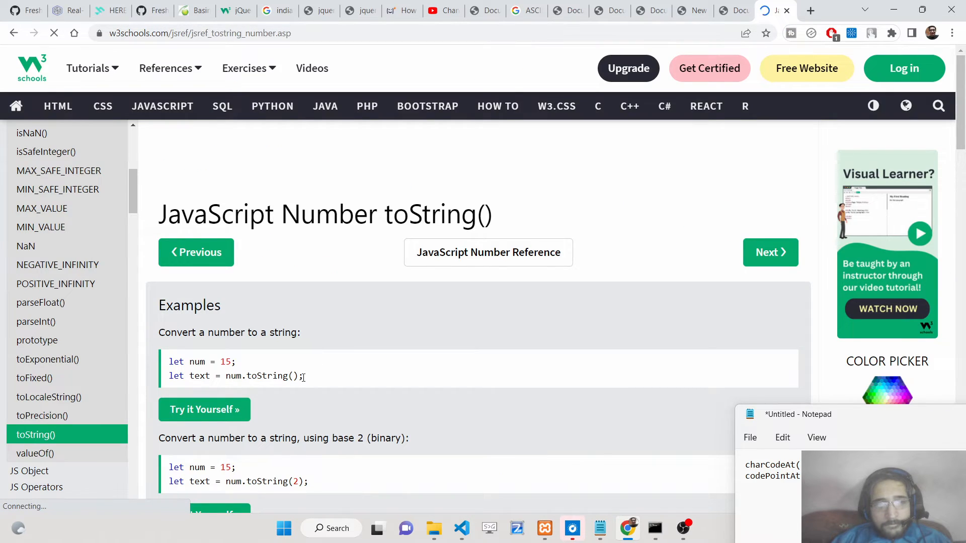
double_click(265, 376)
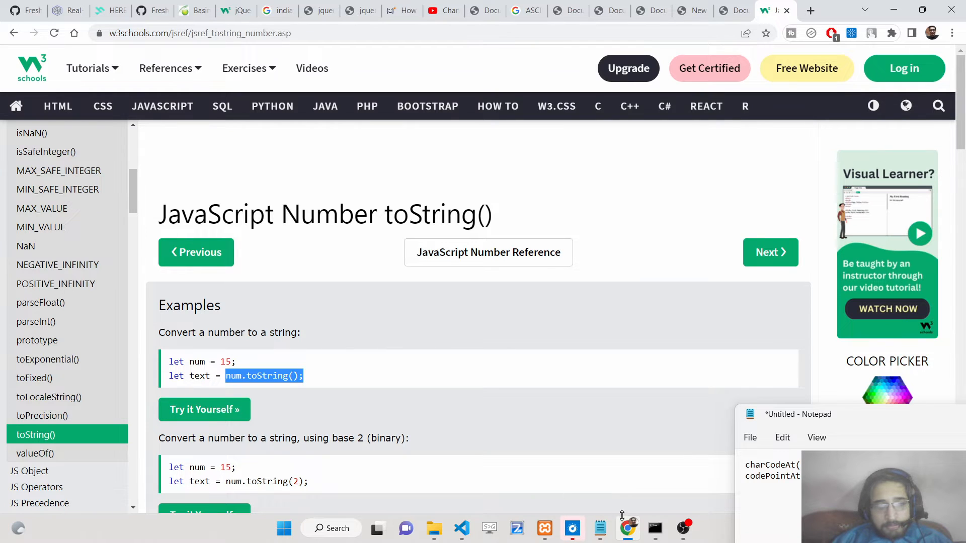
click(461, 529)
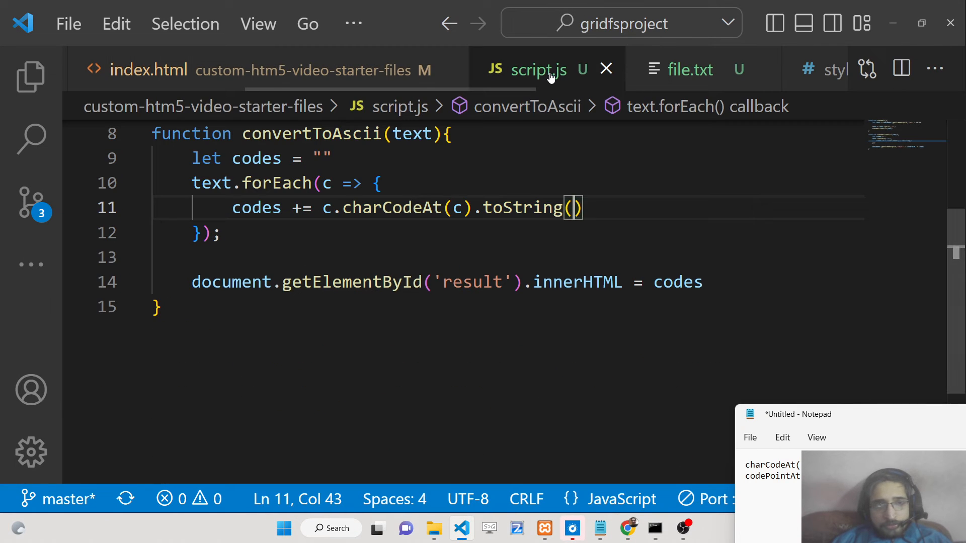
- Remove += from line 11 and add console.log(c) calls inside the loop
click(308, 208)
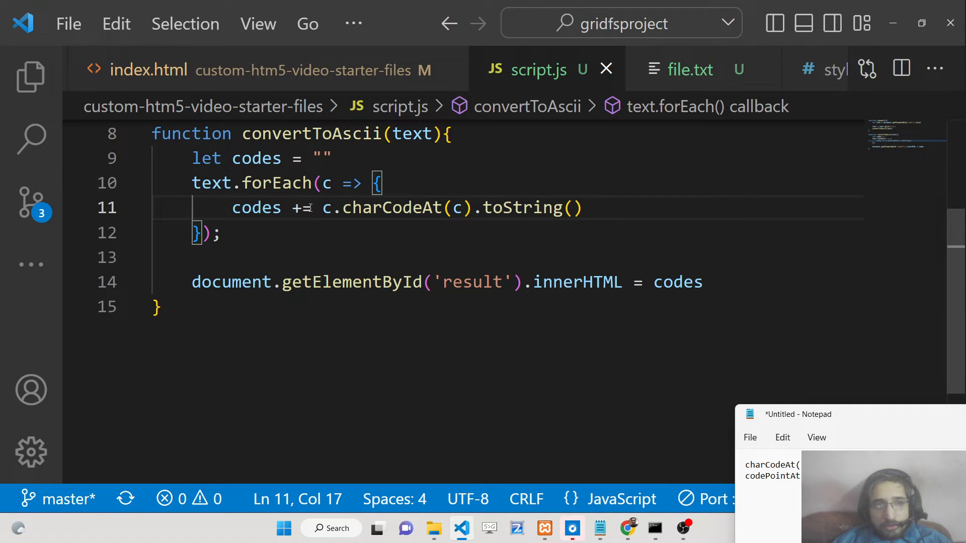
key(Backspace)
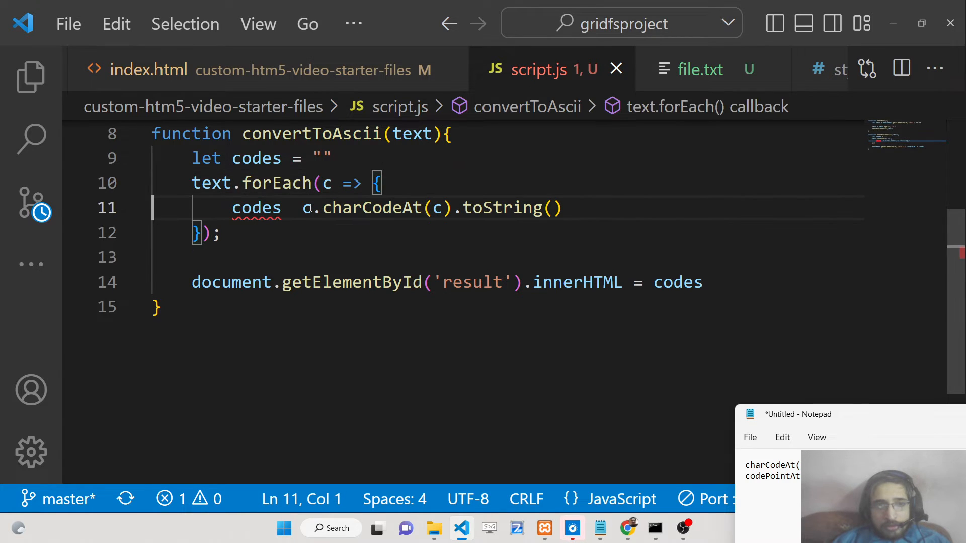
click(381, 183)
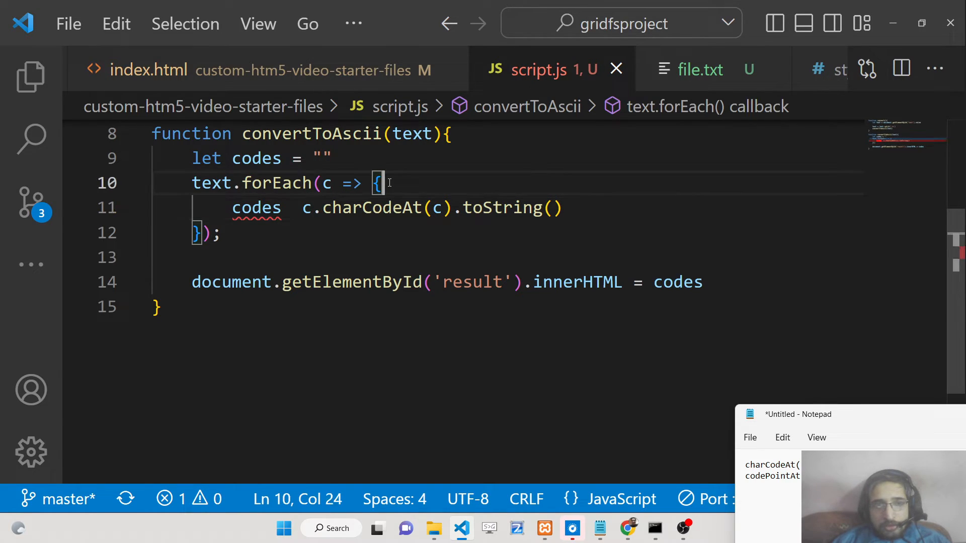
text(console.log()
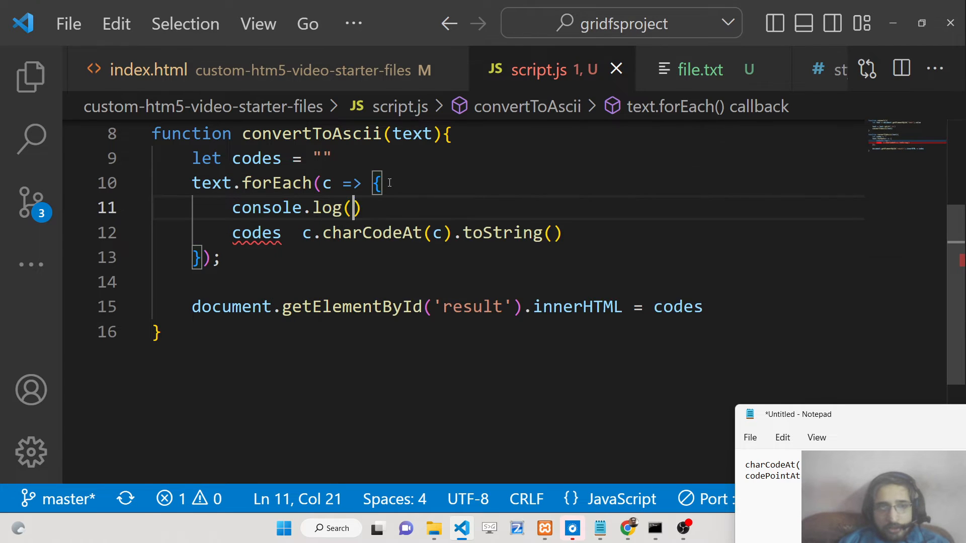
text(c)
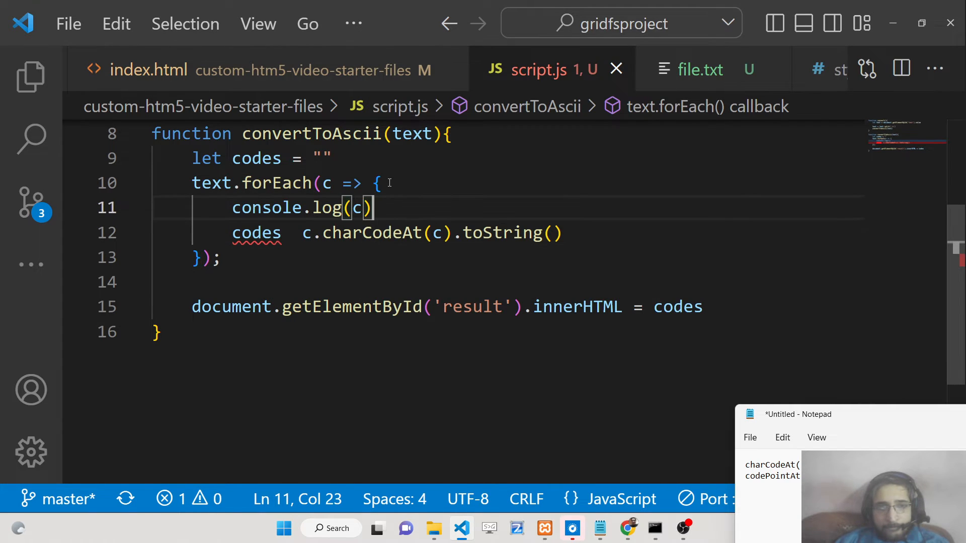
text(console.)
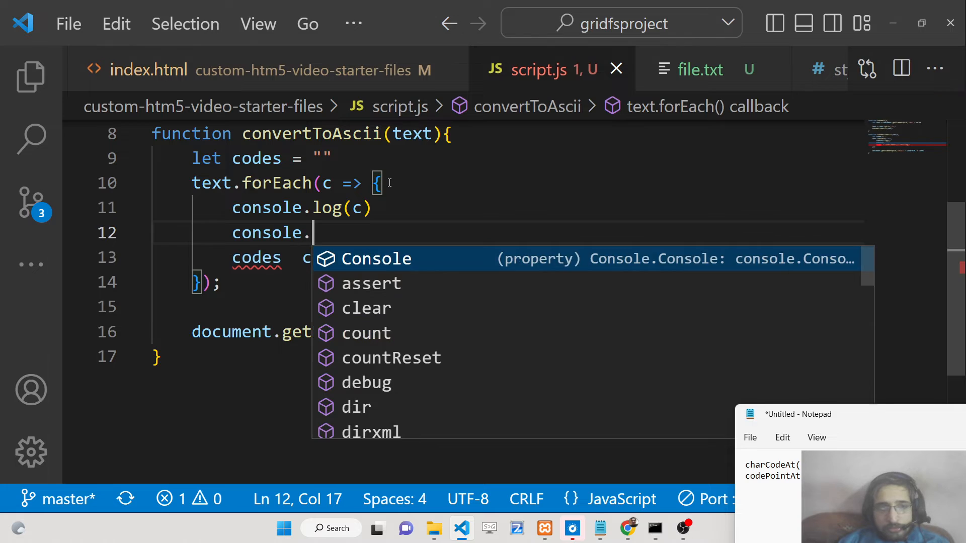
text(log(c.charCodeAt()
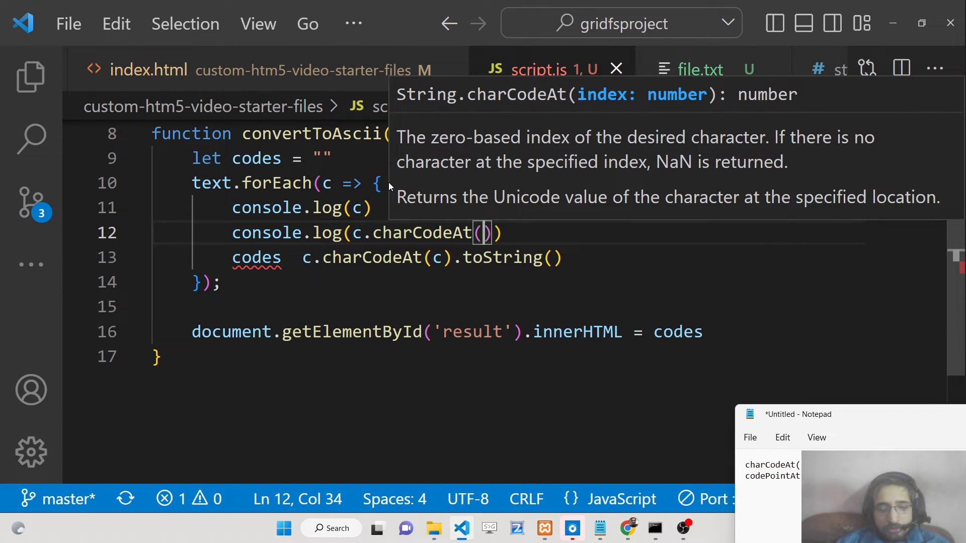
- Restore += on the codes line, add an index parameter, and pass index to charCodeAt
click(370, 258)
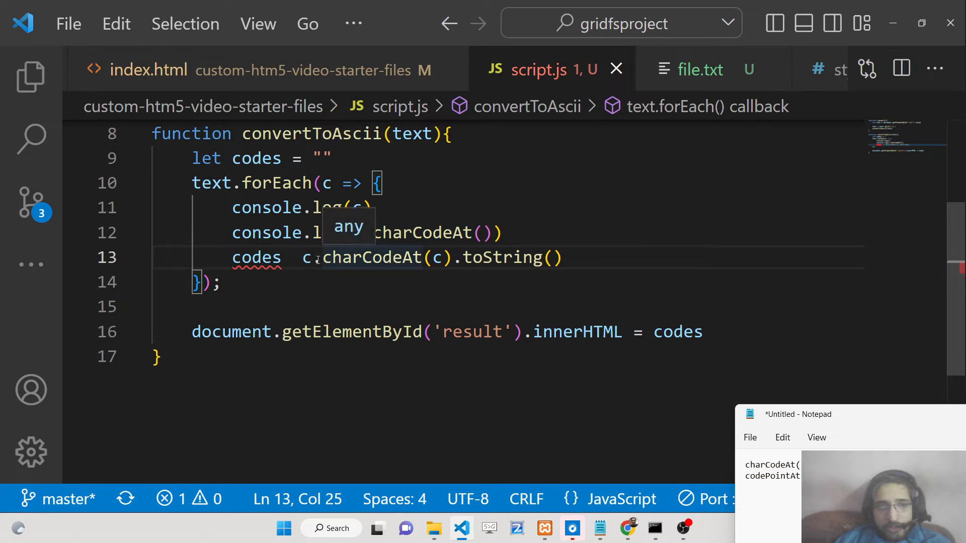
text(+=)
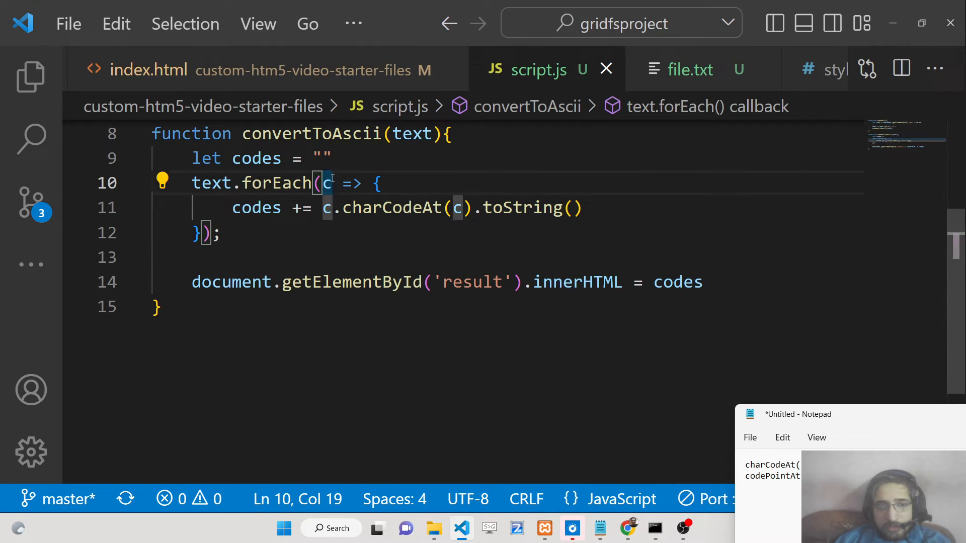
text(,index))
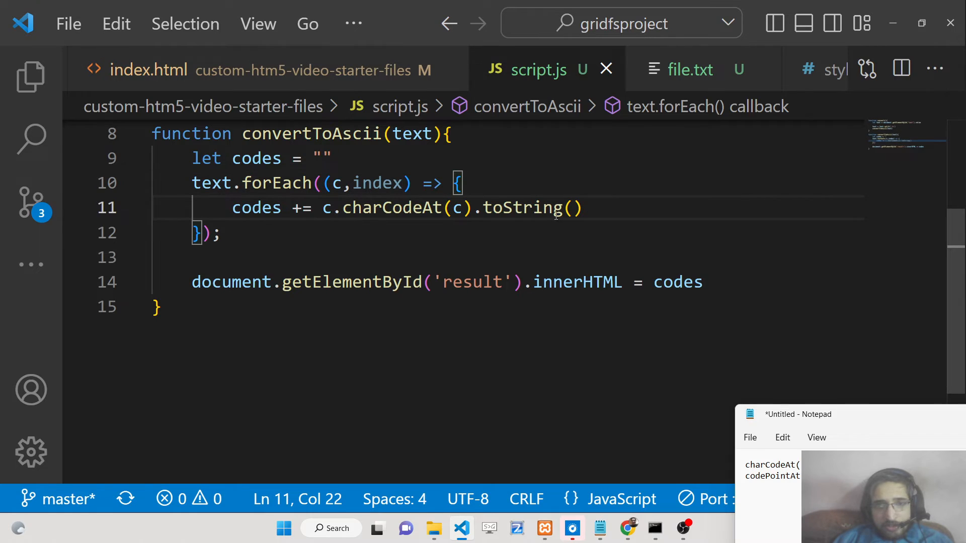
text(index)
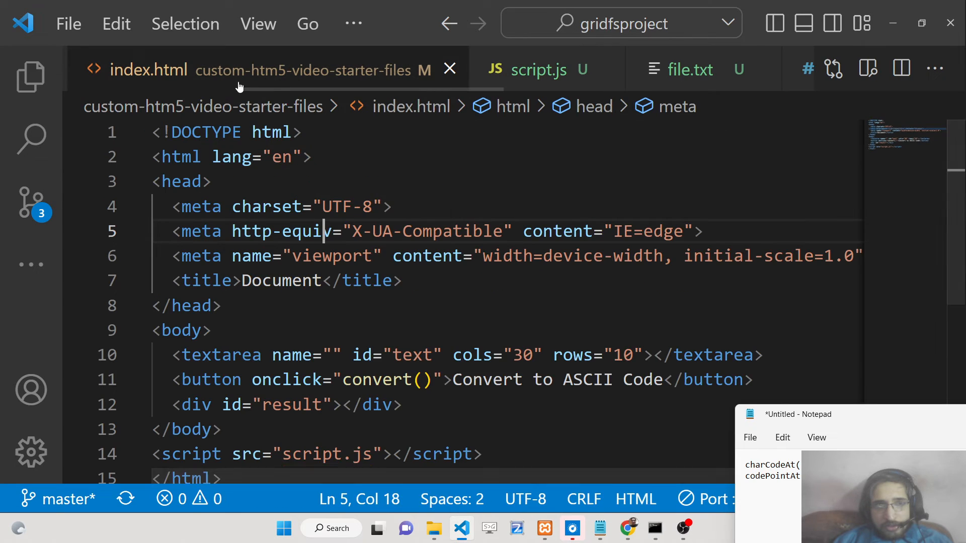
- Test the page on 'asdasdasd' in Chrome, getting code 97
click(627, 528)
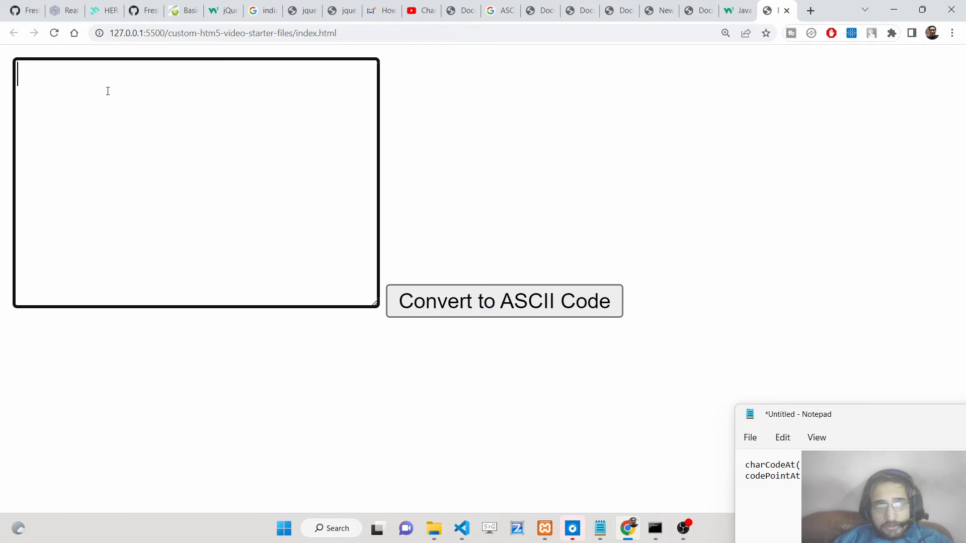
click(503, 301)
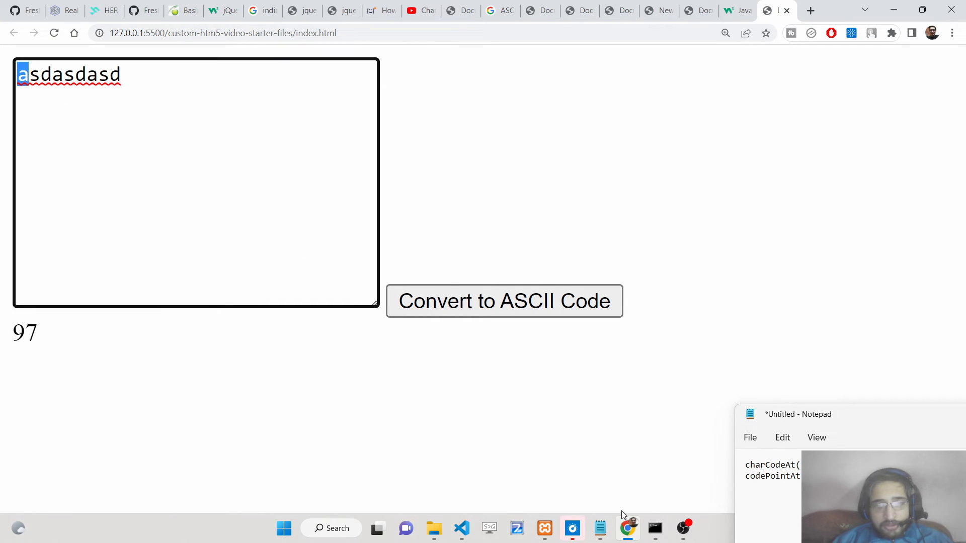
click(461, 528)
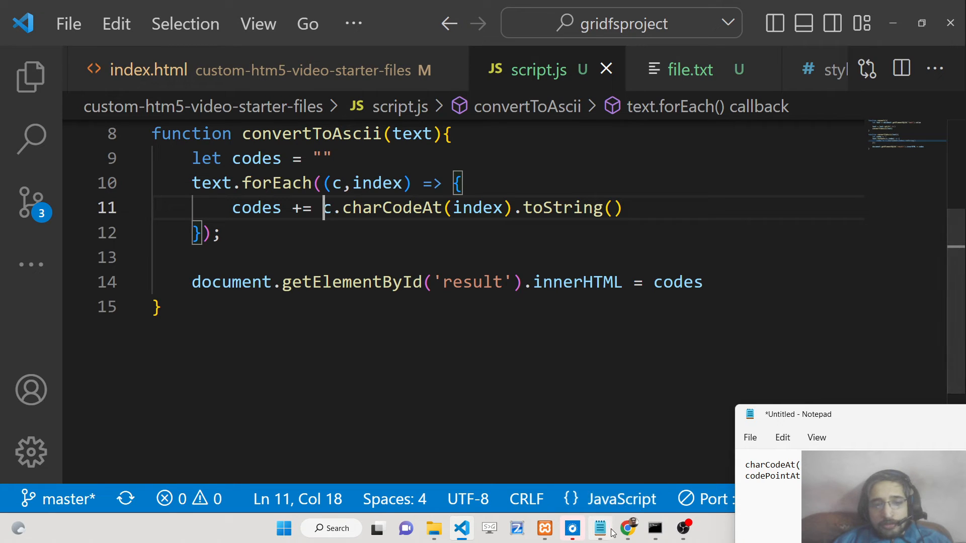
click(627, 528)
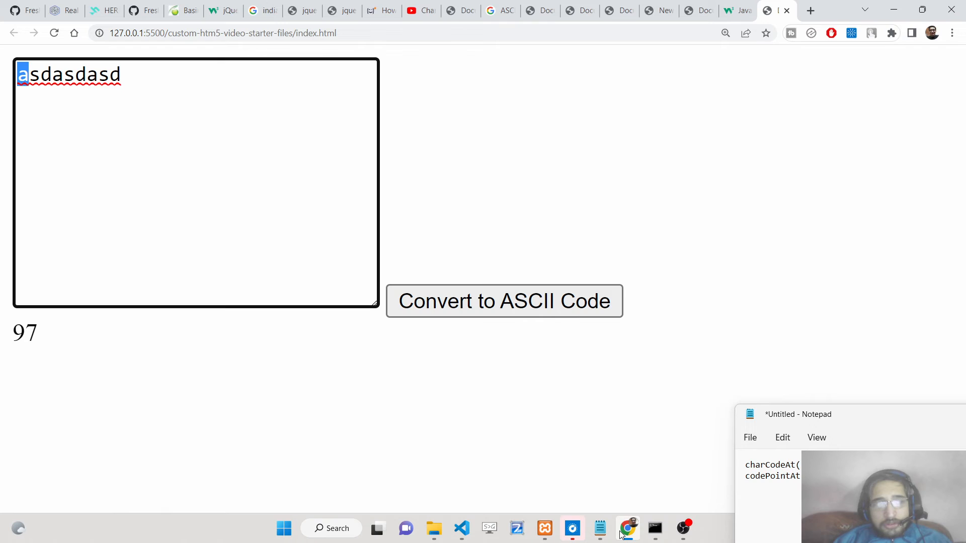
click(460, 527)
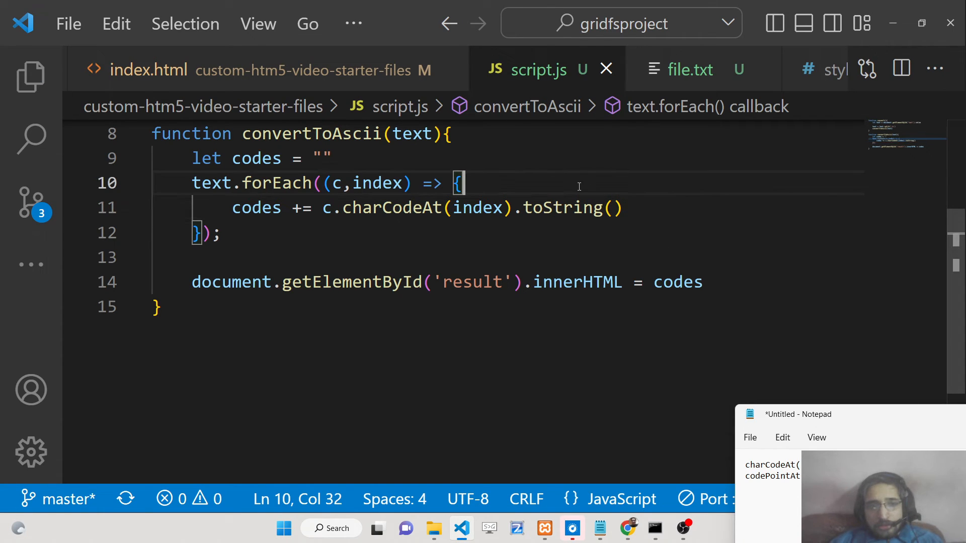
- Add console.log(codes) inside the forEach loop and retest in Chrome
text(consol)
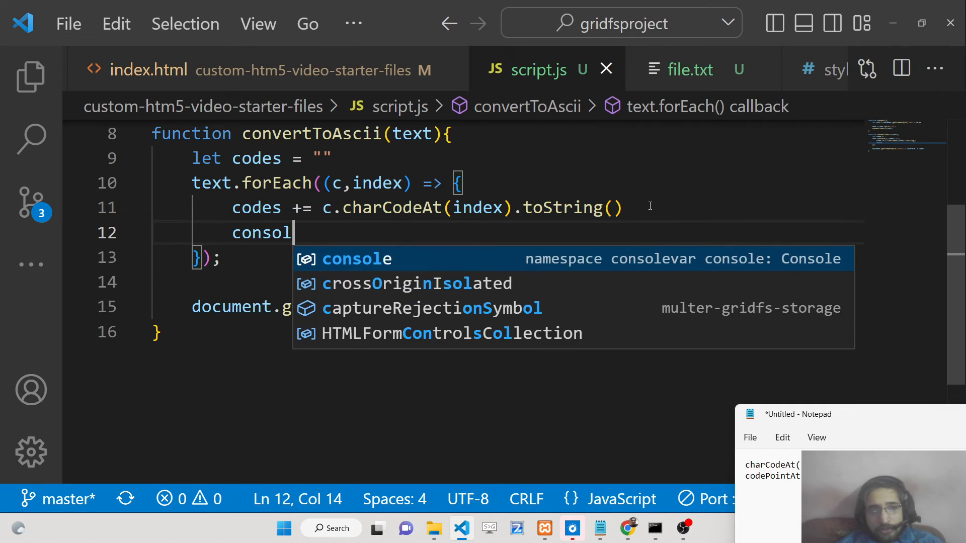
text(e.log(code)
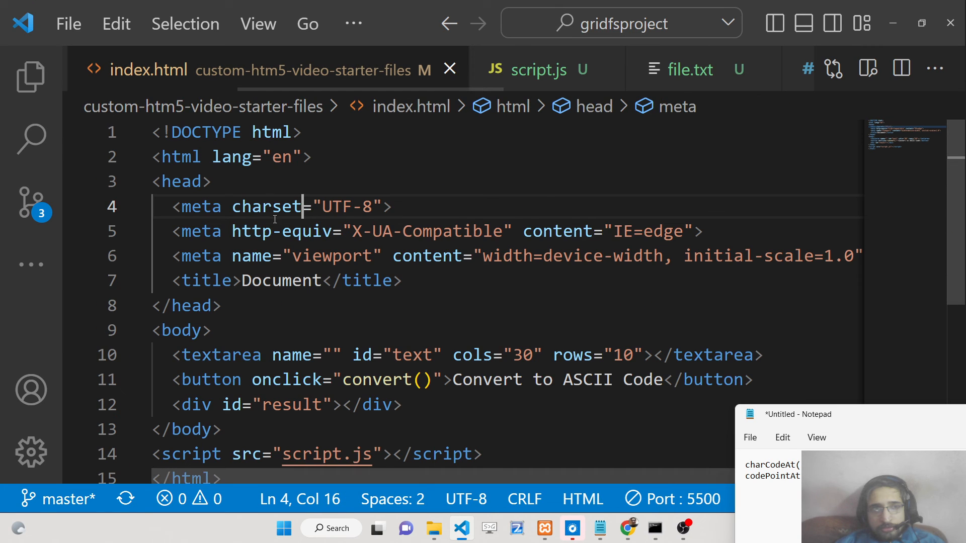
click(628, 527)
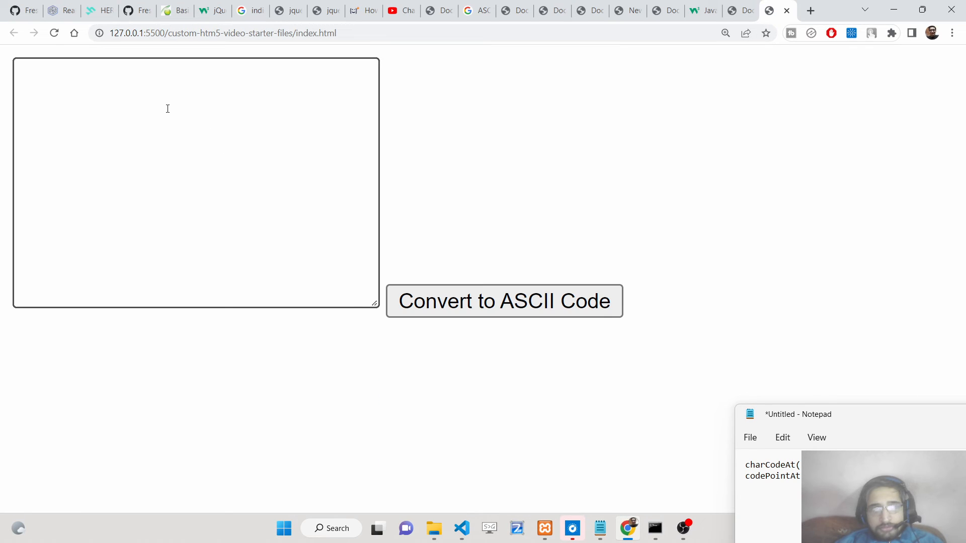
- Open Chrome's developer tools from the page's Inspect option and show the Console
right_click(411, 179)
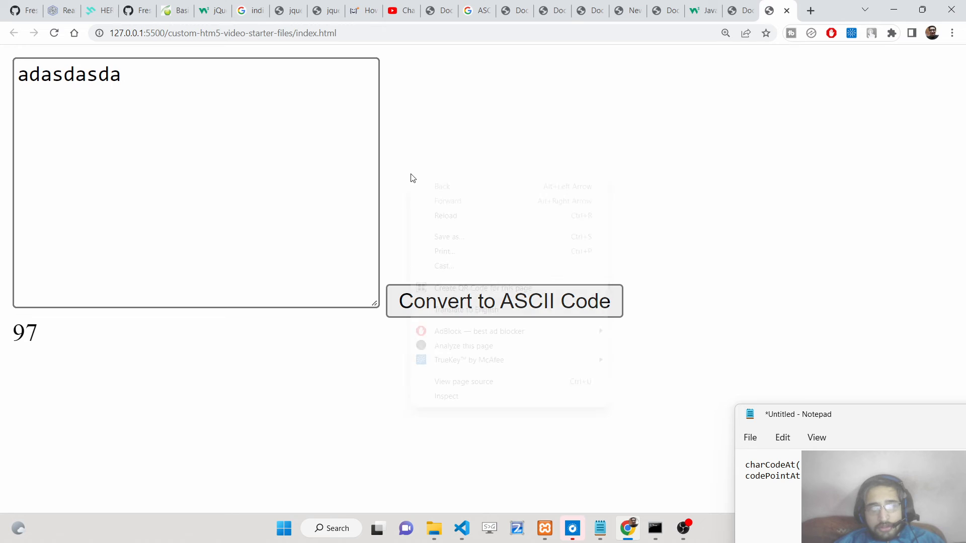
click(446, 395)
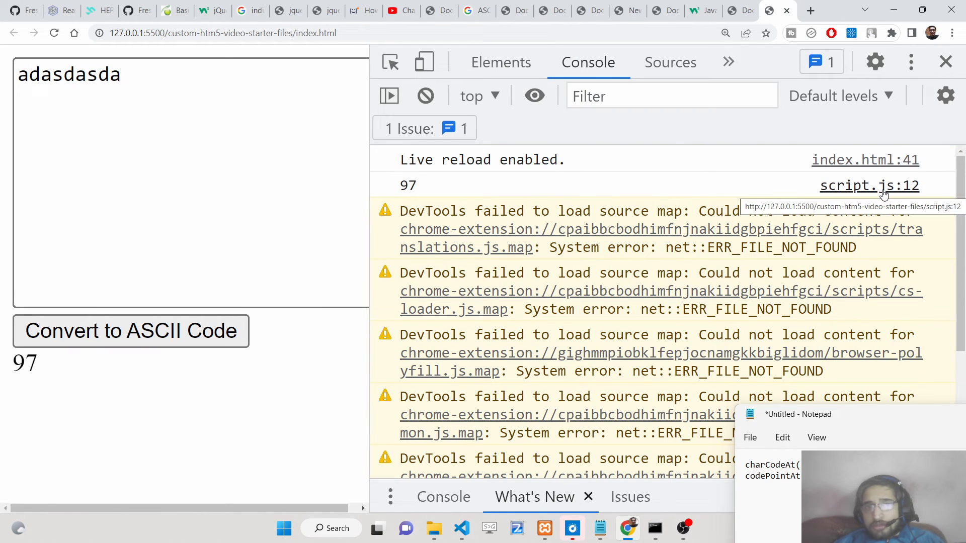
scroll(down, 3)
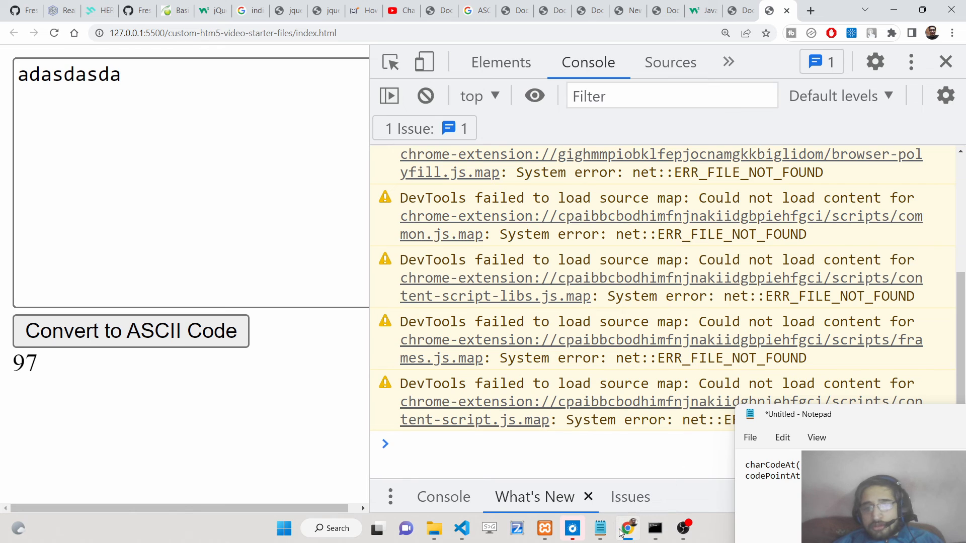
click(461, 527)
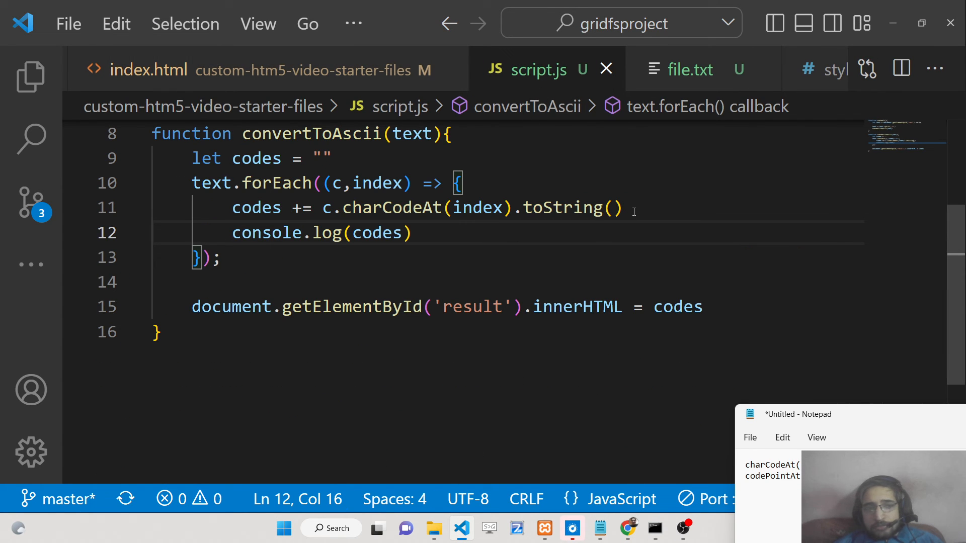
- Convert typed letters and confirm the console logs 97, 115 for 's' and 65 for 'A'
key(Backspace)
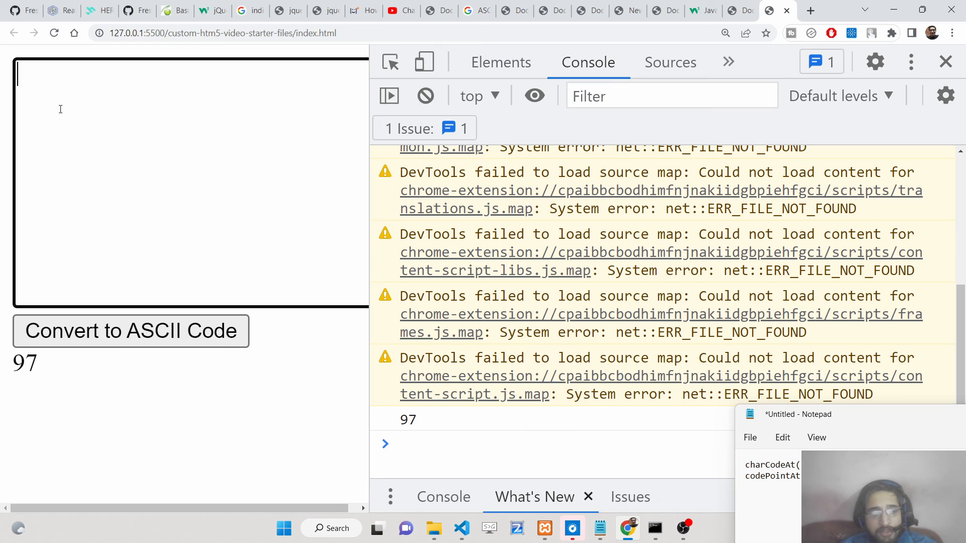
text(a)
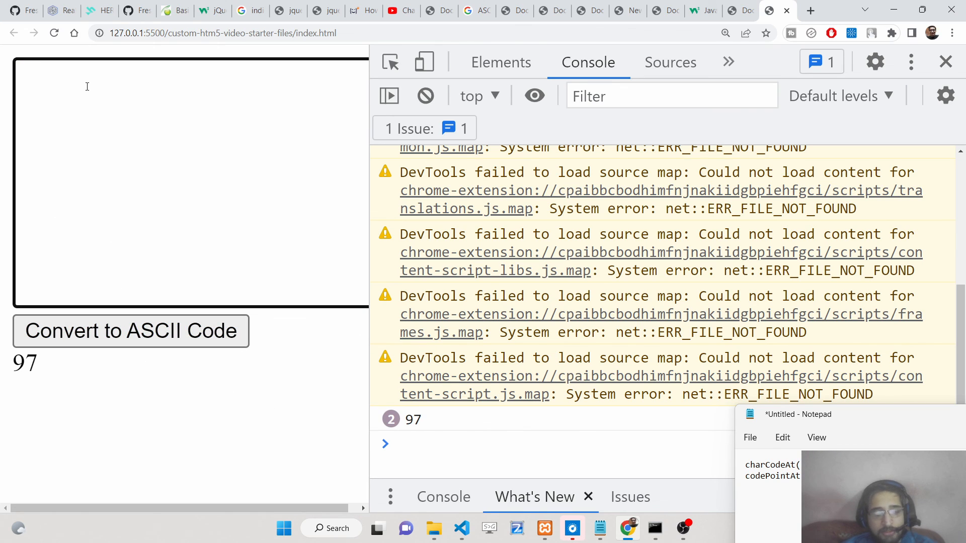
click(129, 331)
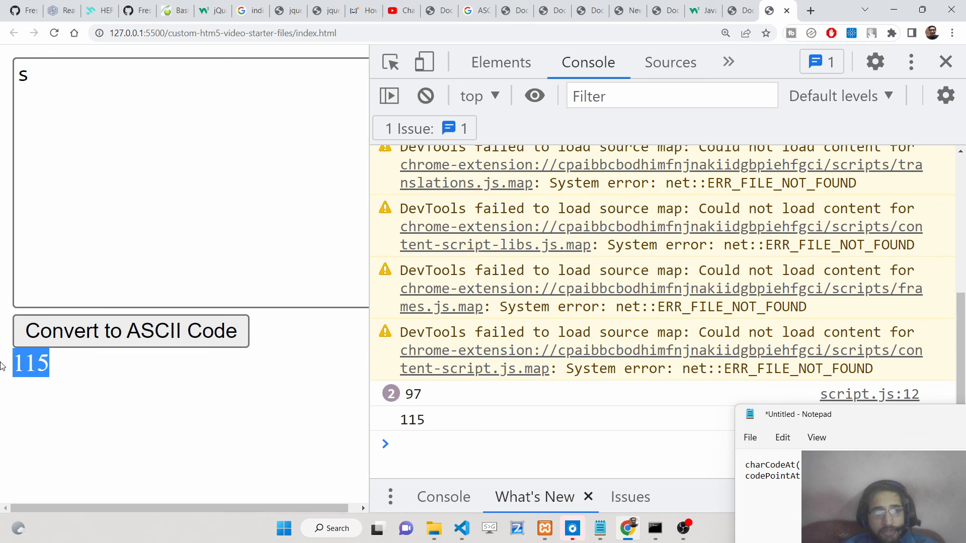
text(A)
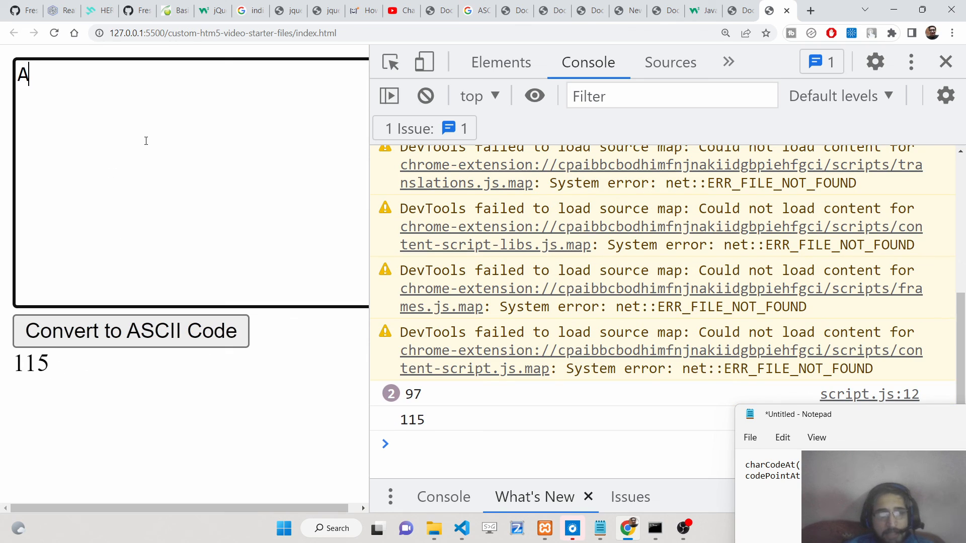
click(130, 331)
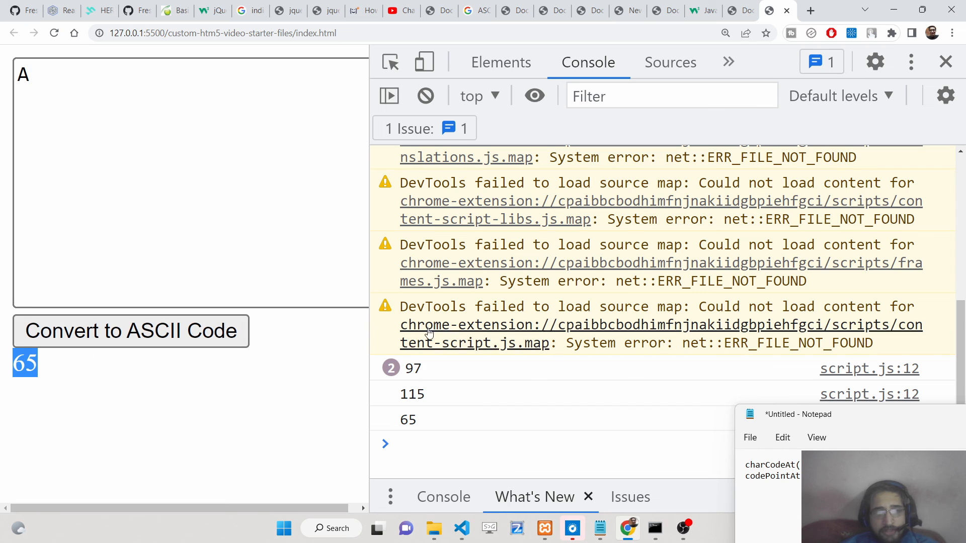